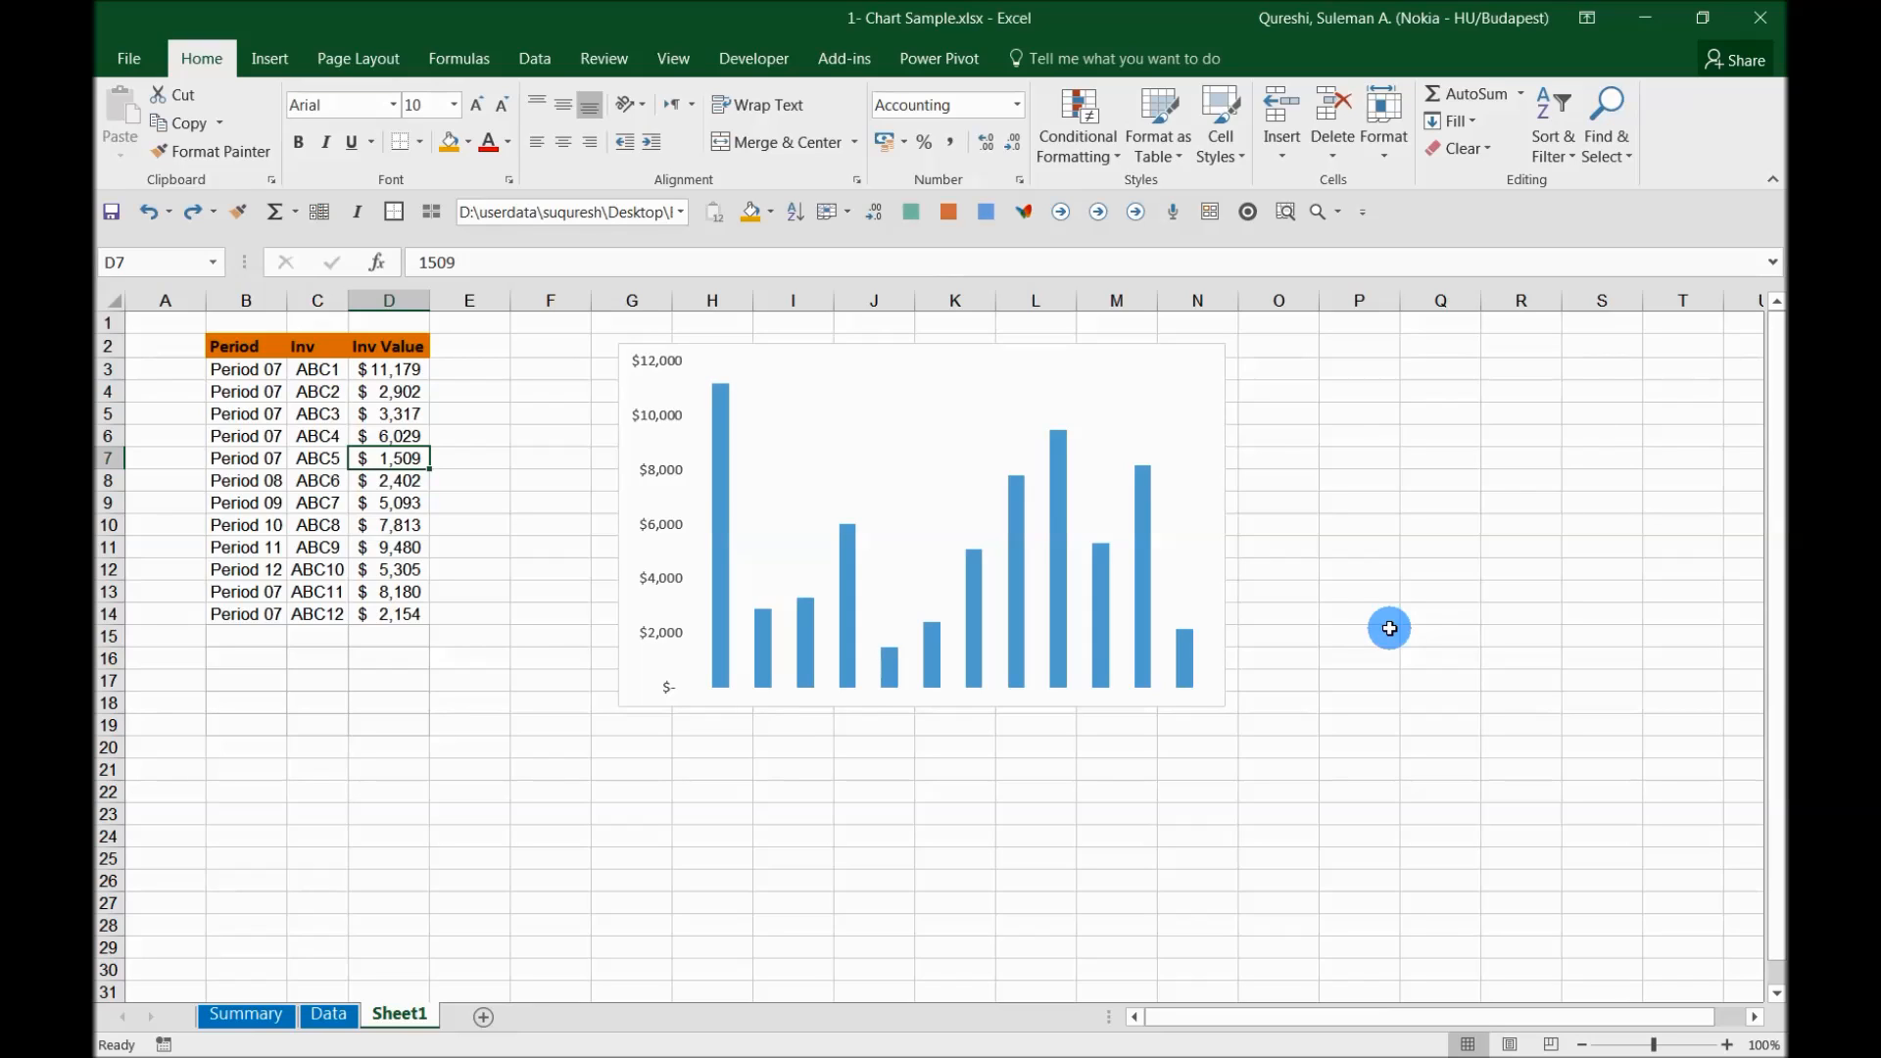
pyautogui.moveTo(993, 474)
pyautogui.write('-')
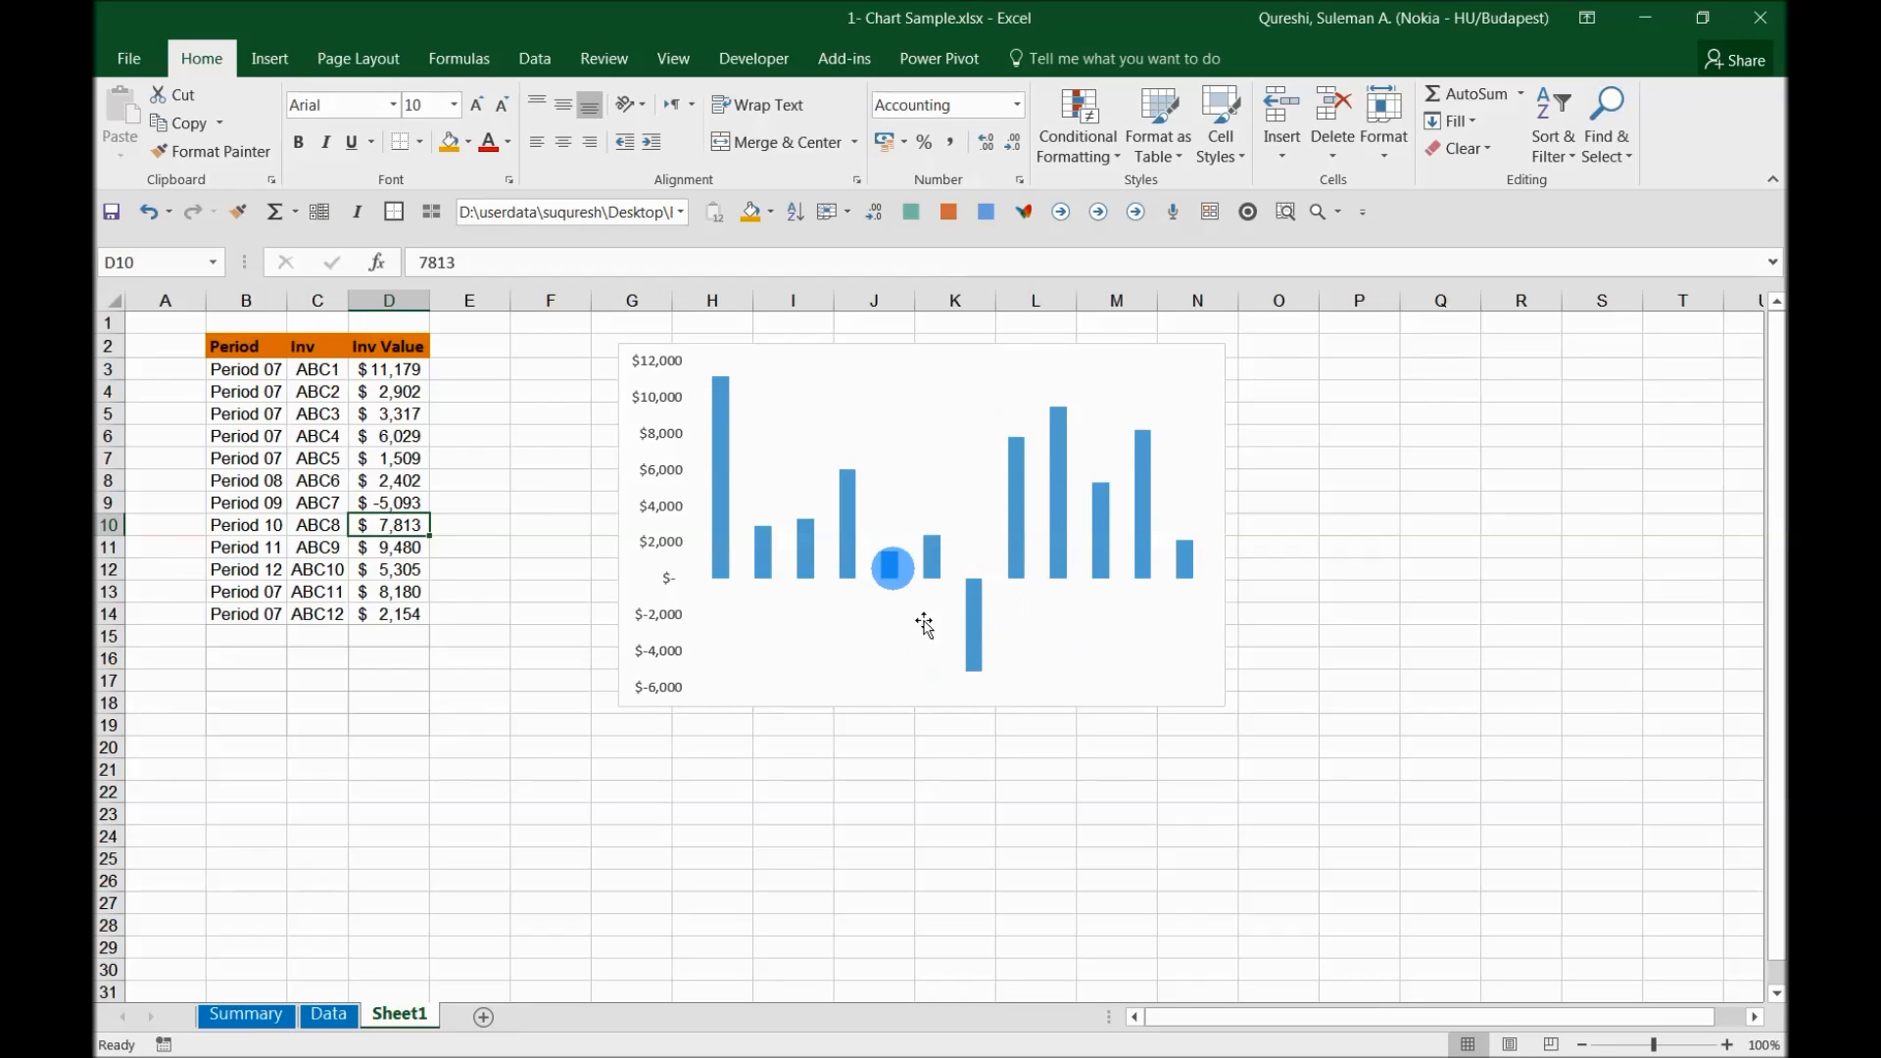
pyautogui.moveTo(1003, 615)
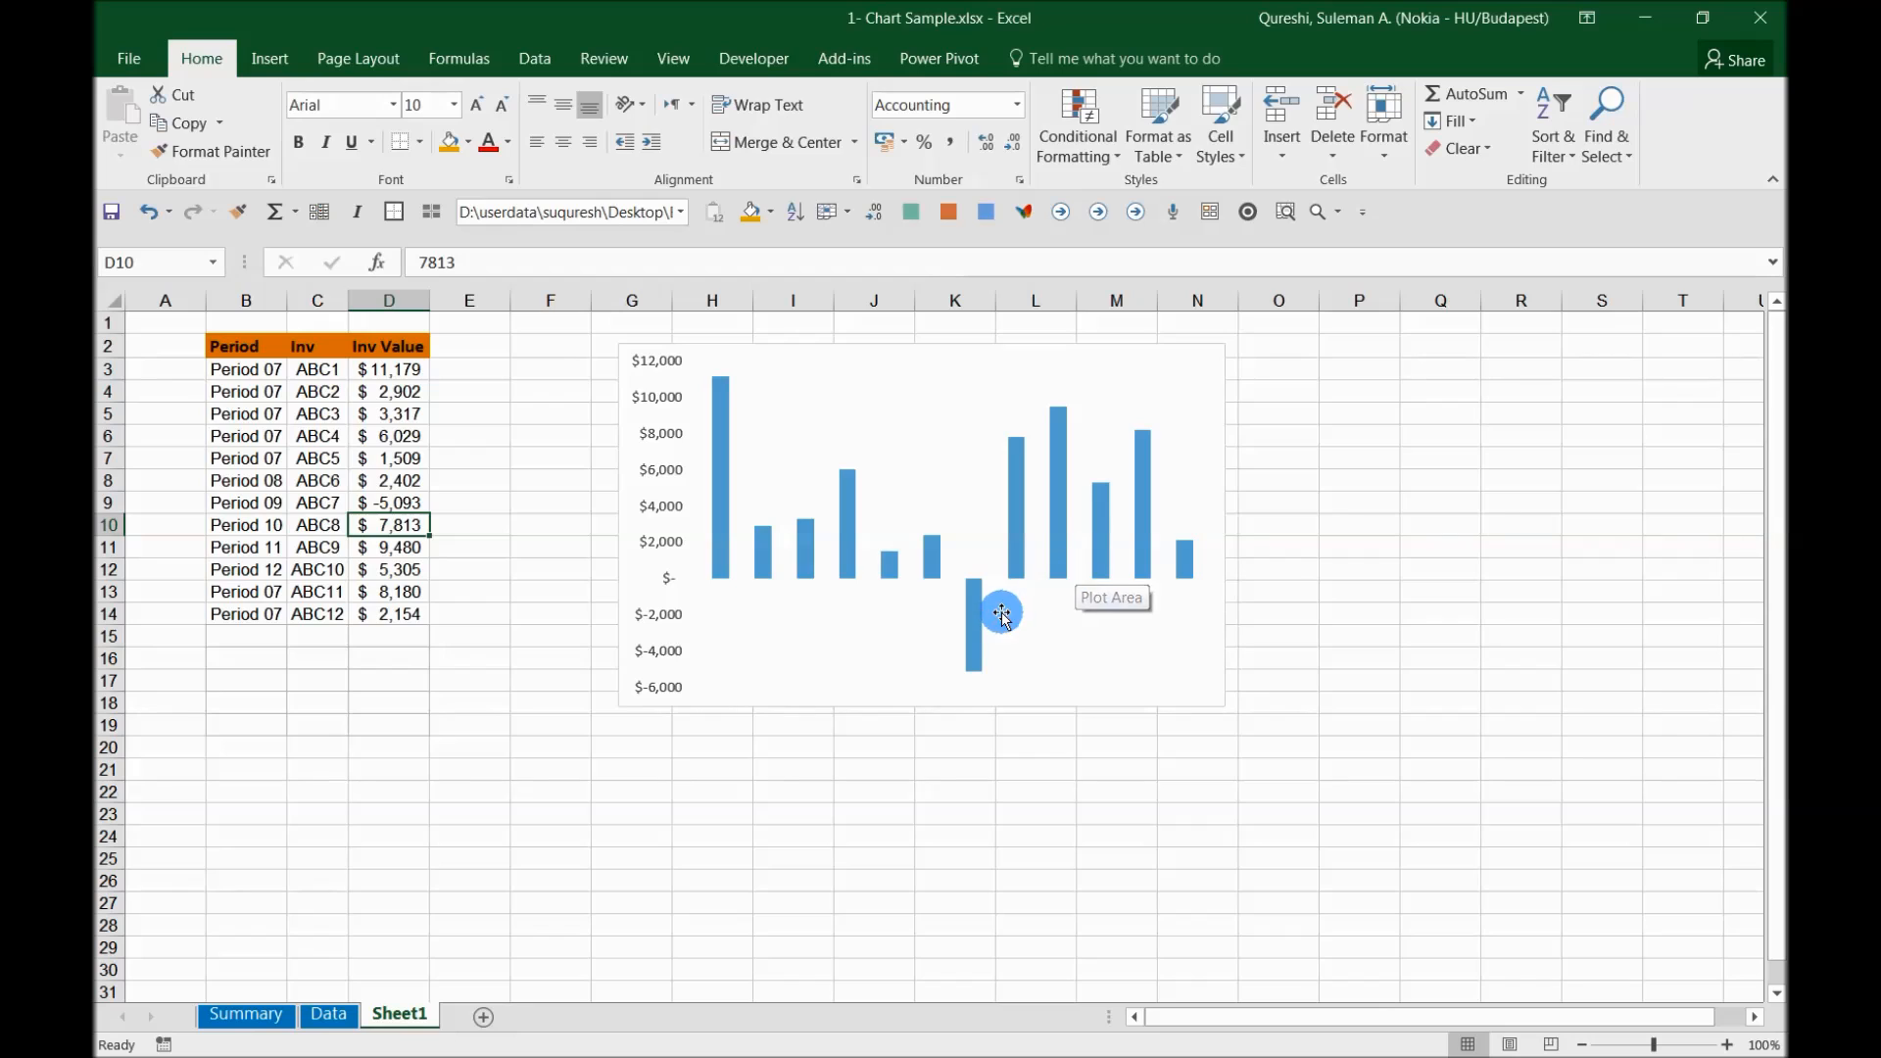
# Fill the negative ABC7 bar red and enter -1,509 as ABC5's value.
pyautogui.click(974, 618)
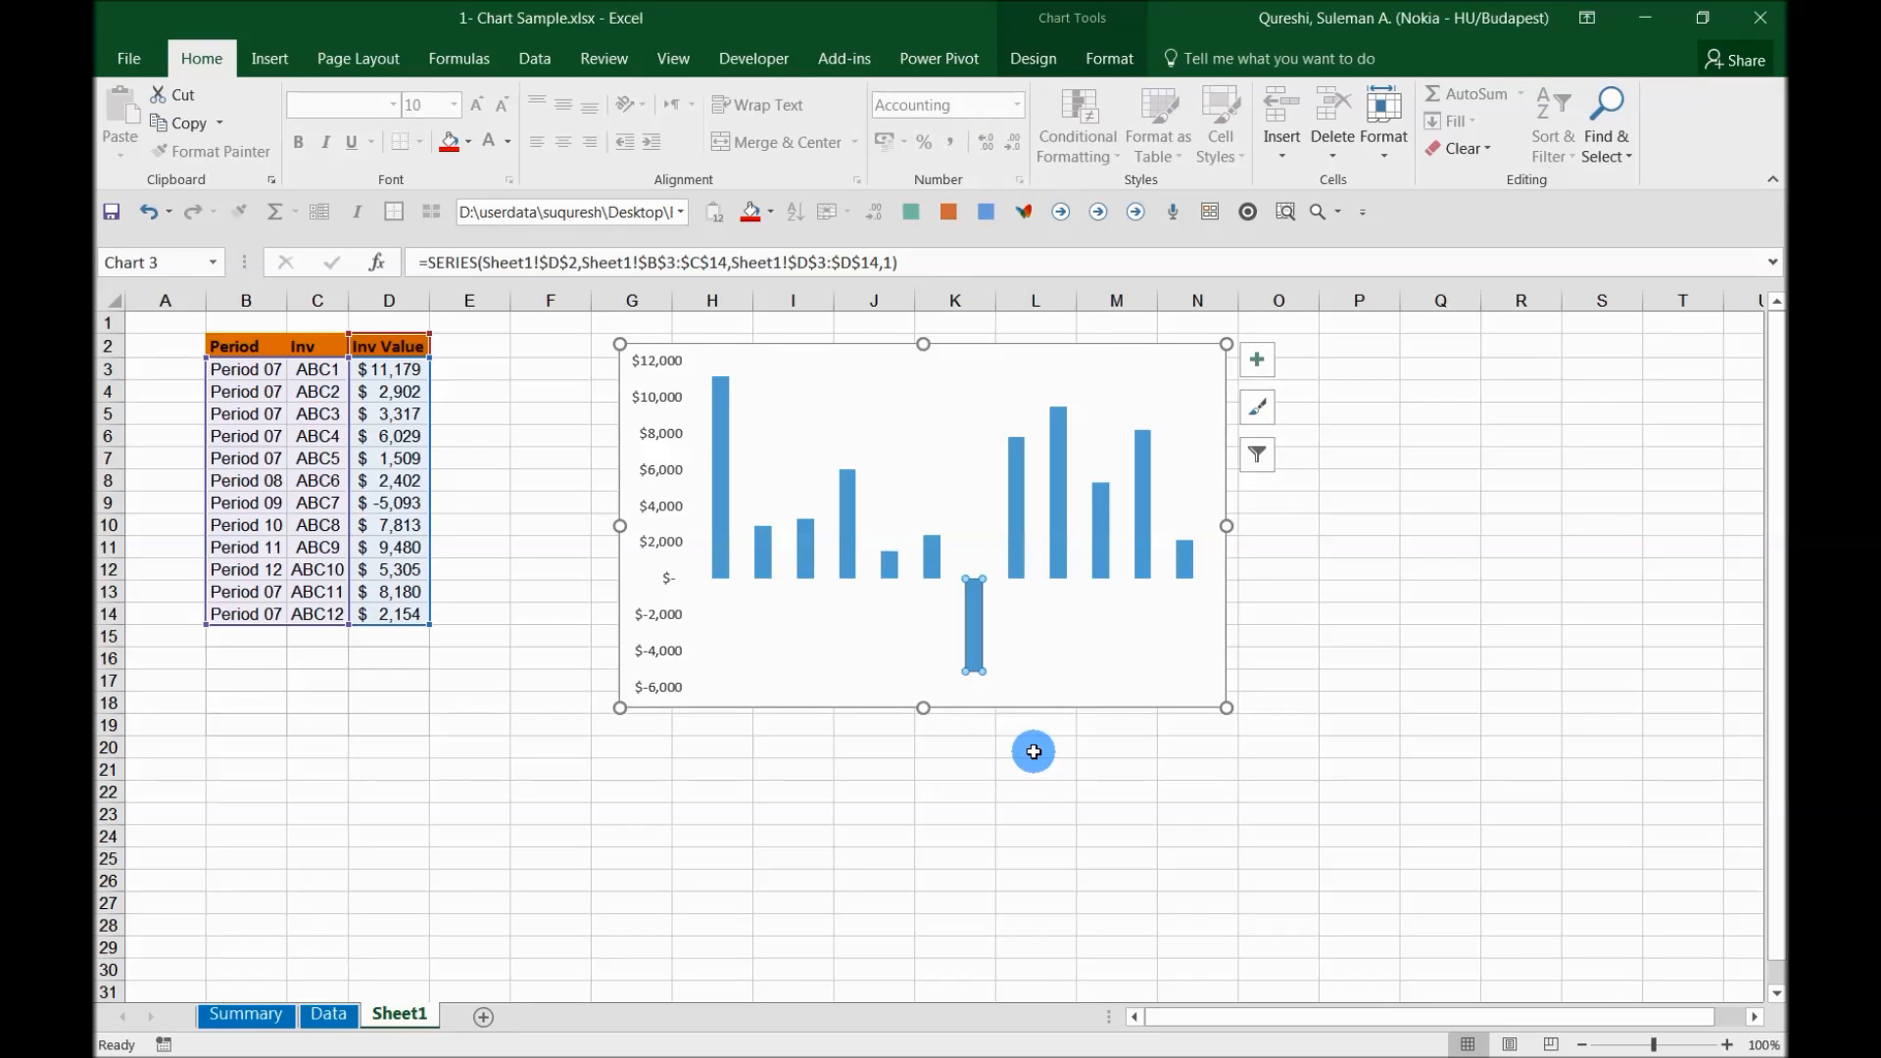
pyautogui.click(1356, 661)
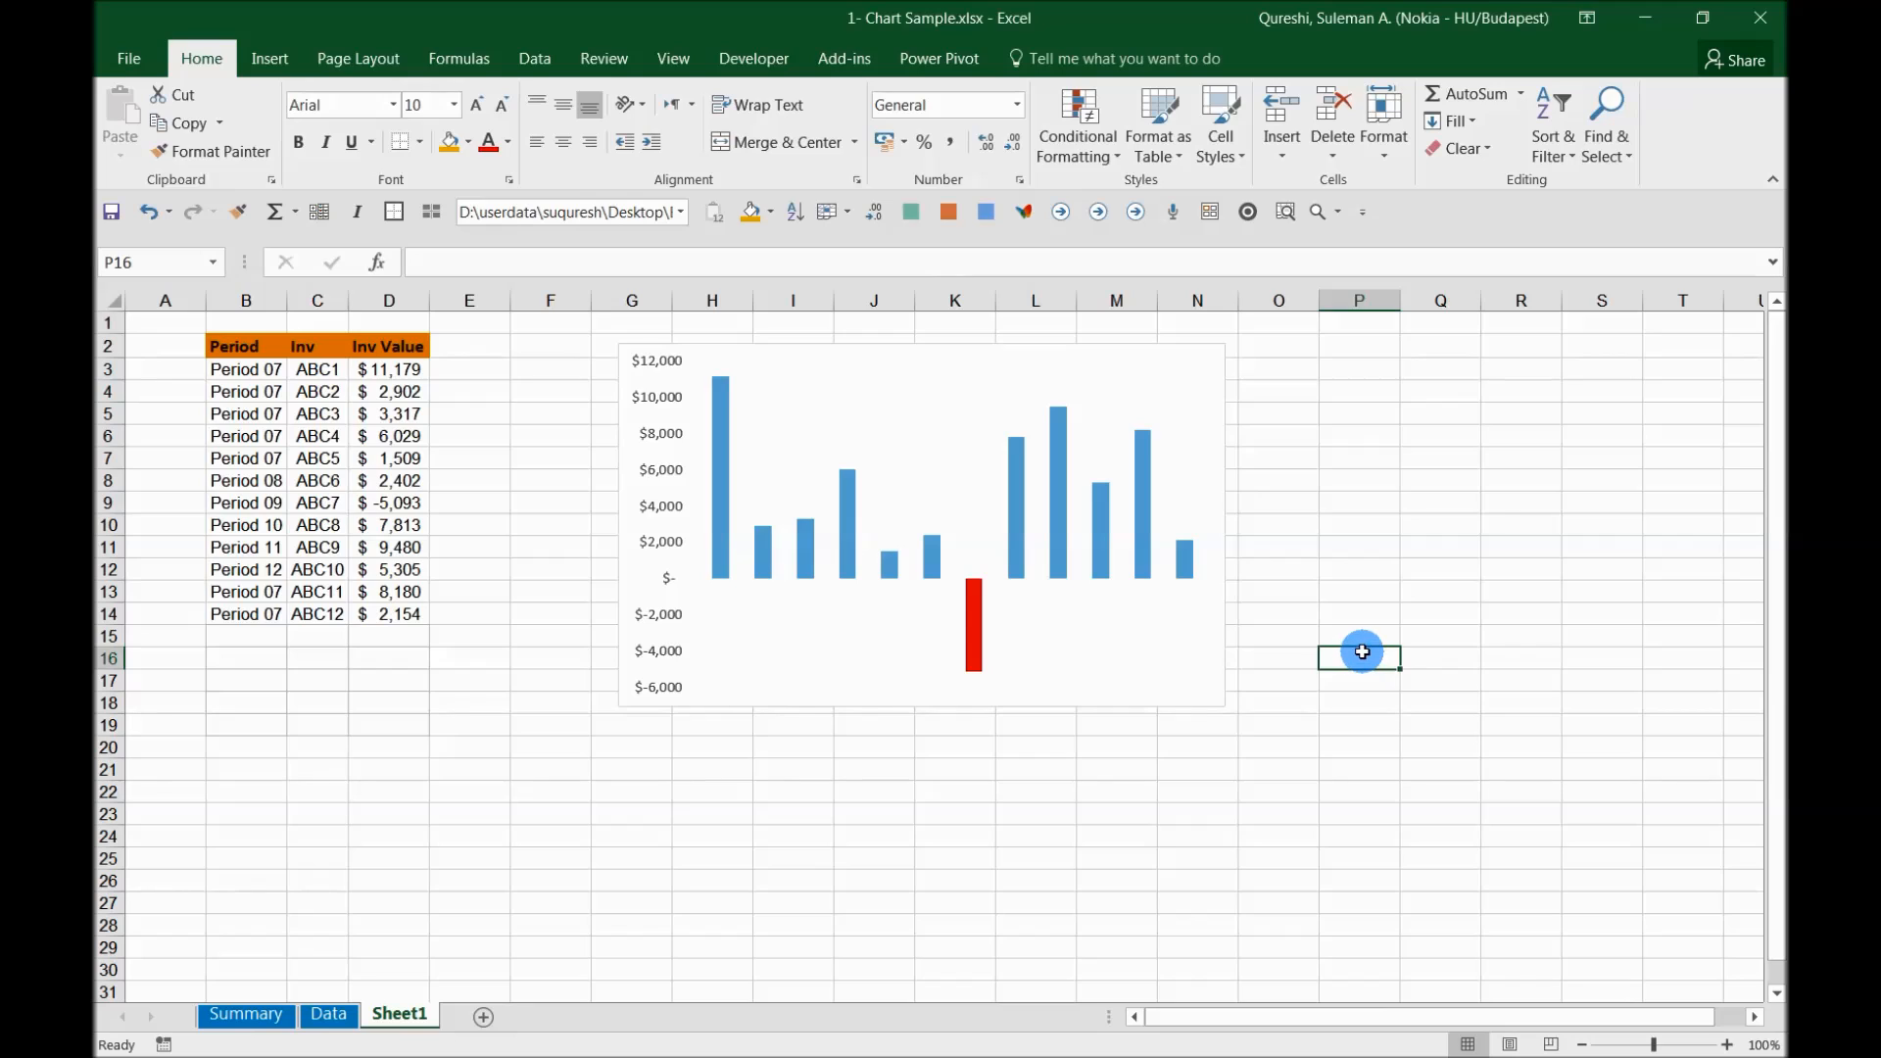
pyautogui.write('1509')
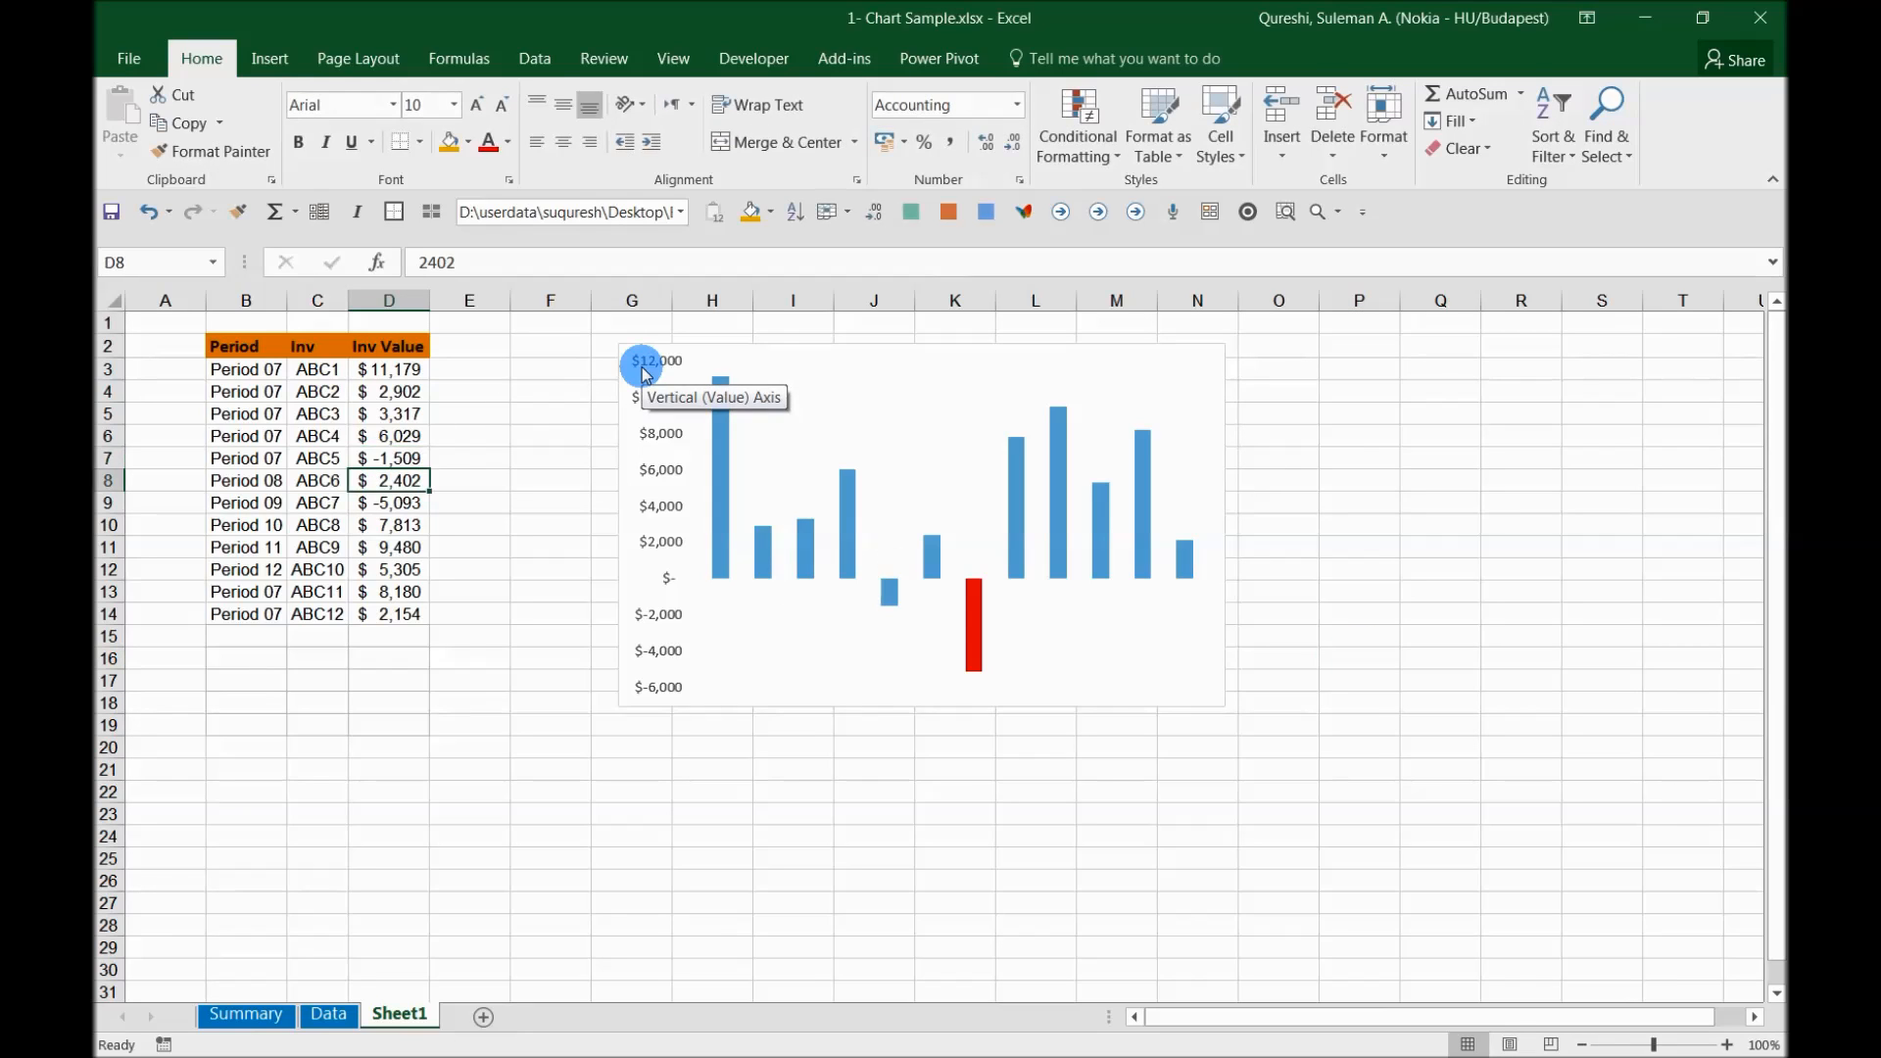
pyautogui.moveTo(894, 574)
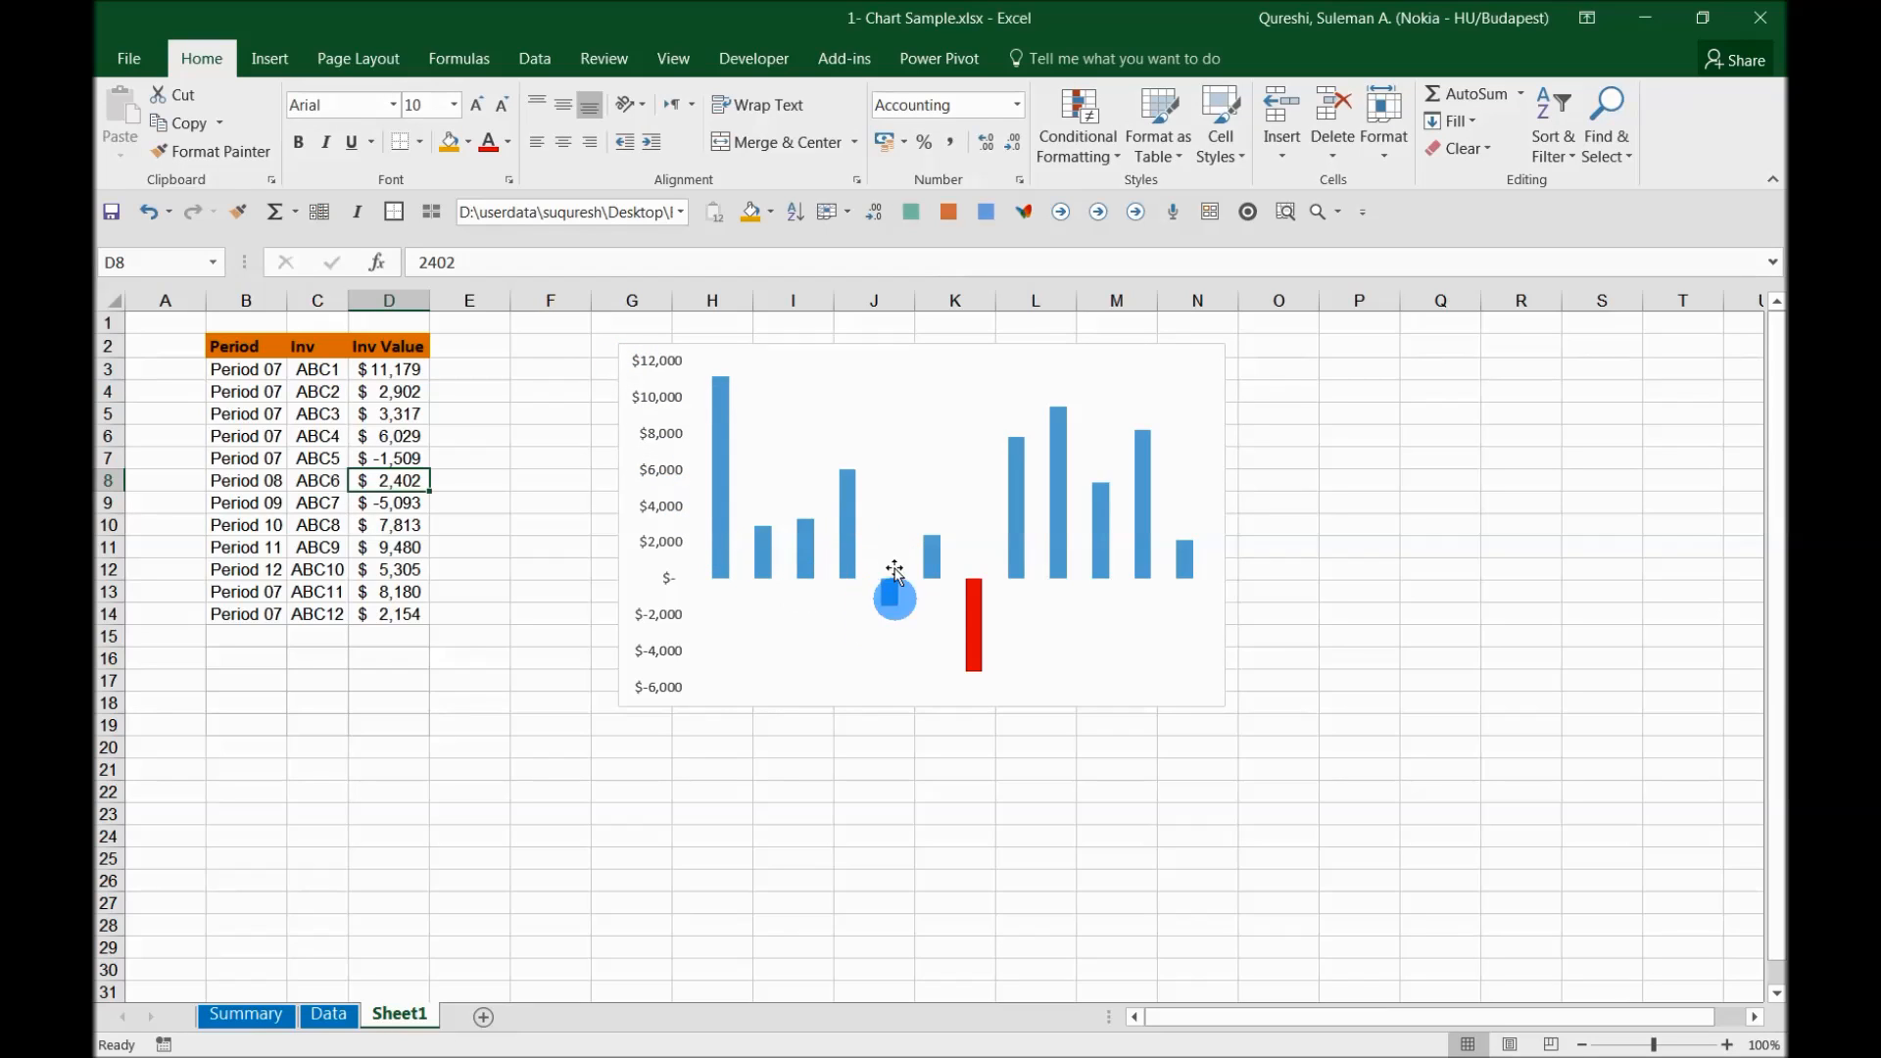
pyautogui.moveTo(877, 609)
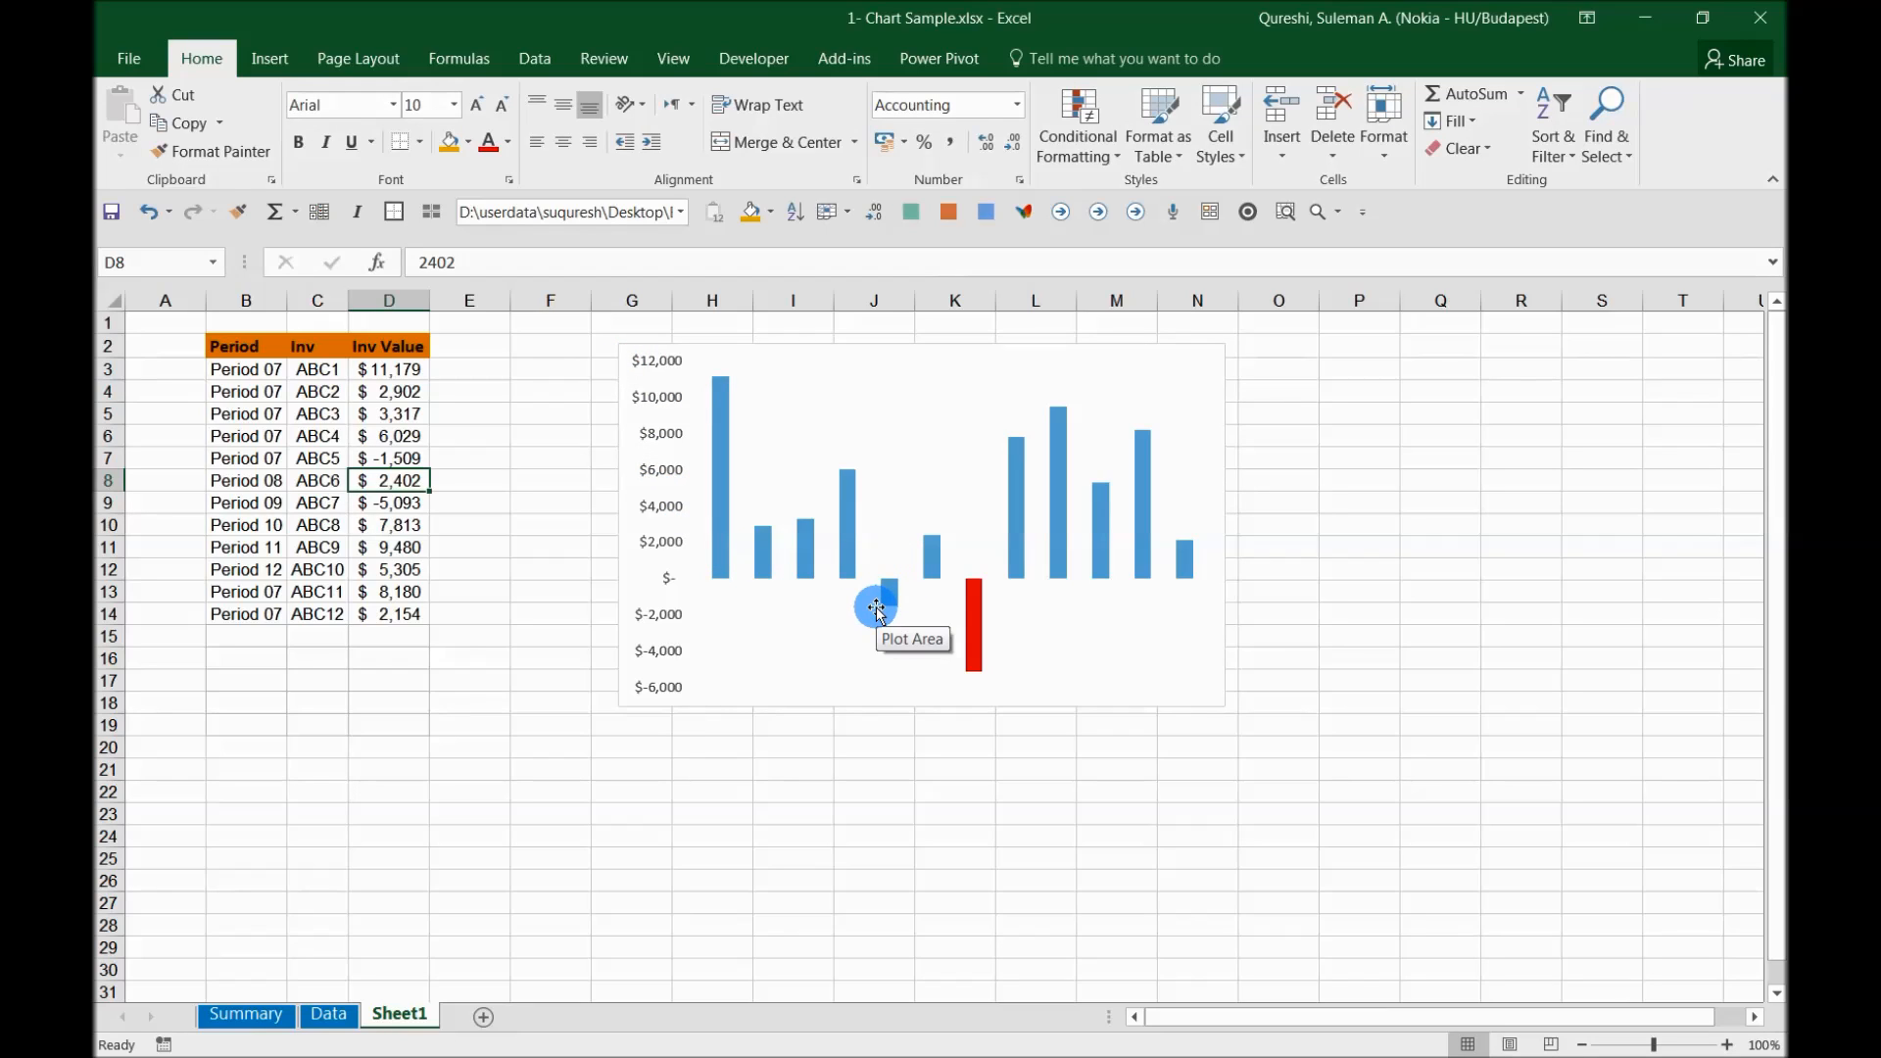
pyautogui.moveTo(843, 546)
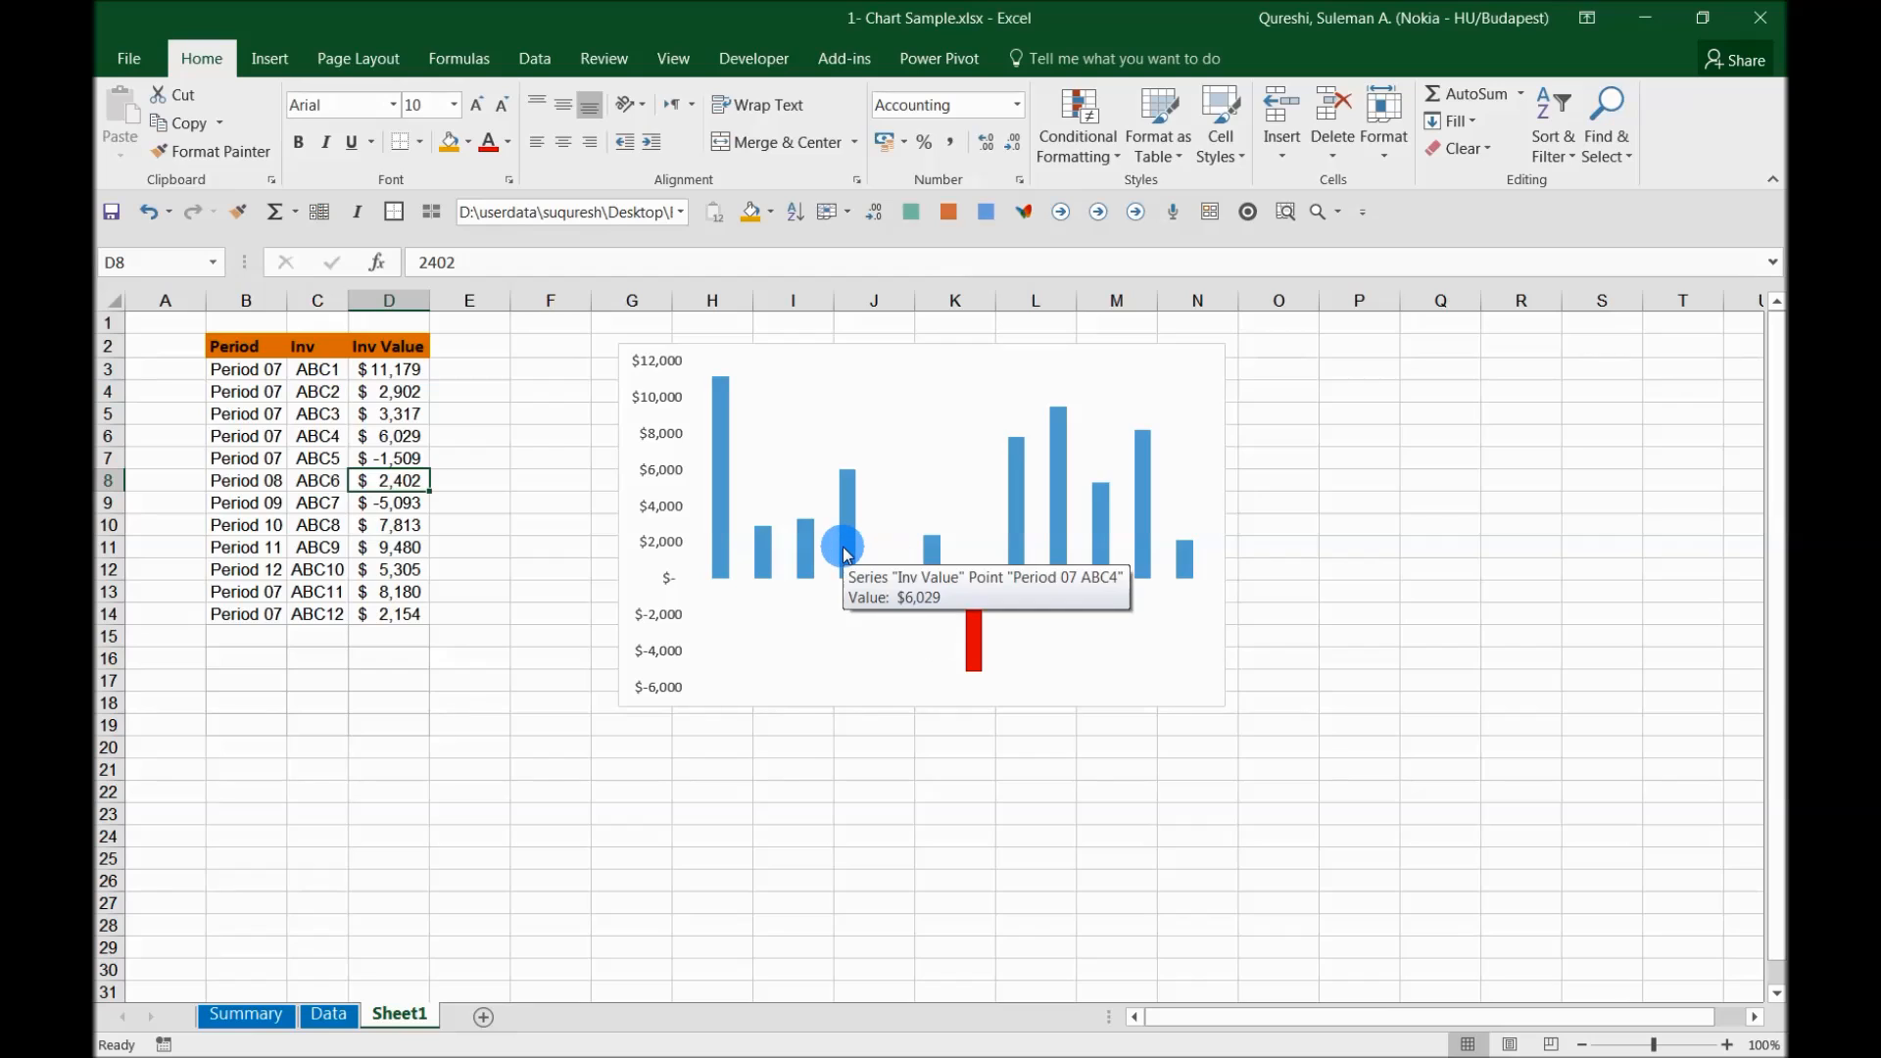
pyautogui.moveTo(1026, 517)
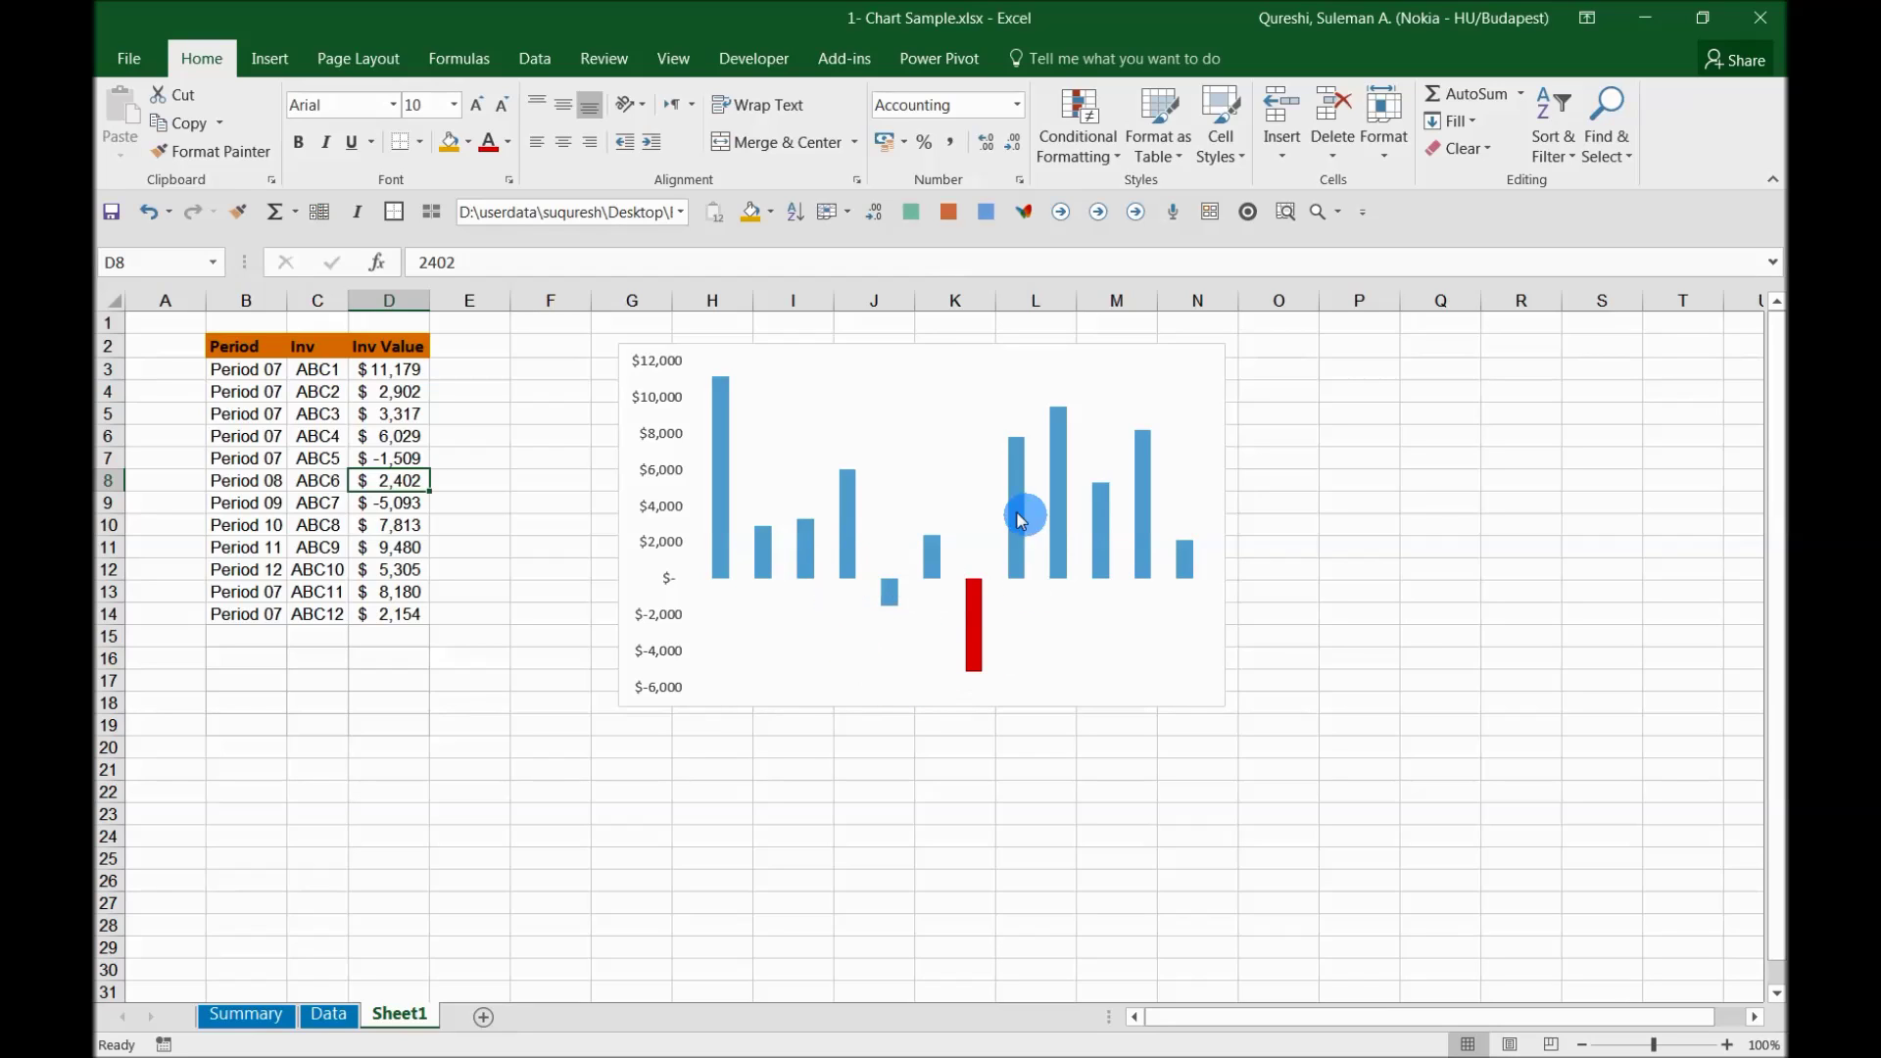
pyautogui.moveTo(983, 640)
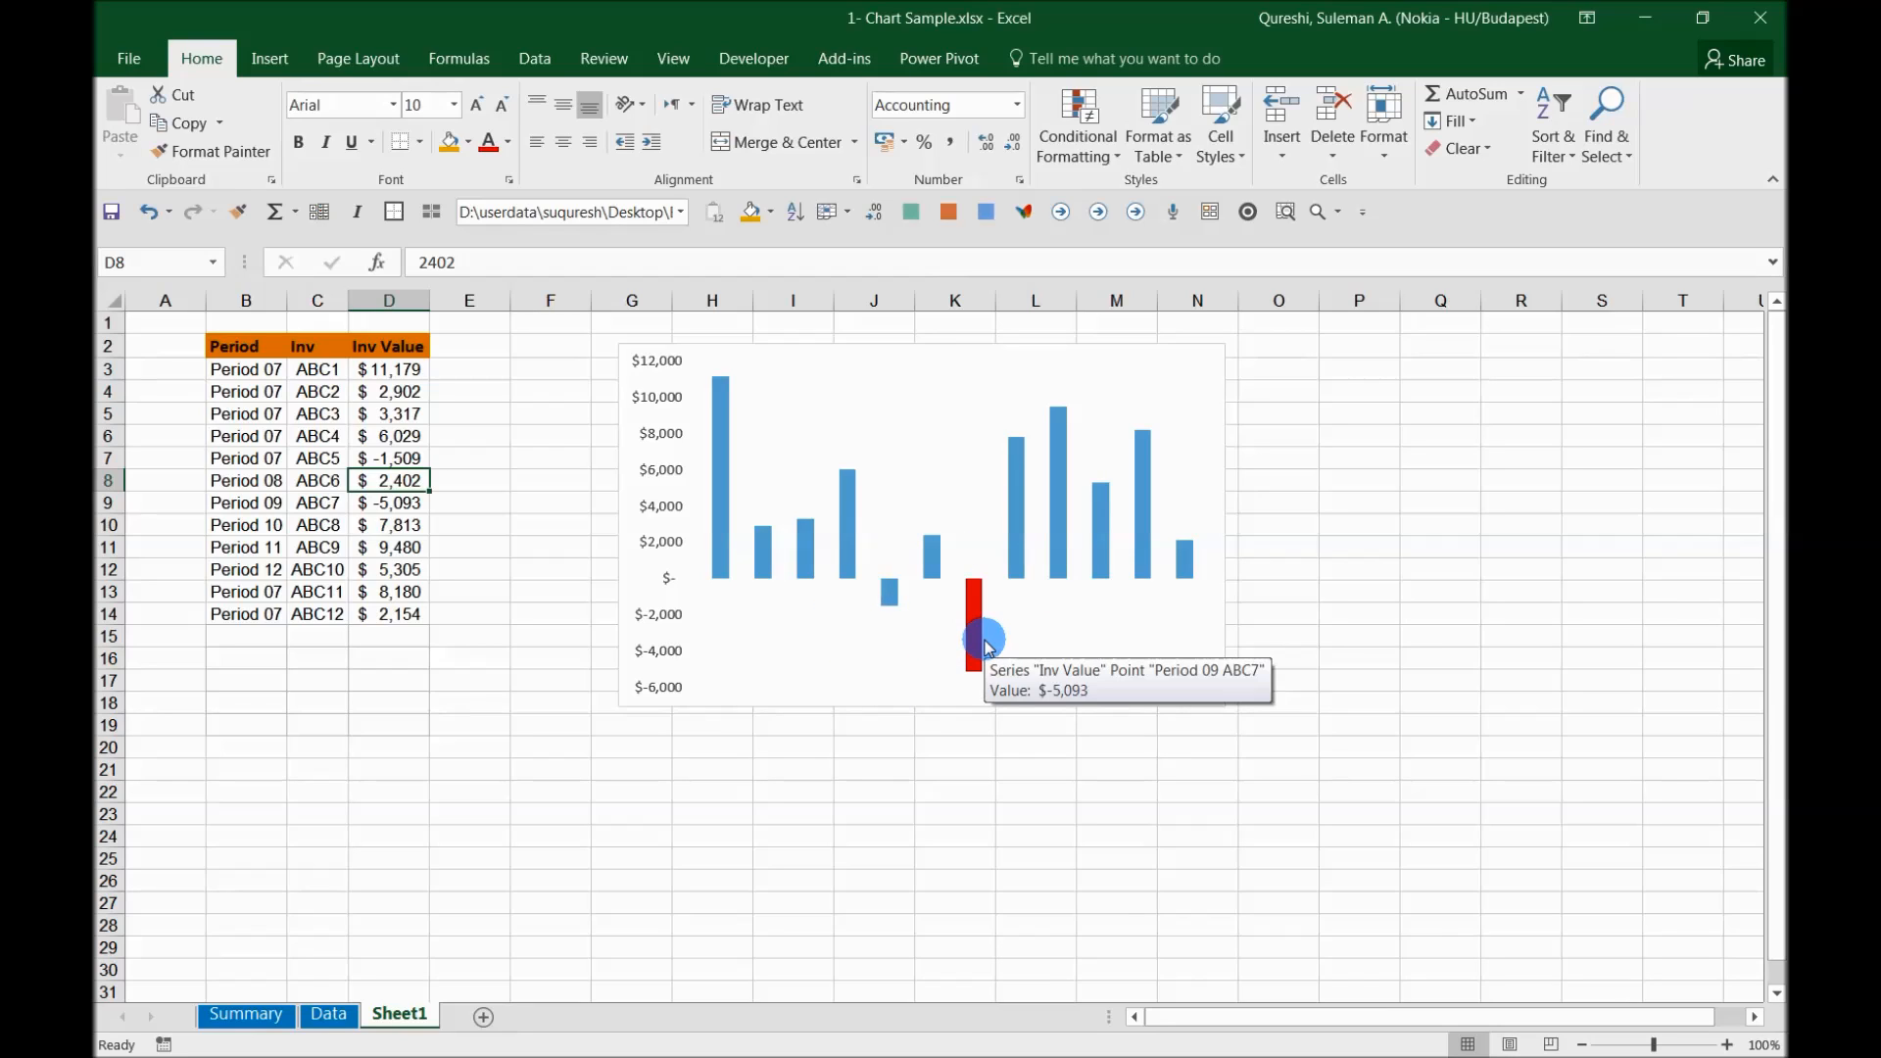
pyautogui.moveTo(1089, 621)
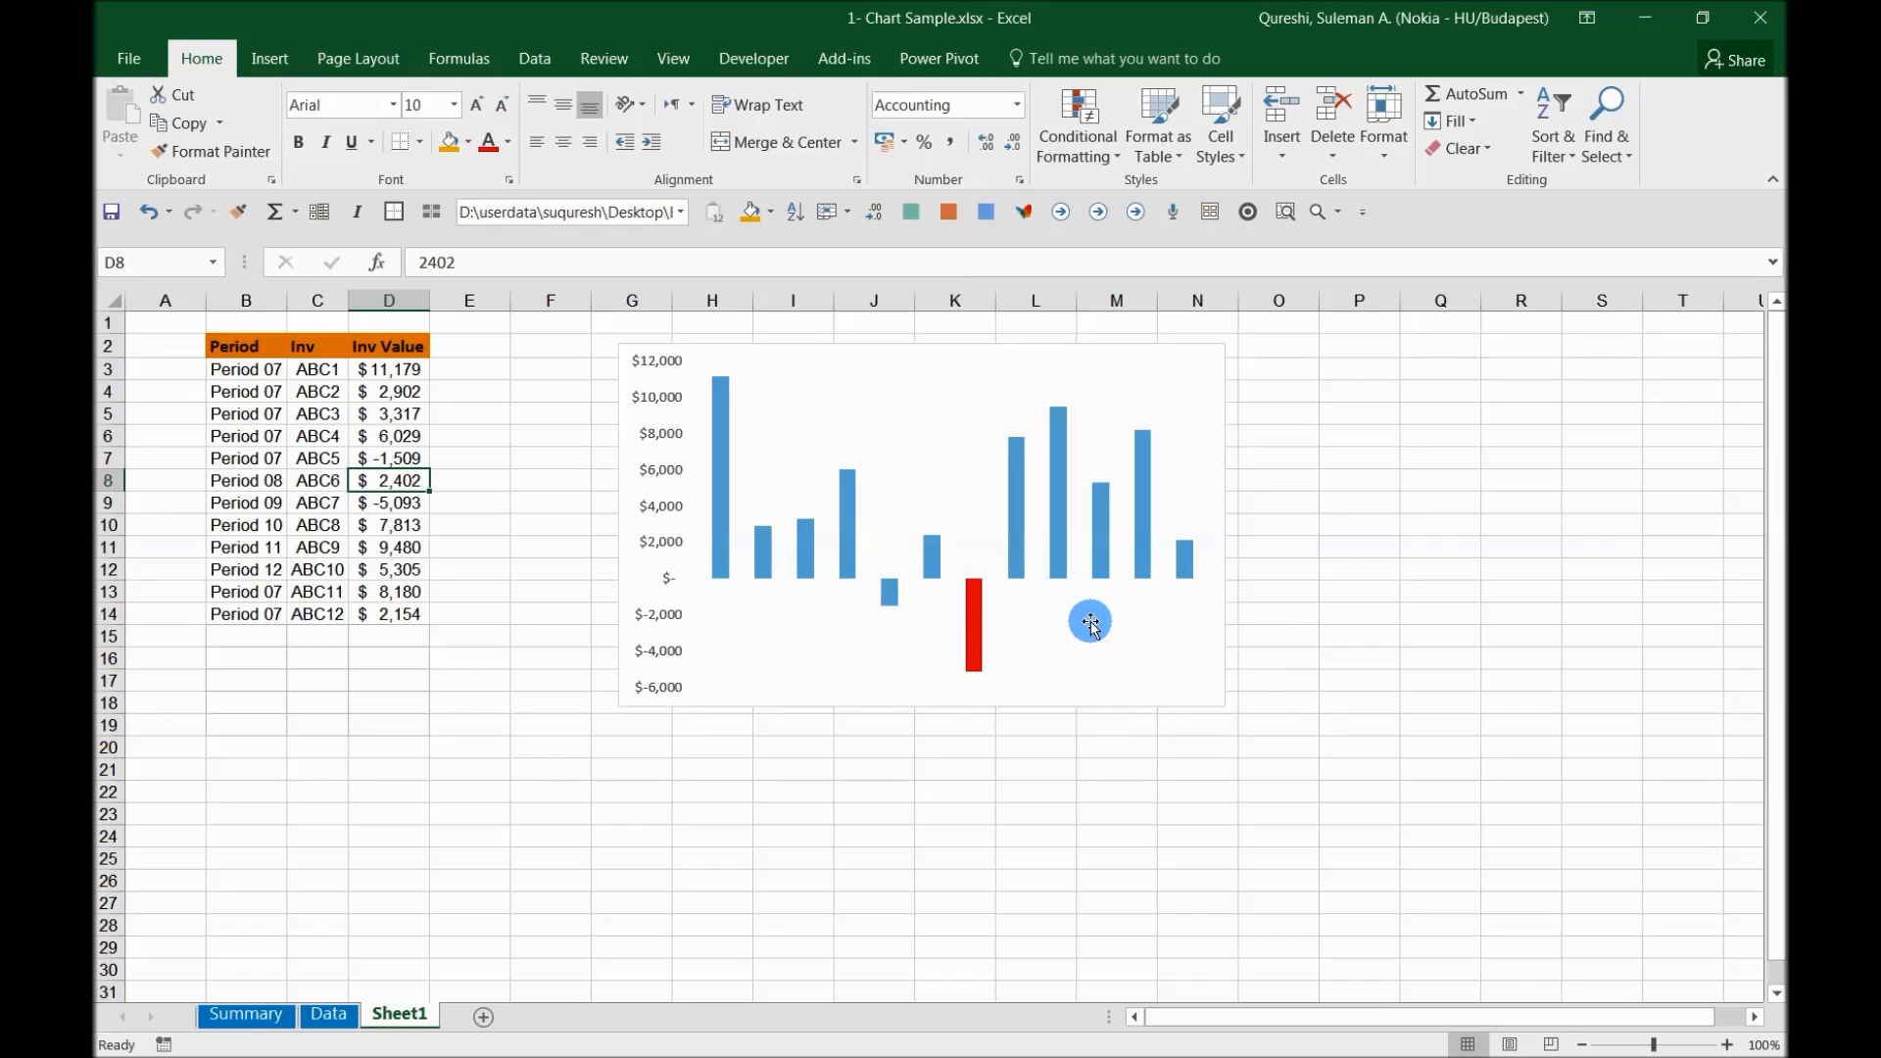
pyautogui.moveTo(1105, 623)
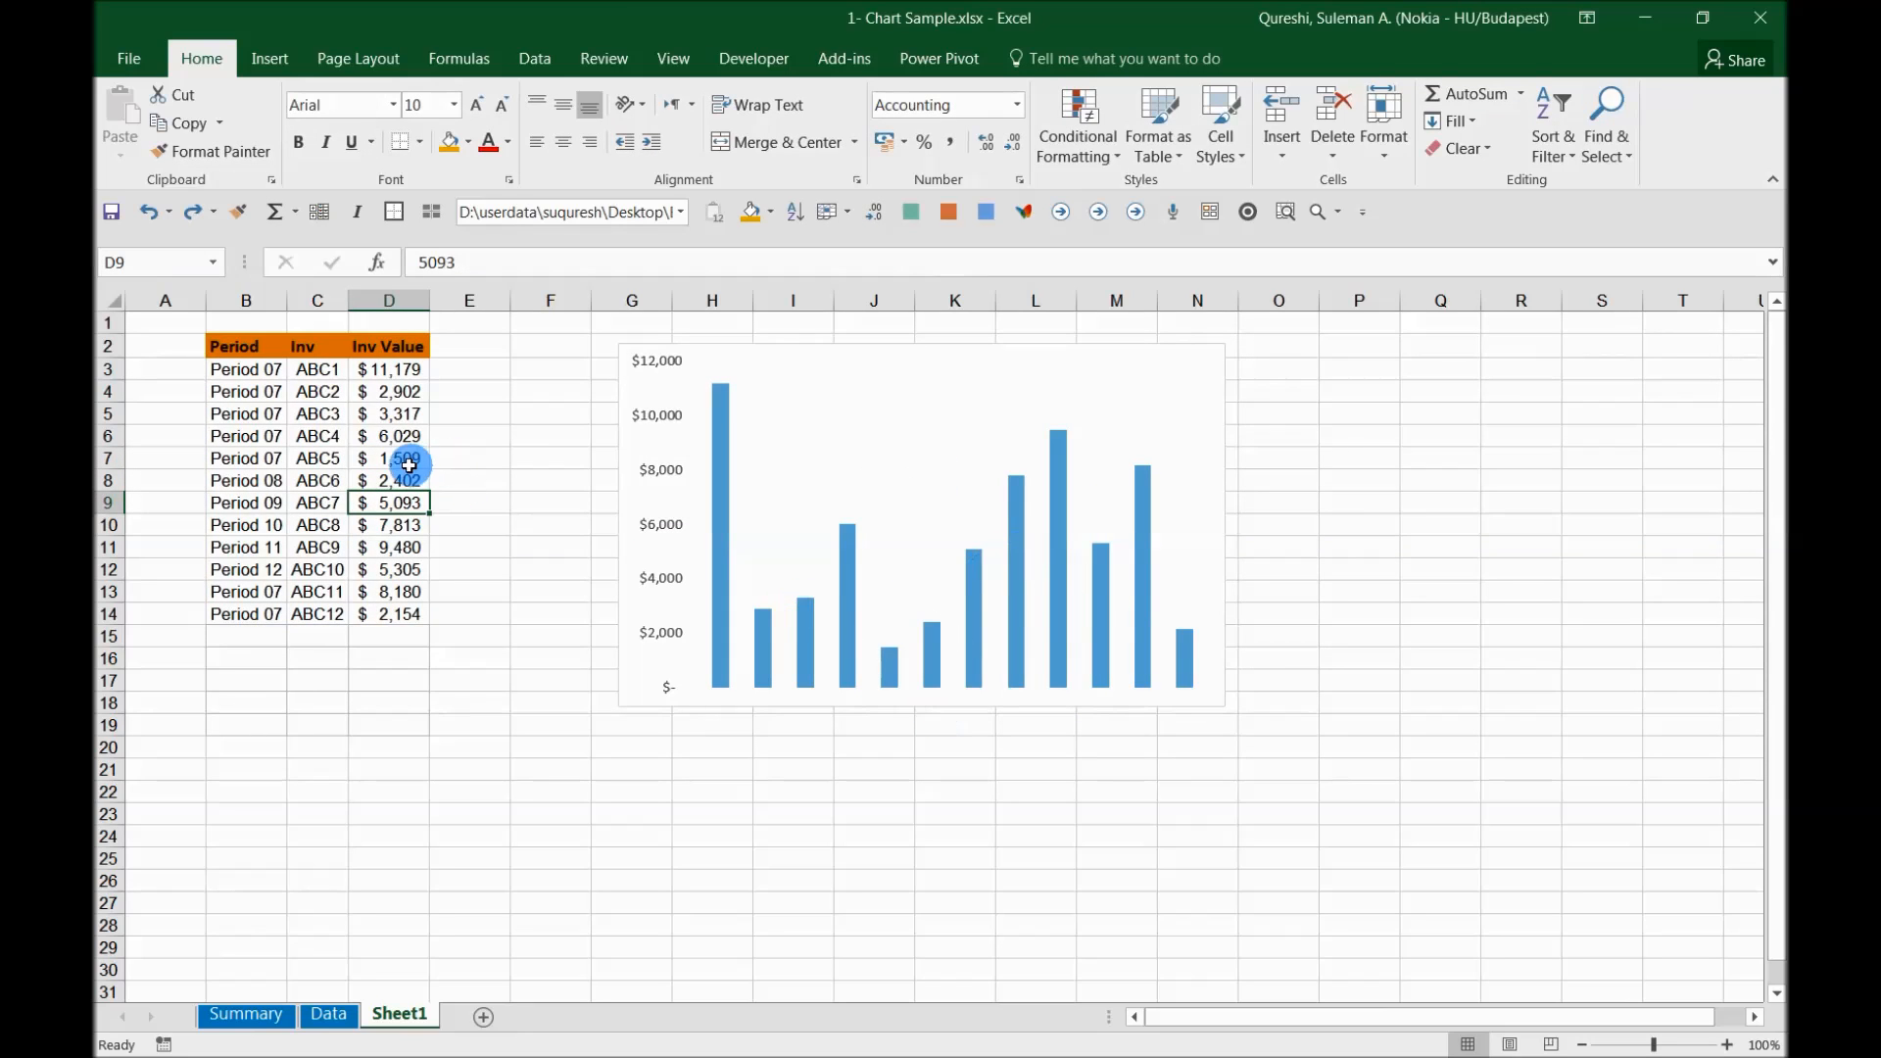
# Select ABC5's -1,509 value in D7, then select the chart's column series.
pyautogui.click(388, 458)
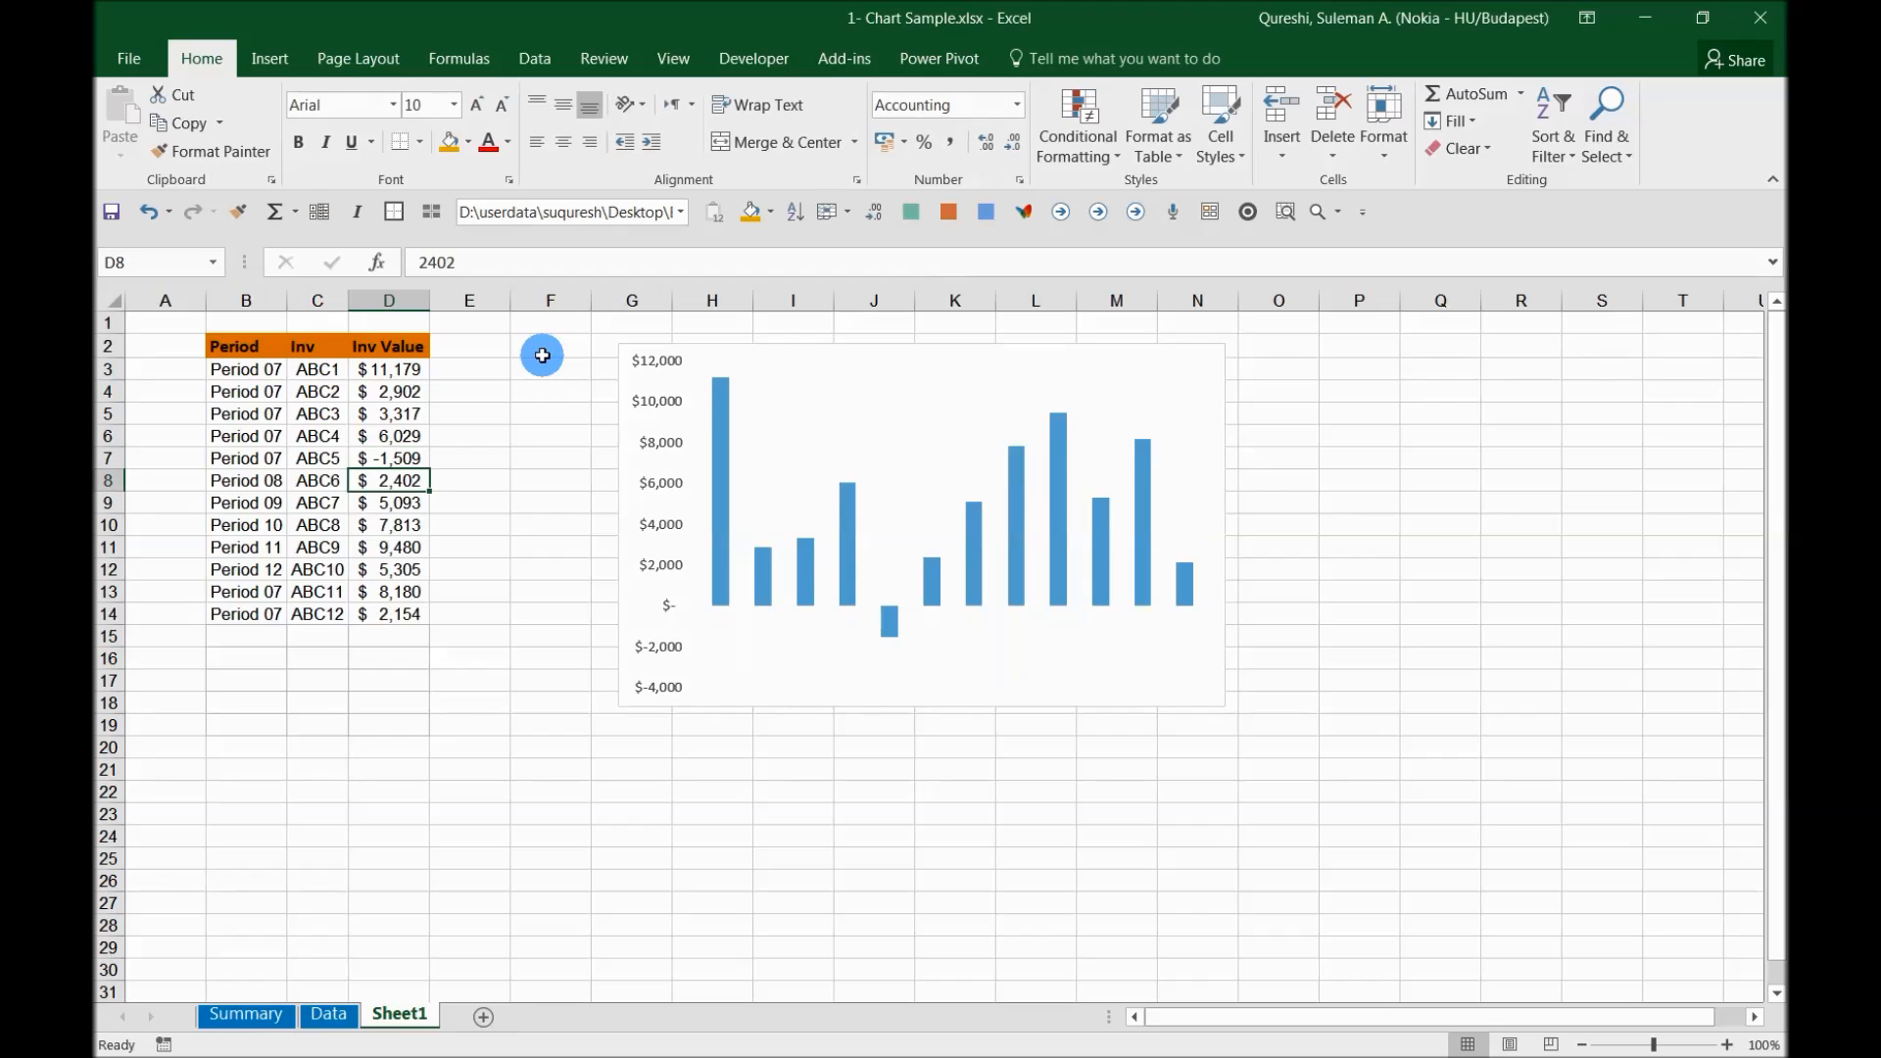
pyautogui.click(1027, 515)
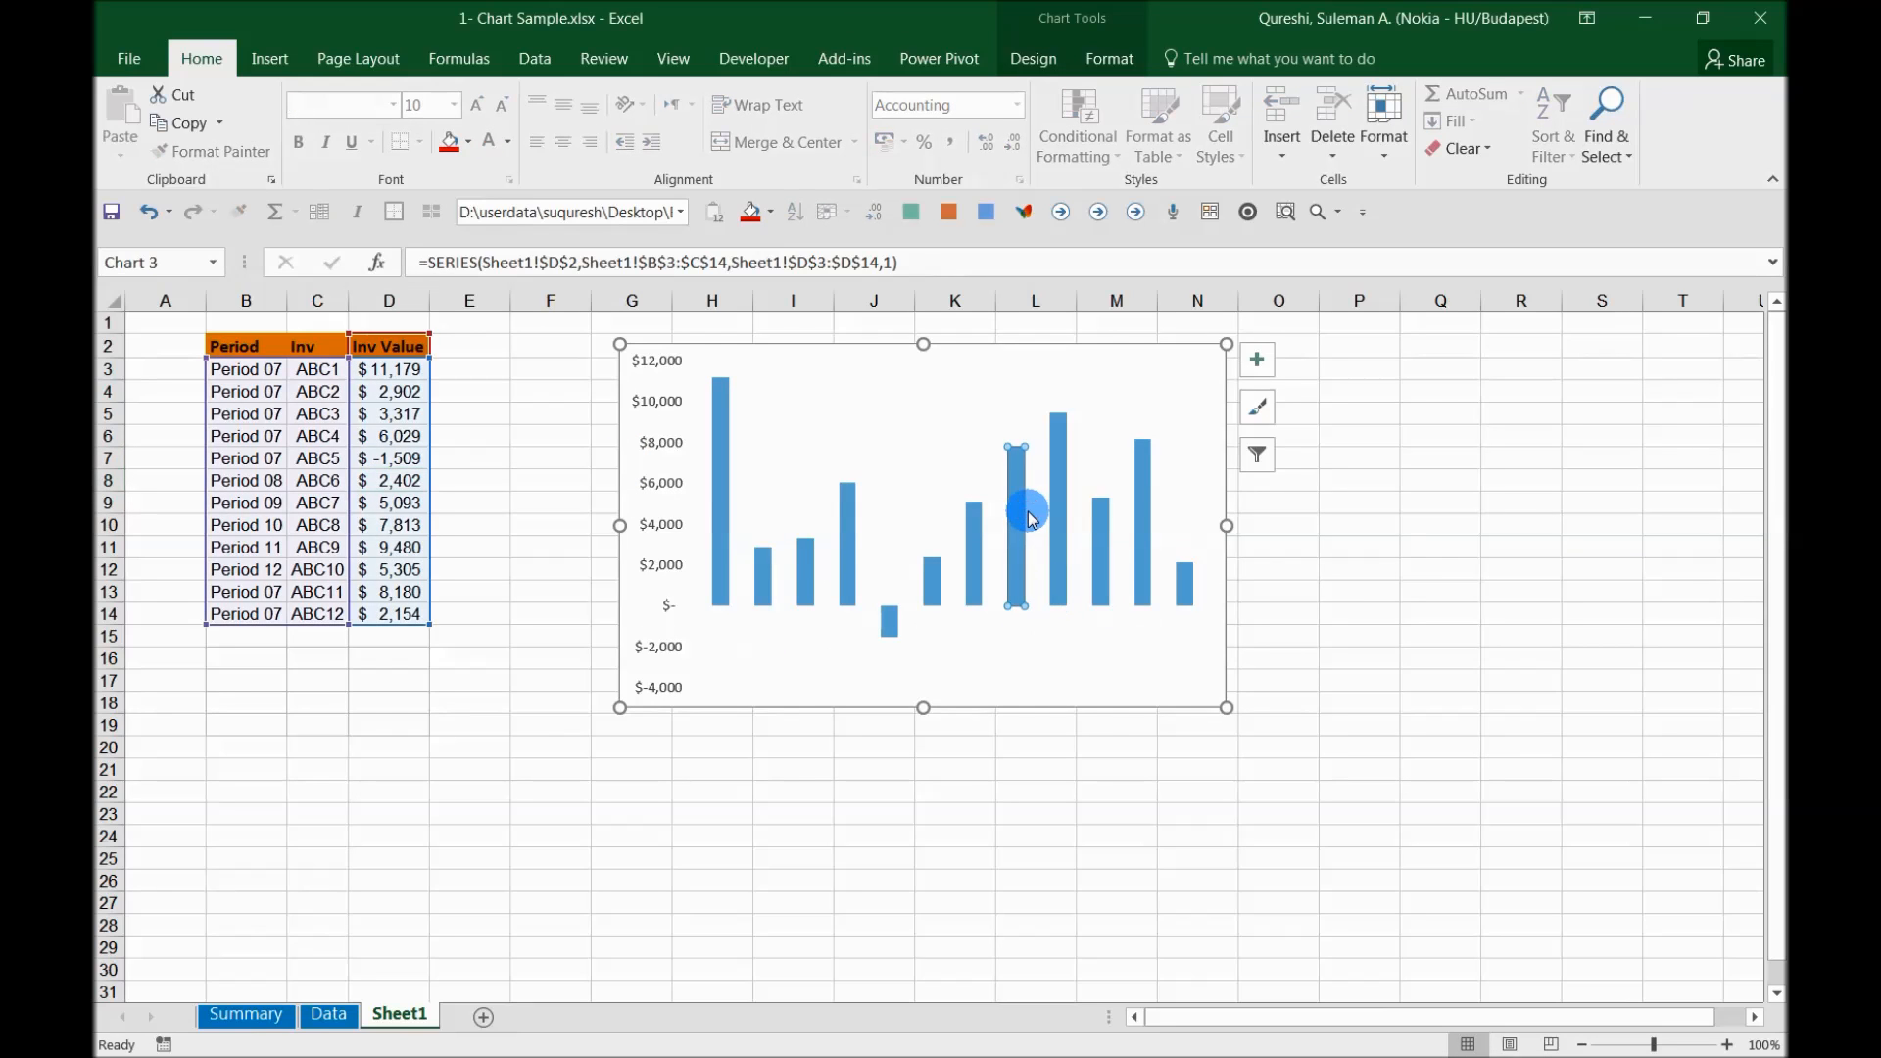
# Open Format Data Series for the whole Inv Value series and show Fill & Line settings.
pyautogui.doubleClick(1060, 444)
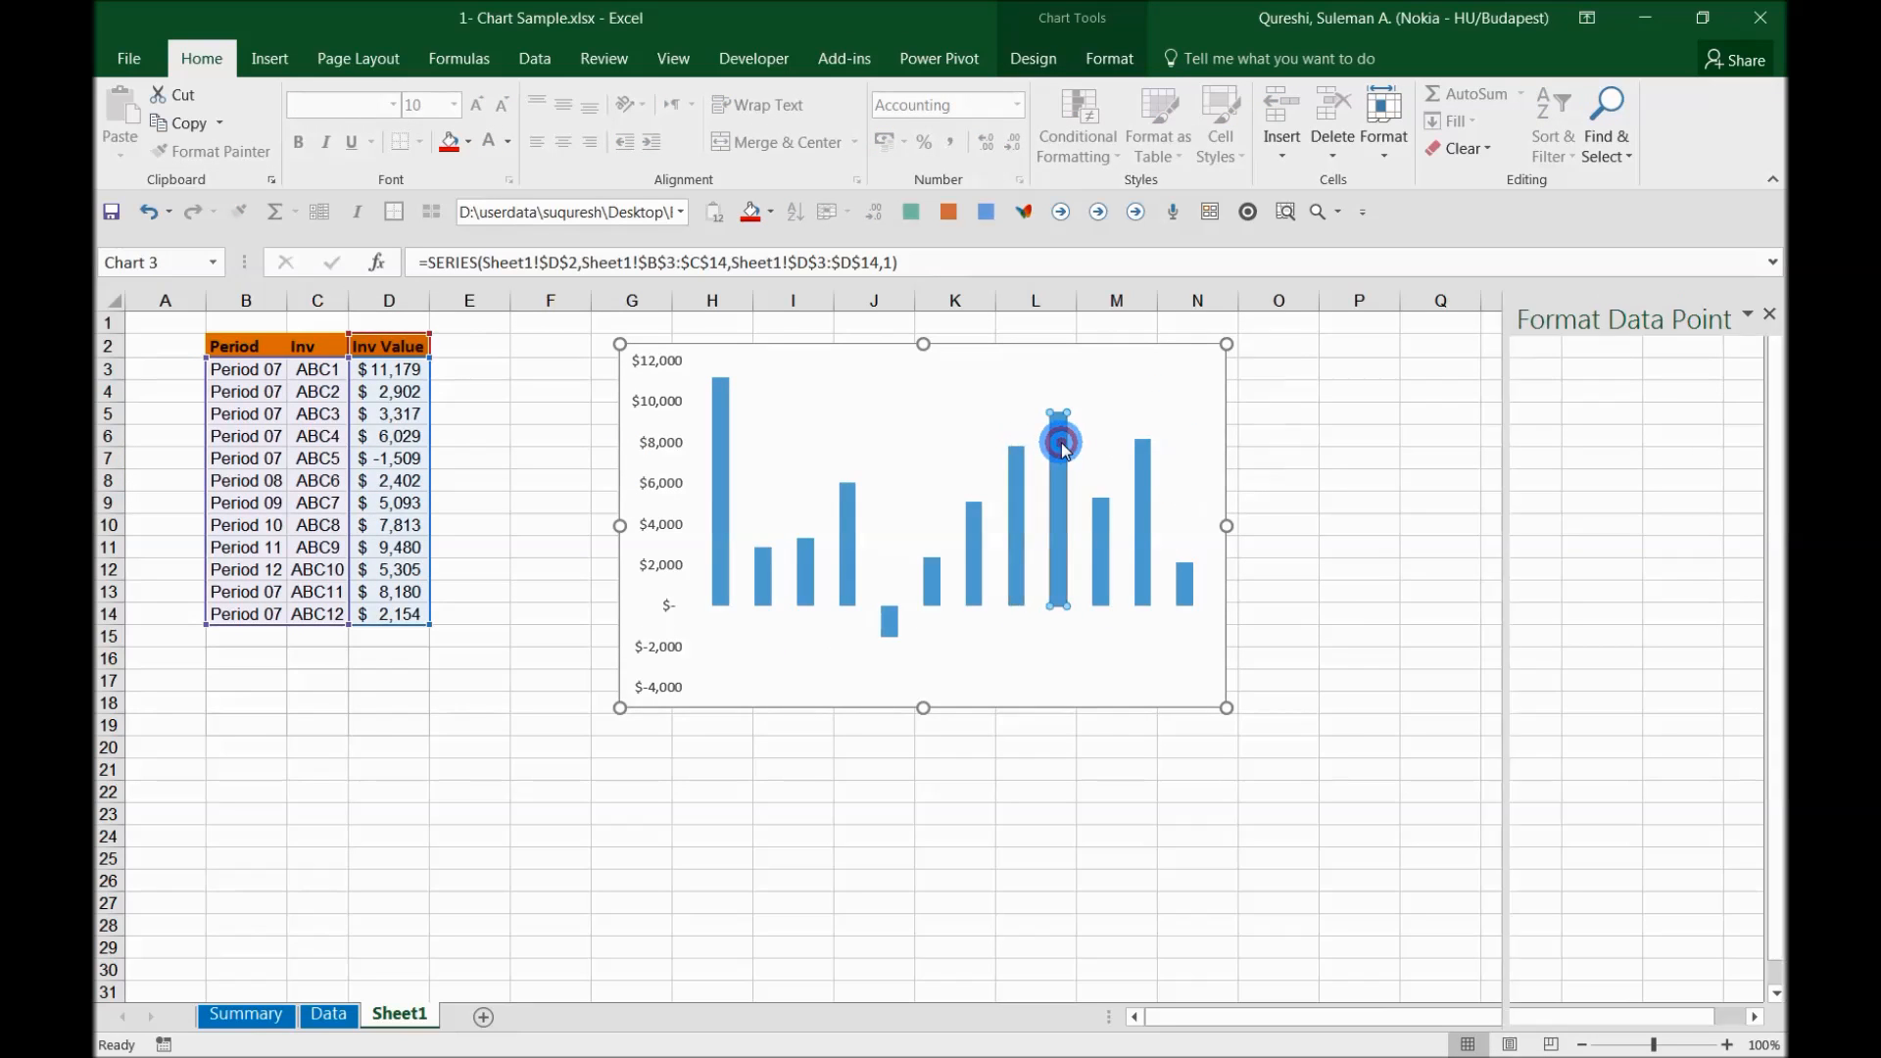
pyautogui.click(1033, 58)
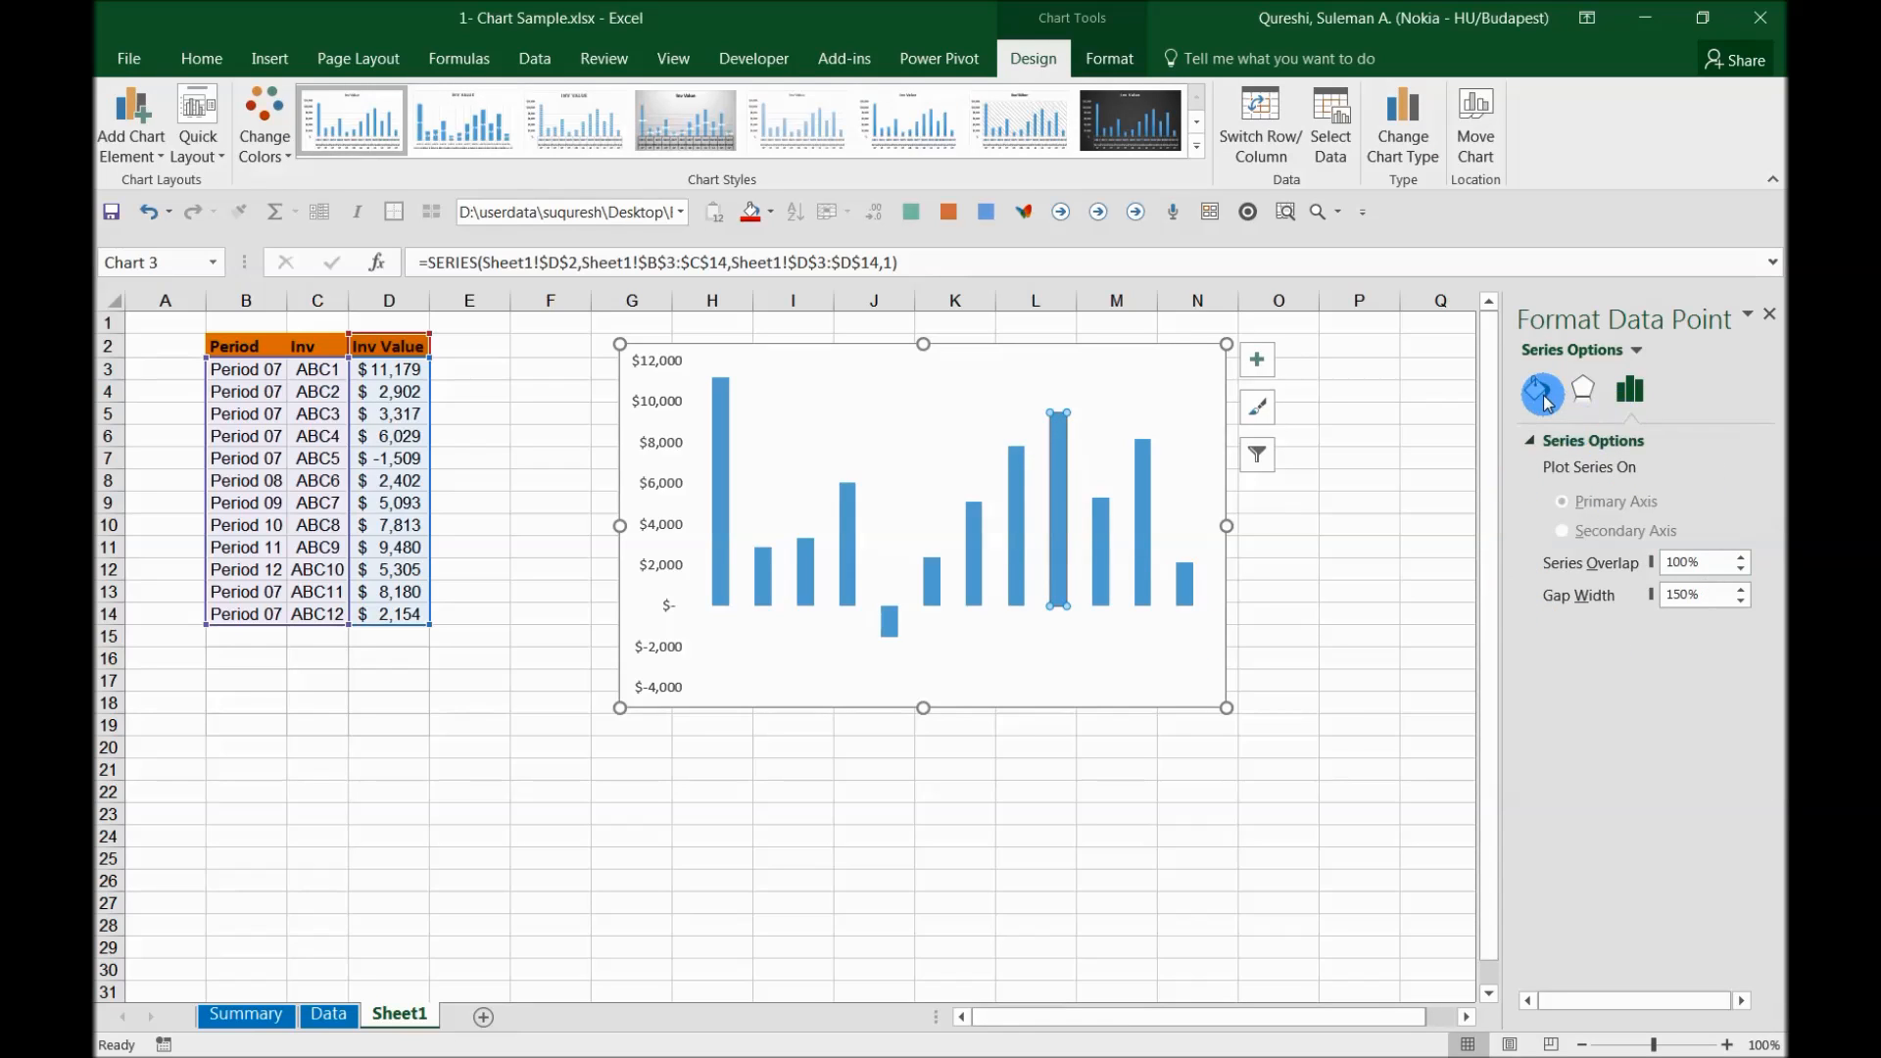
pyautogui.click(1538, 389)
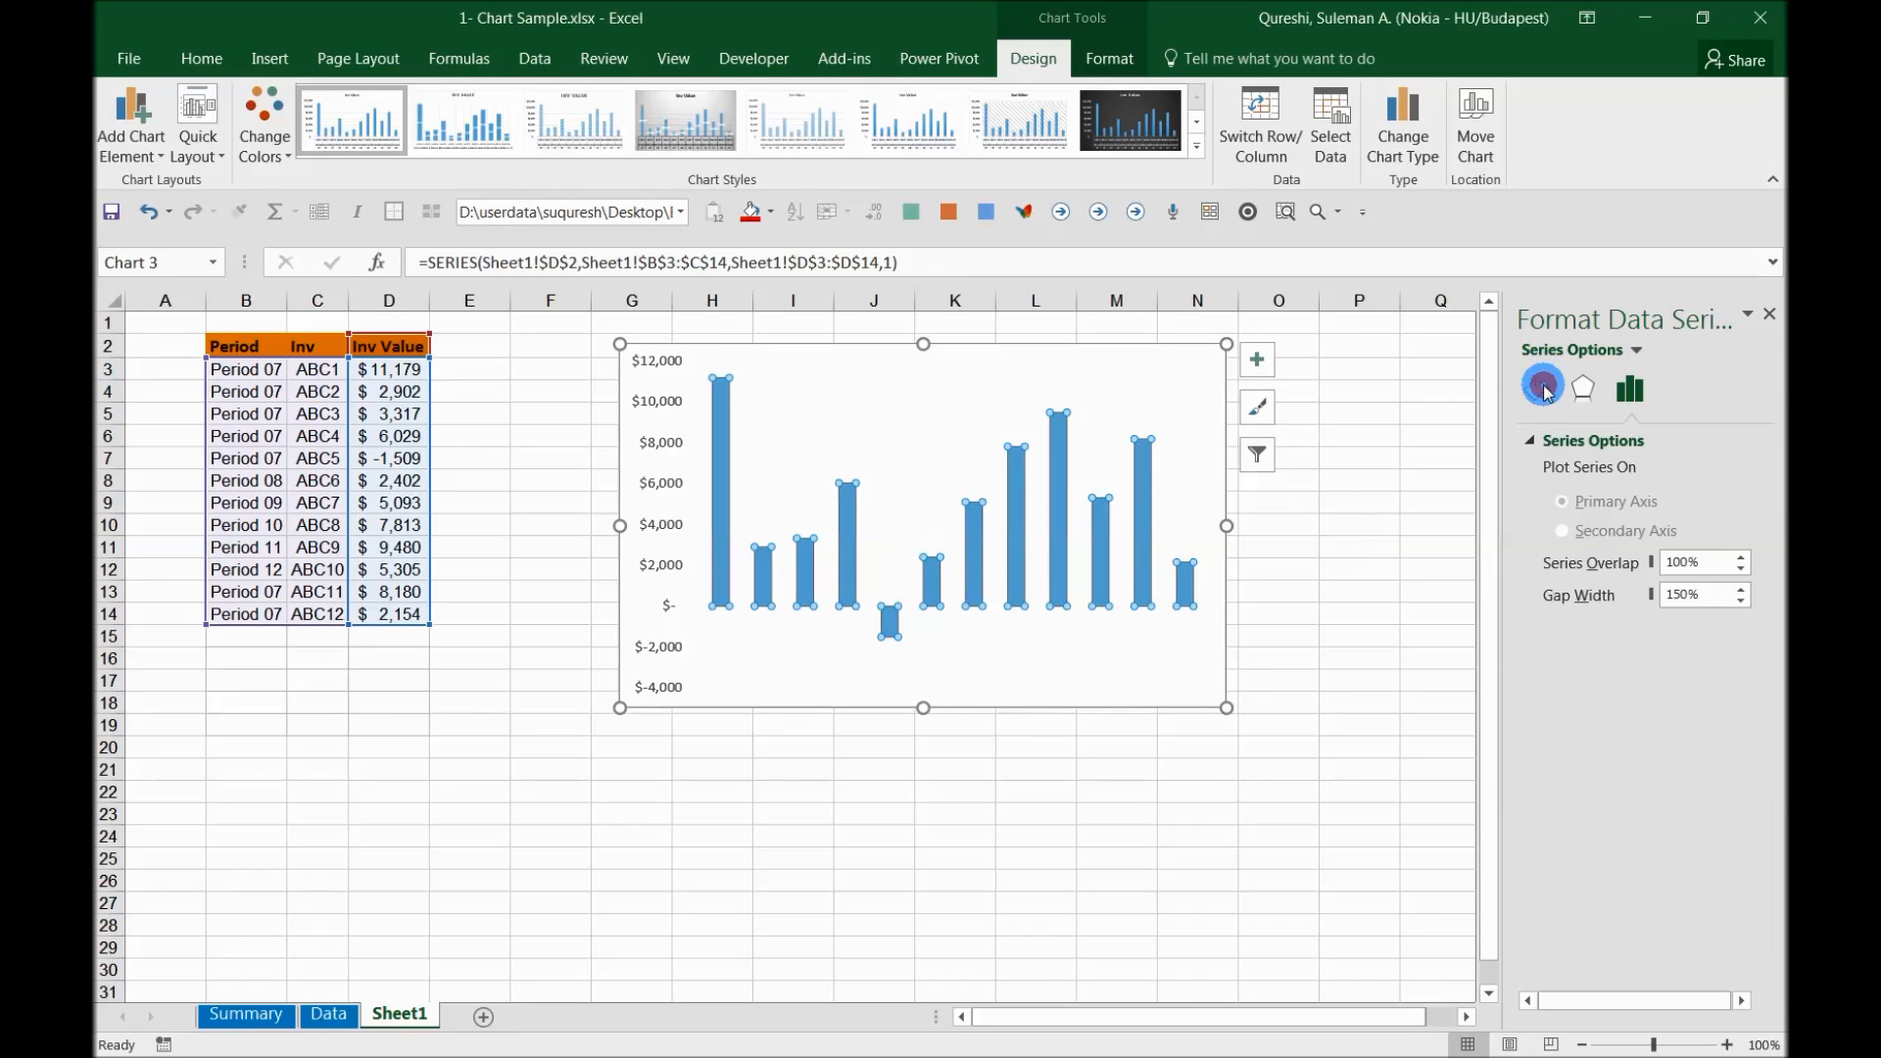
pyautogui.click(1537, 389)
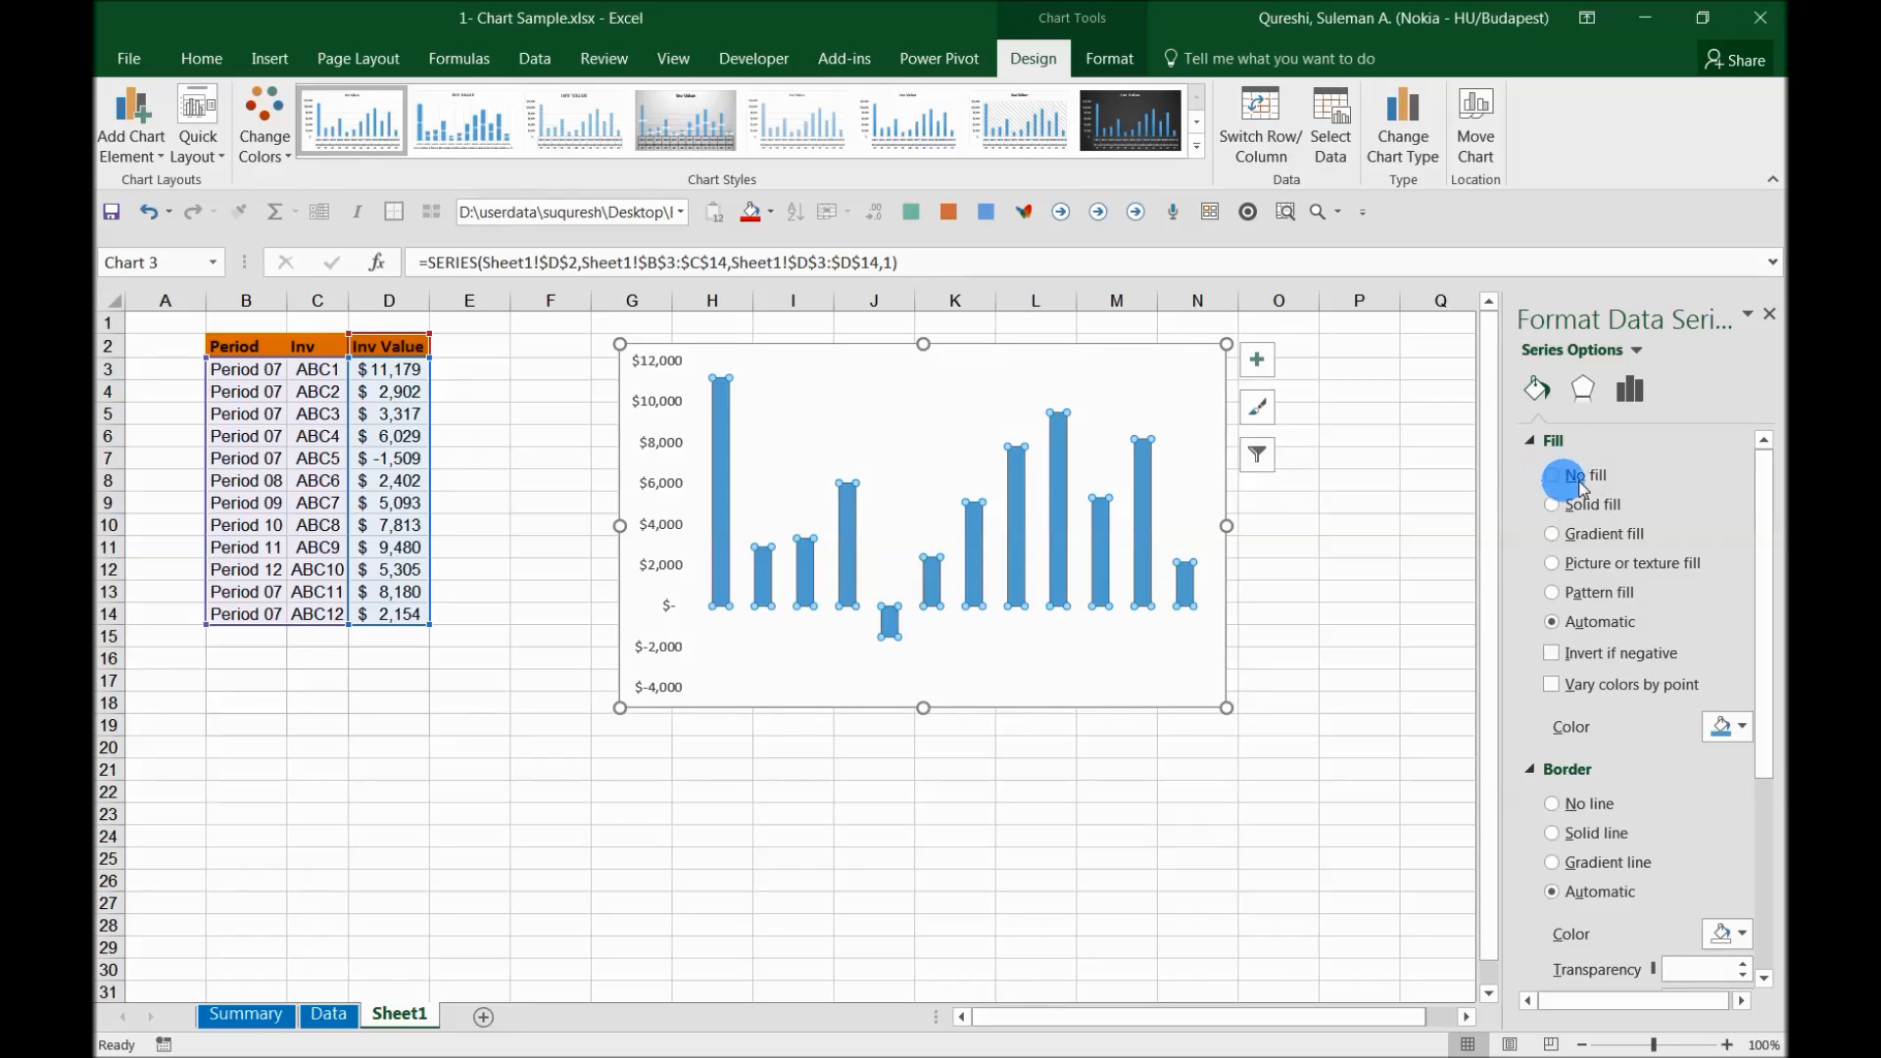
# Switch the column series to Solid fill in dark blue.
pyautogui.click(1551, 621)
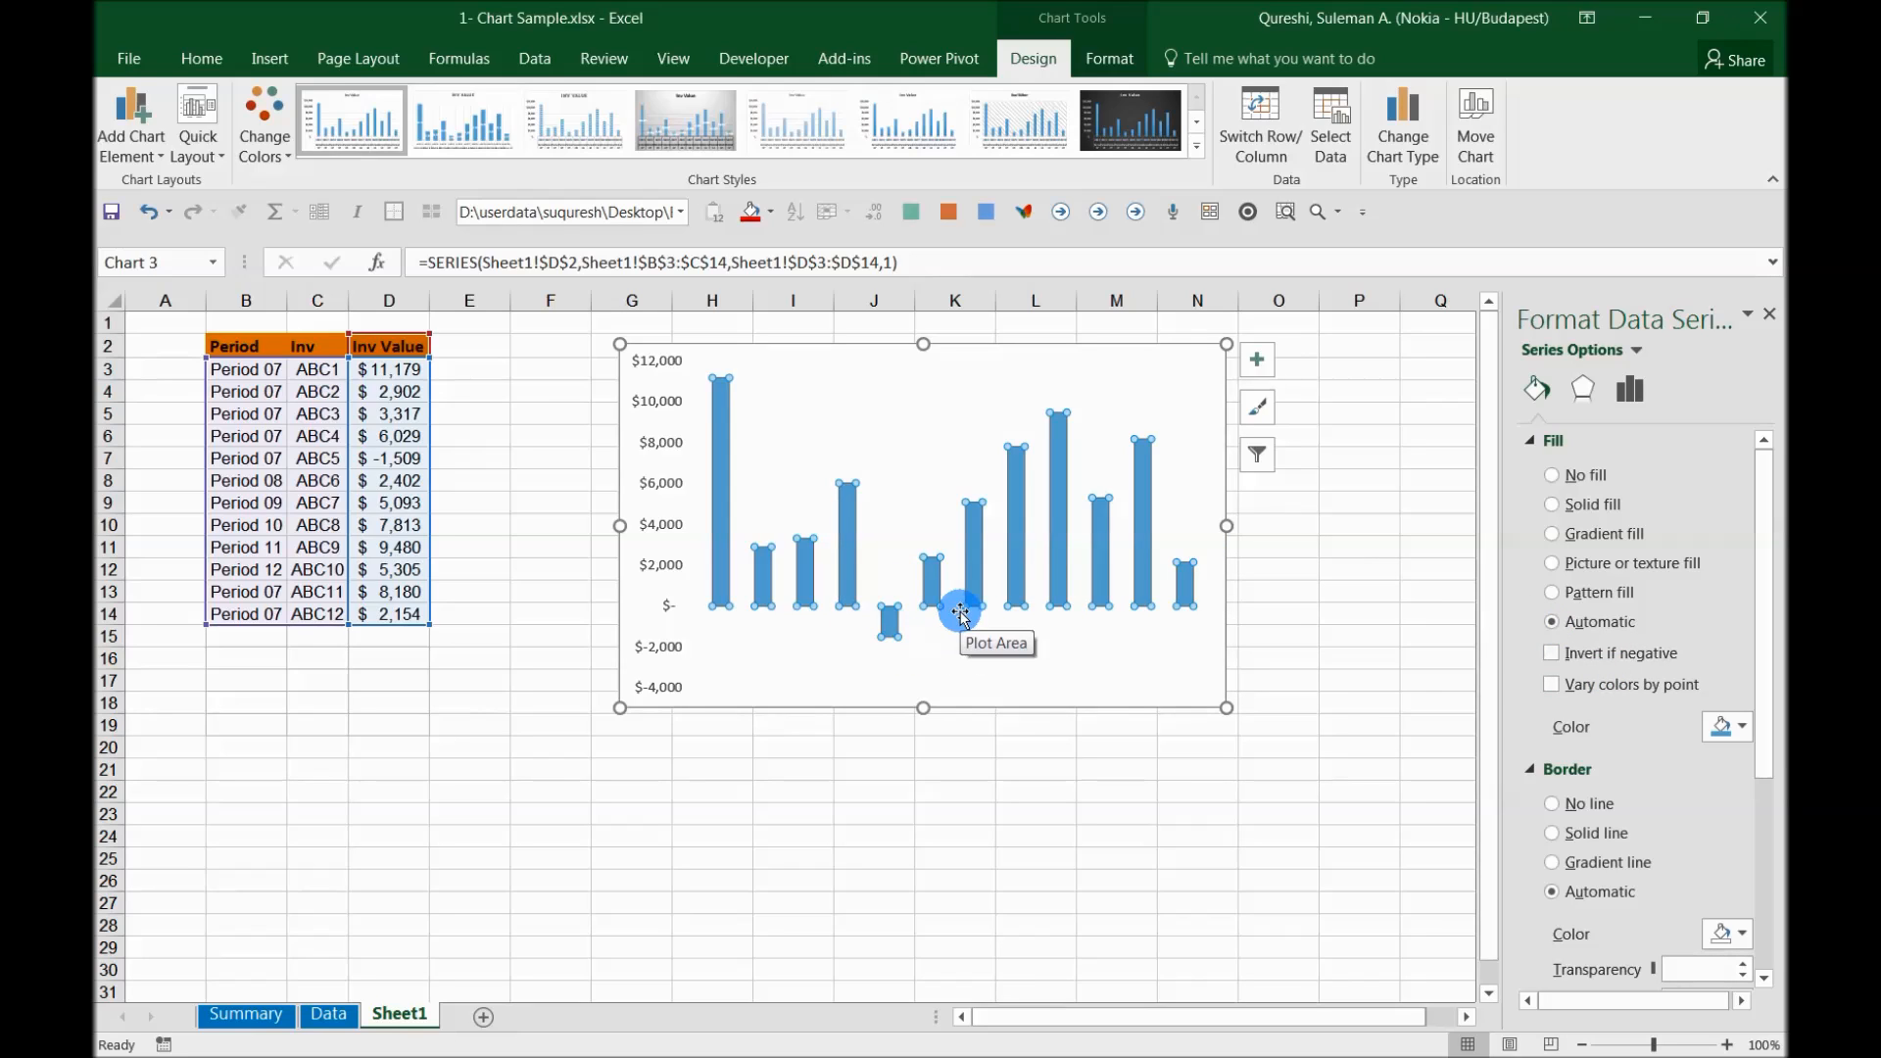
pyautogui.moveTo(895, 681)
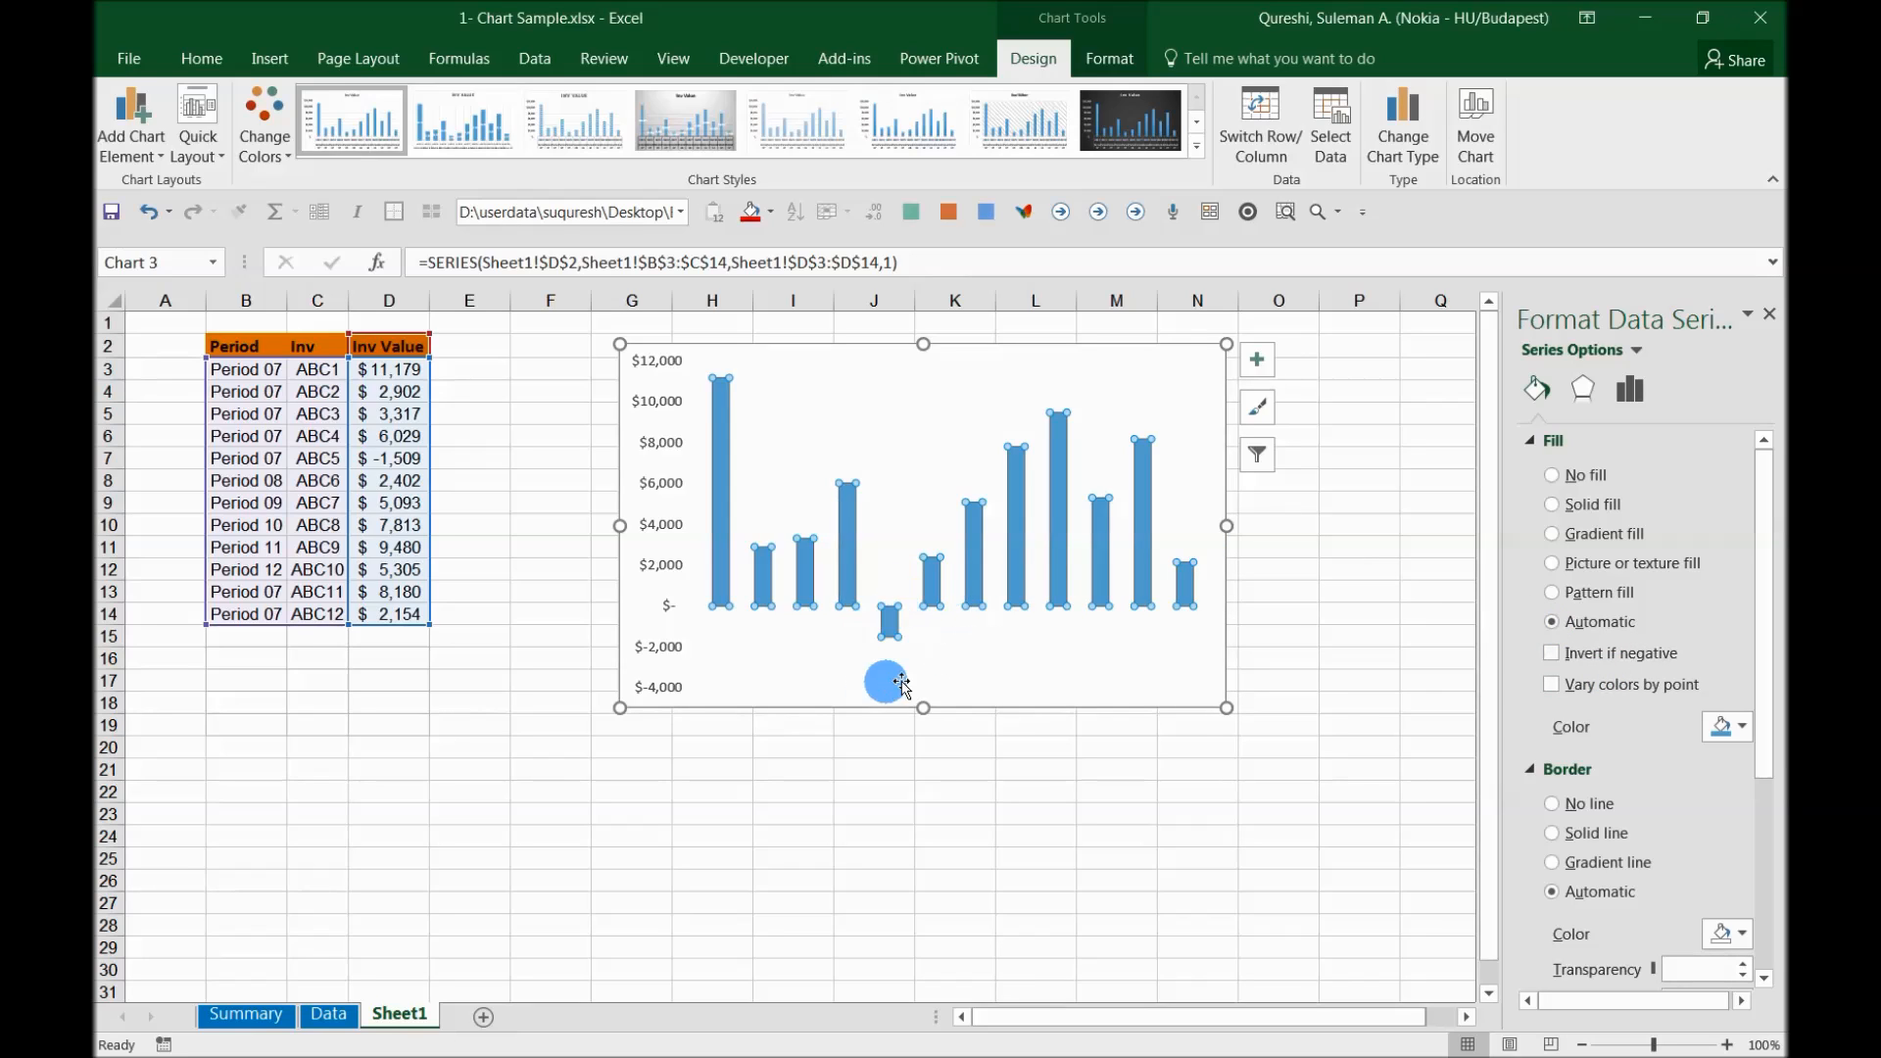
pyautogui.click(1551, 505)
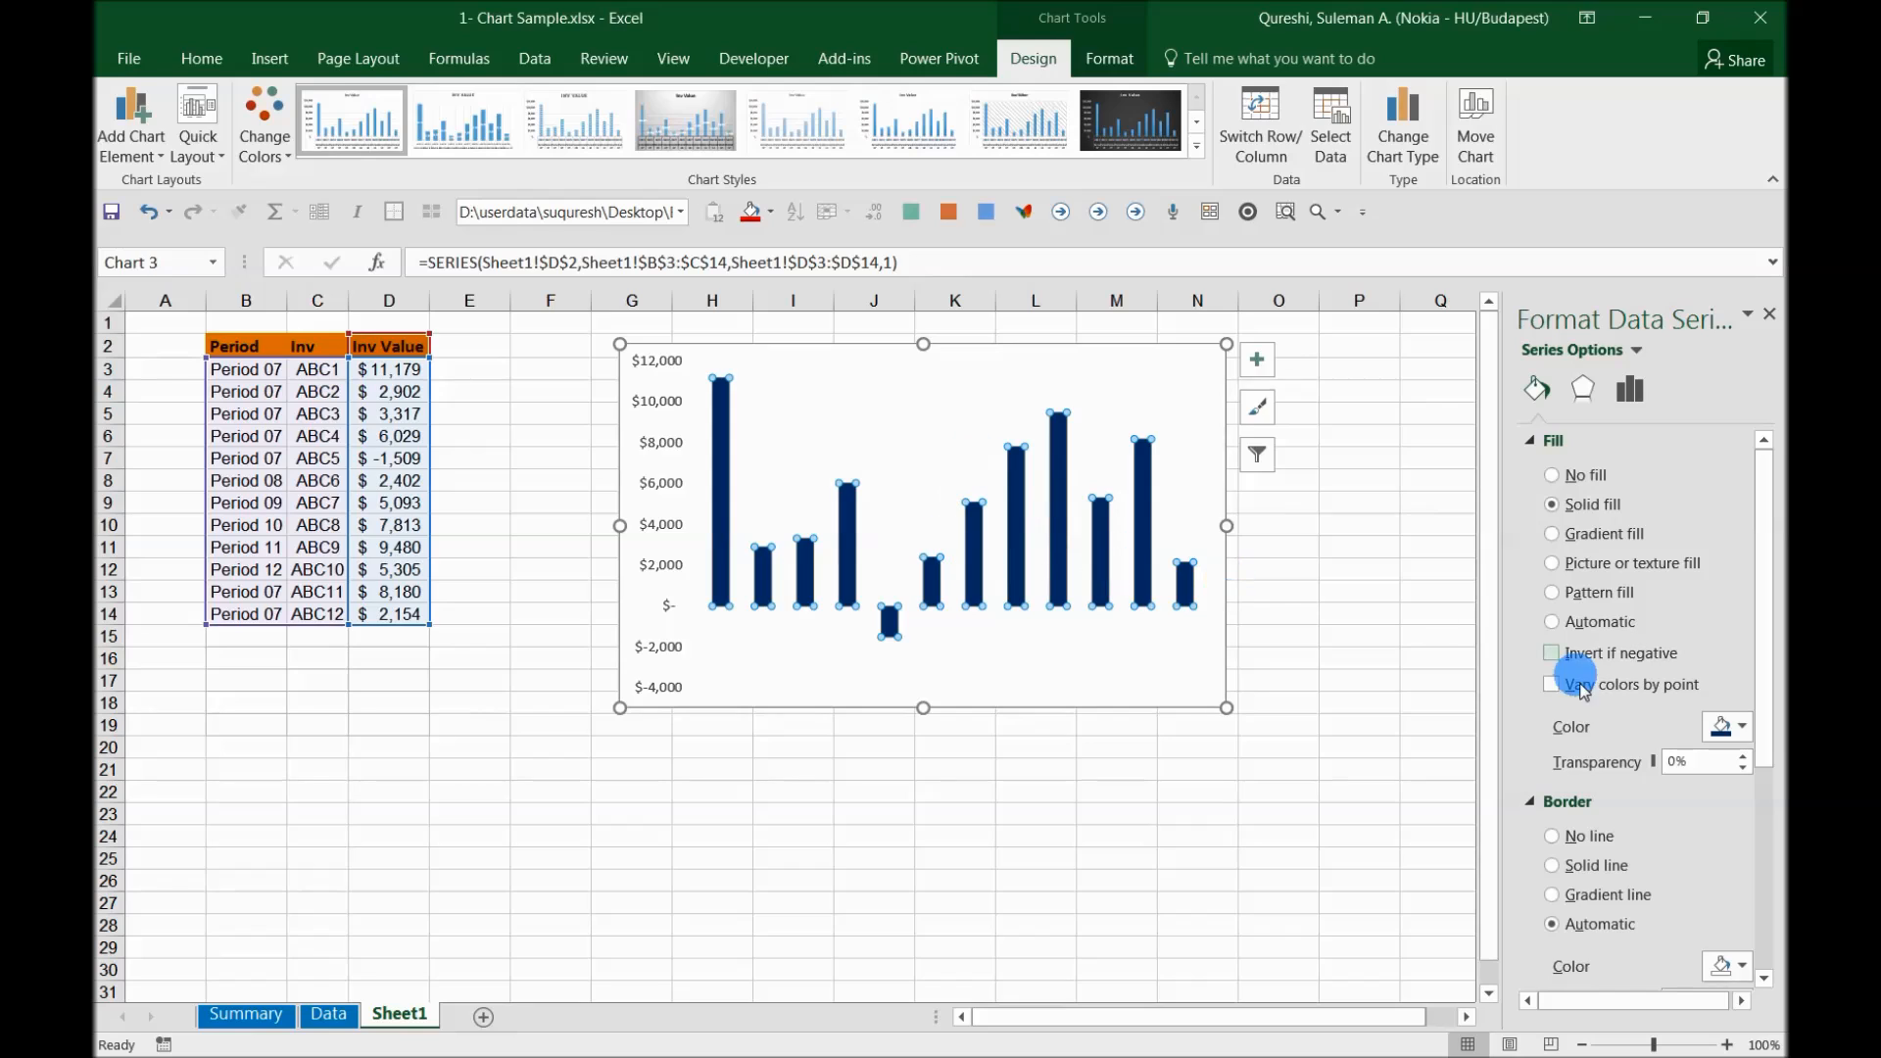
pyautogui.click(1739, 727)
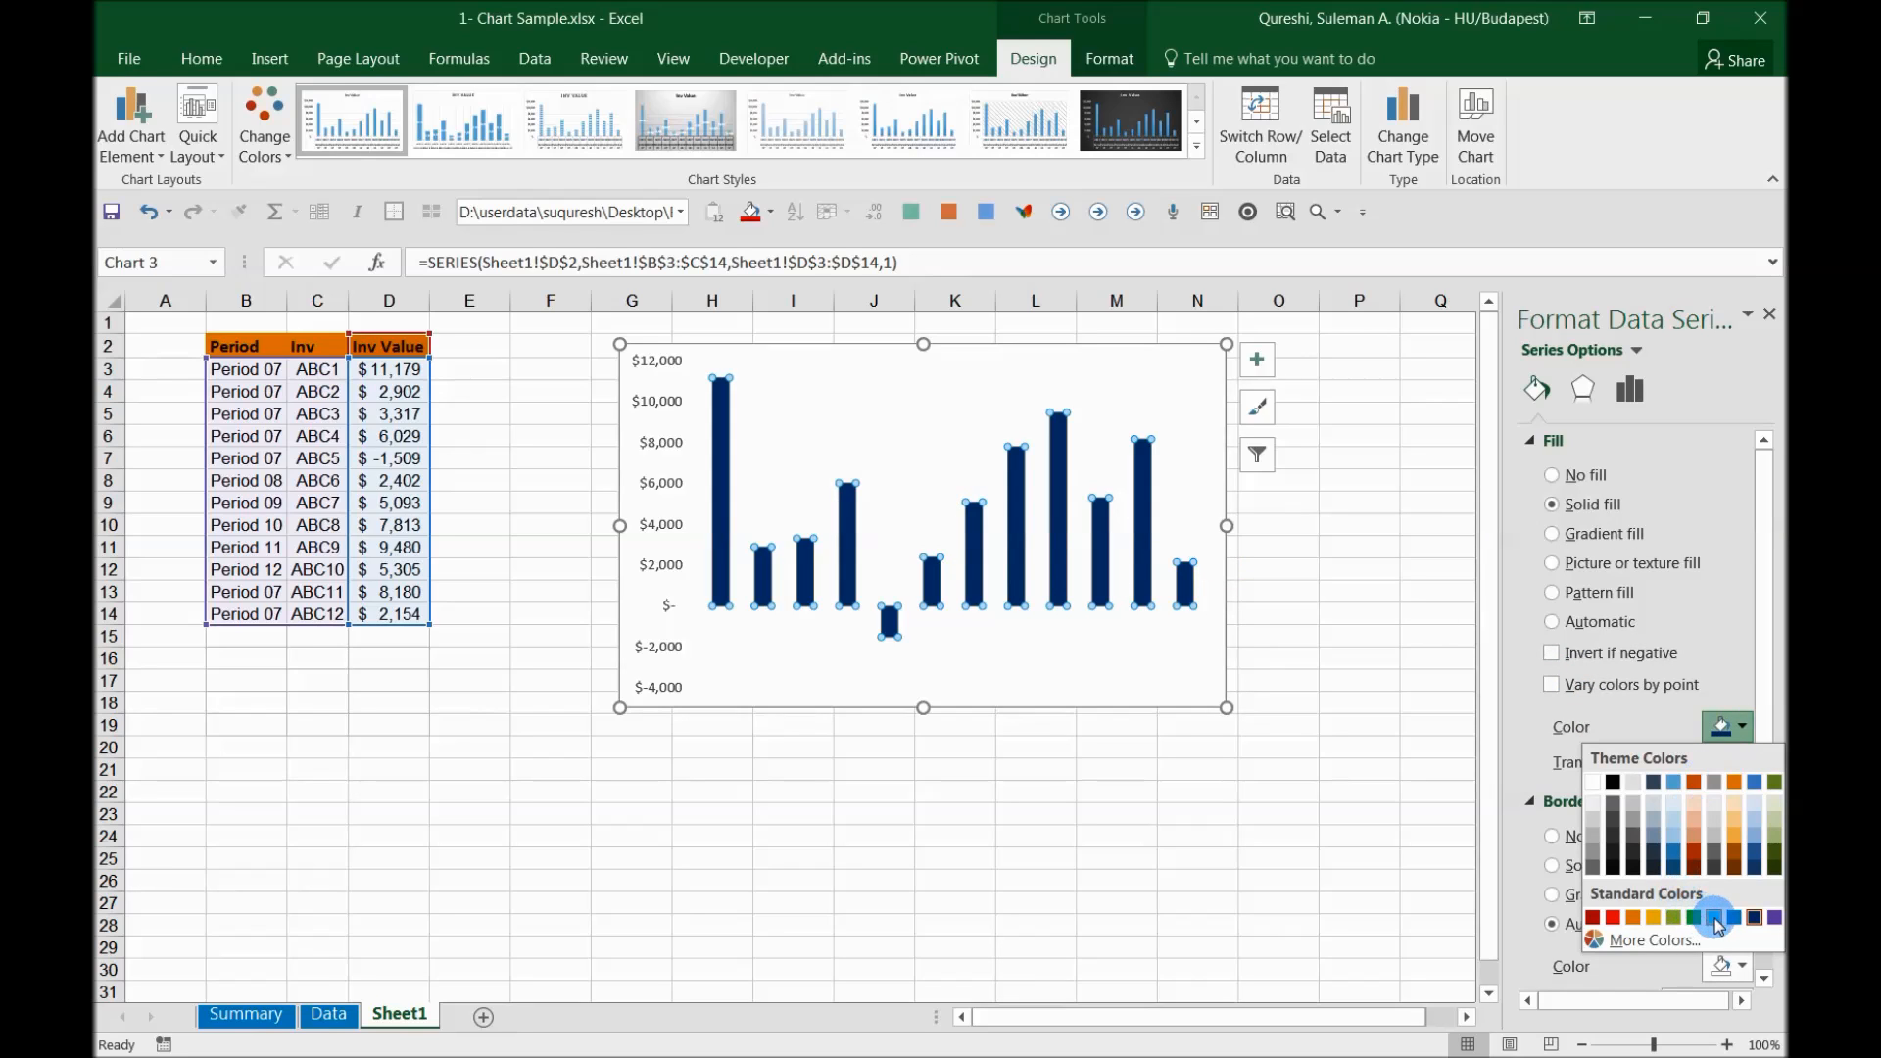
pyautogui.click(1715, 917)
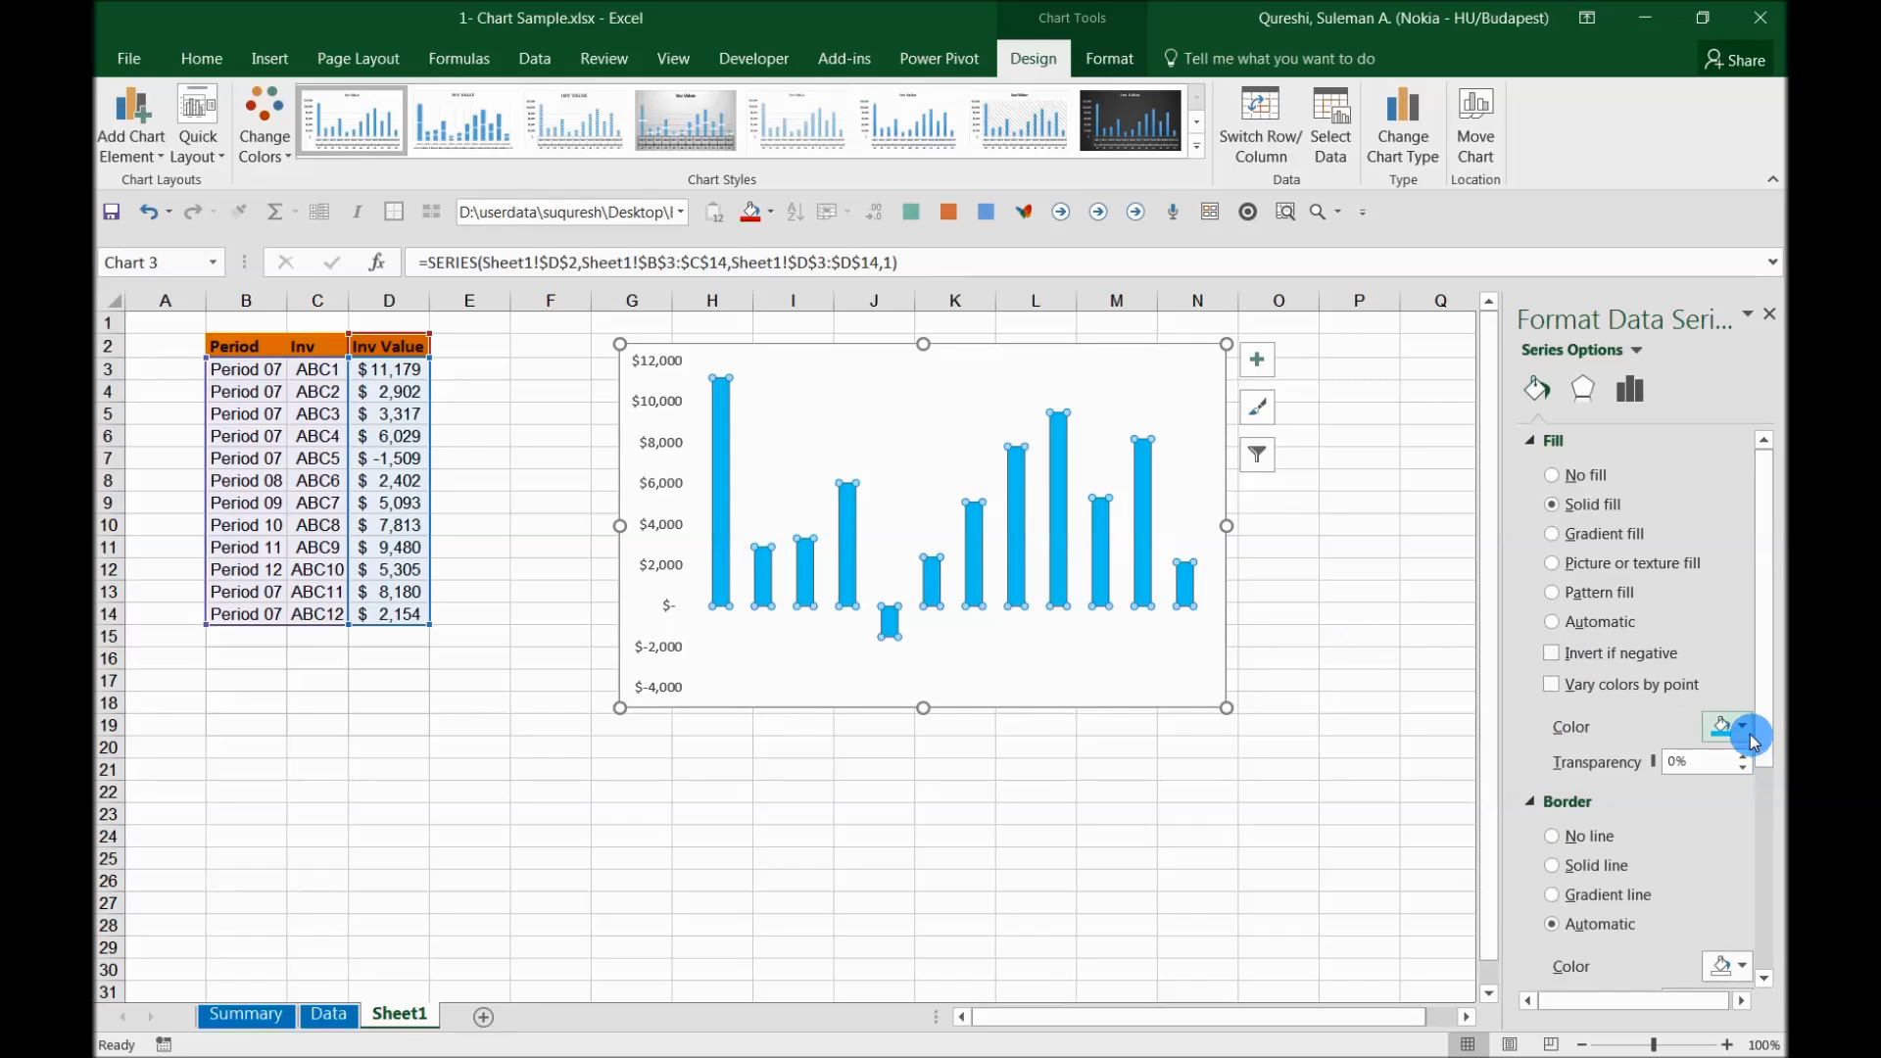
pyautogui.click(1742, 726)
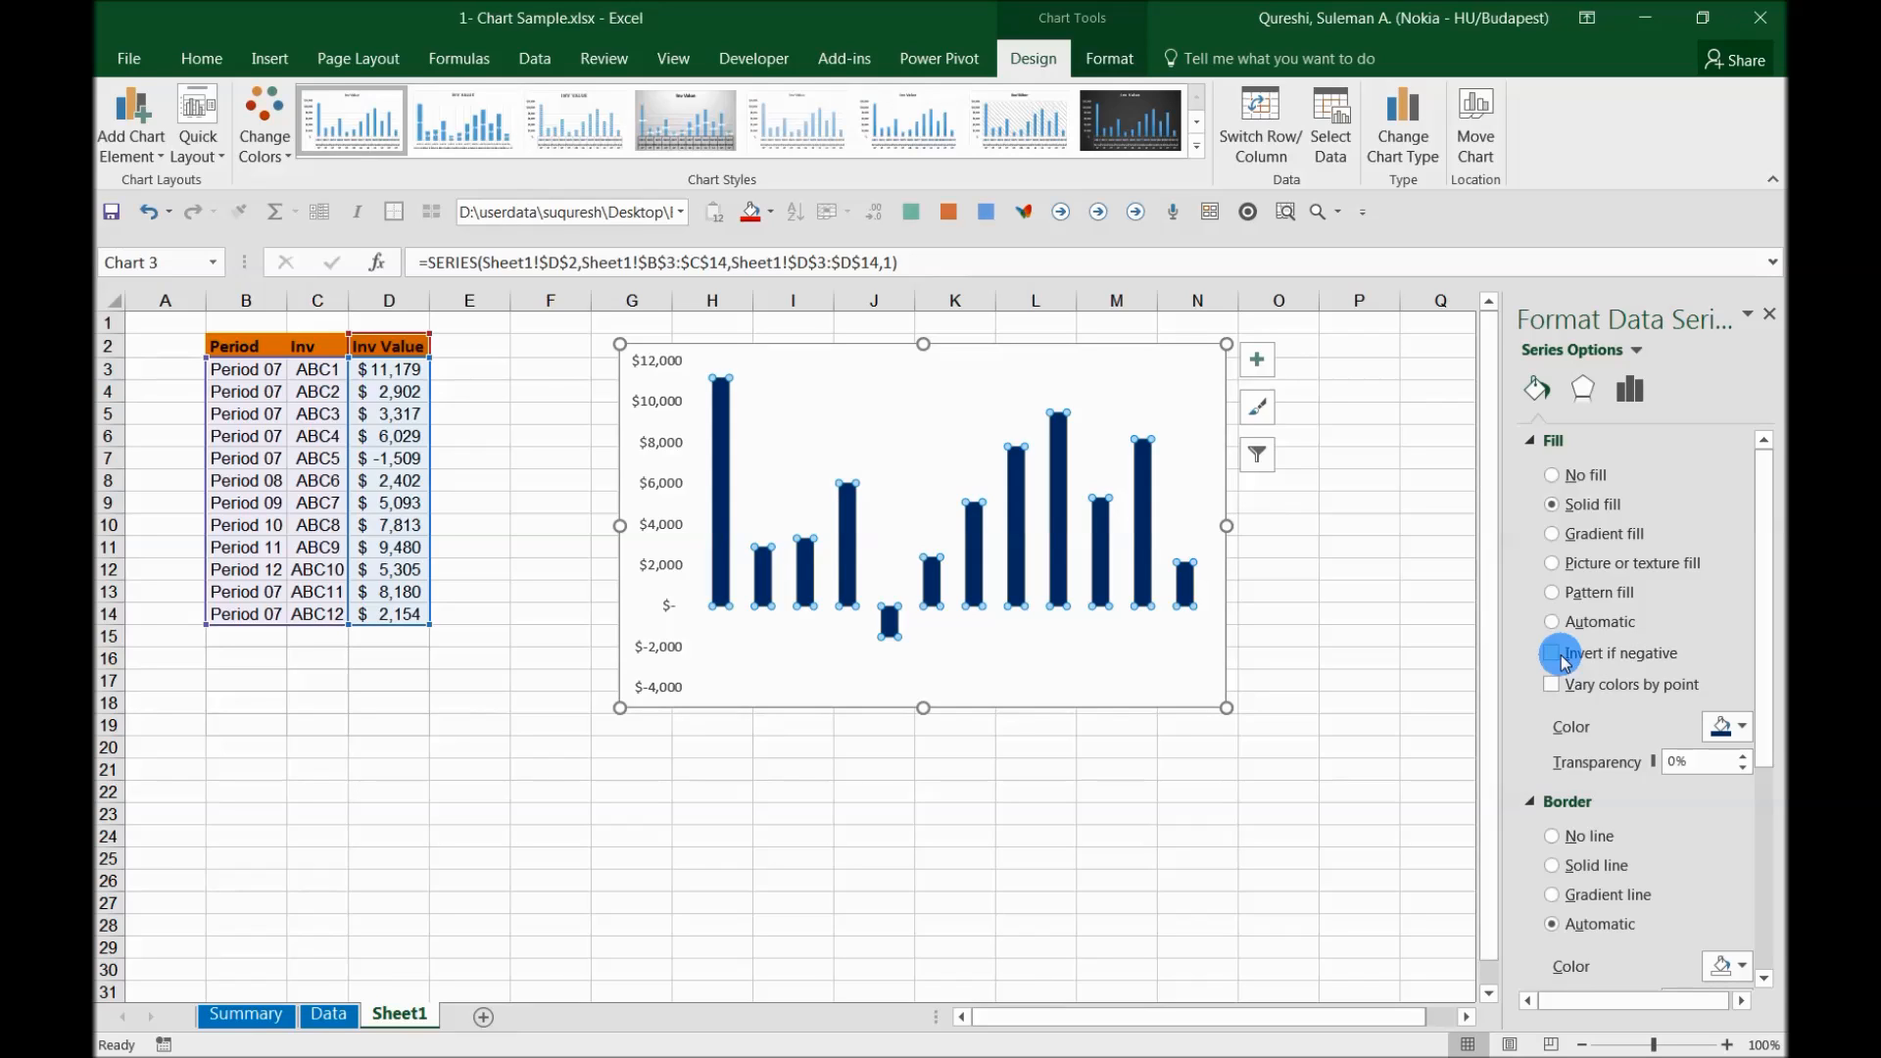
# Turn on Invert if negative, leaving the ABC5 column hollow.
pyautogui.click(1551, 652)
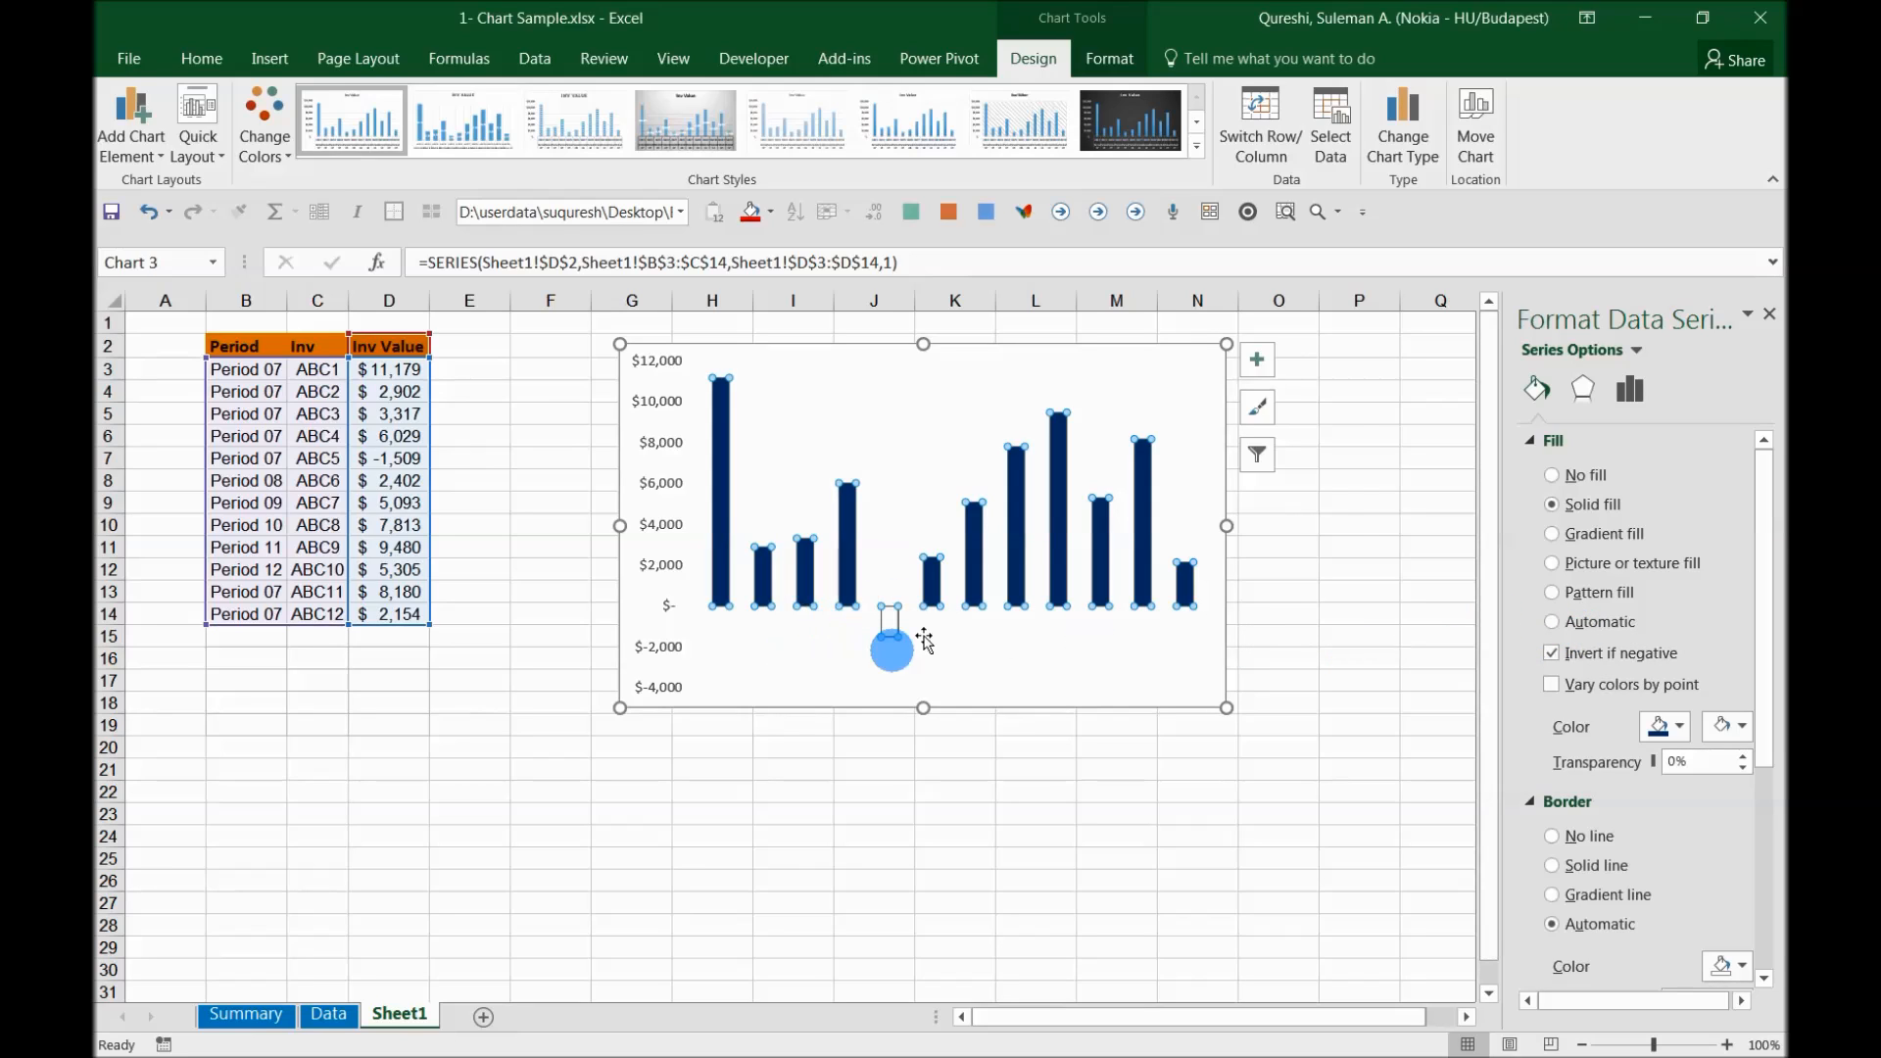
pyautogui.click(1552, 653)
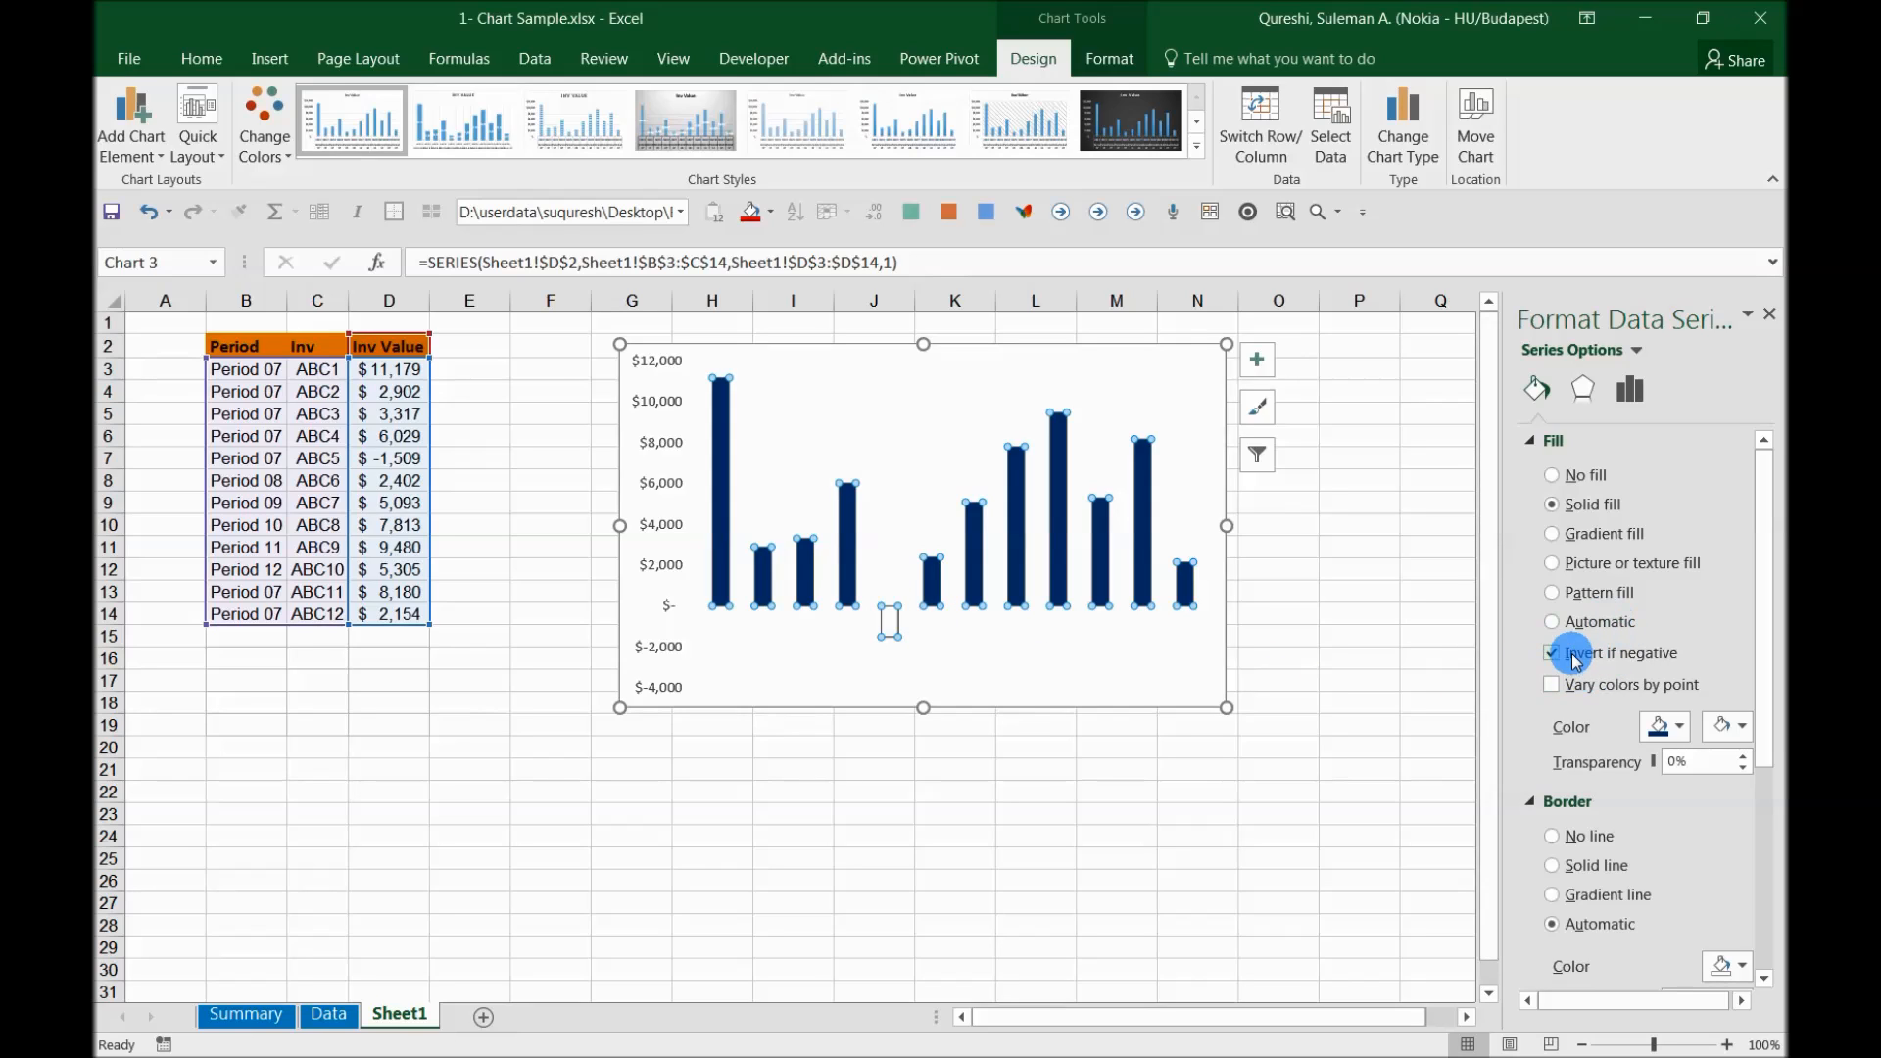
pyautogui.click(1551, 653)
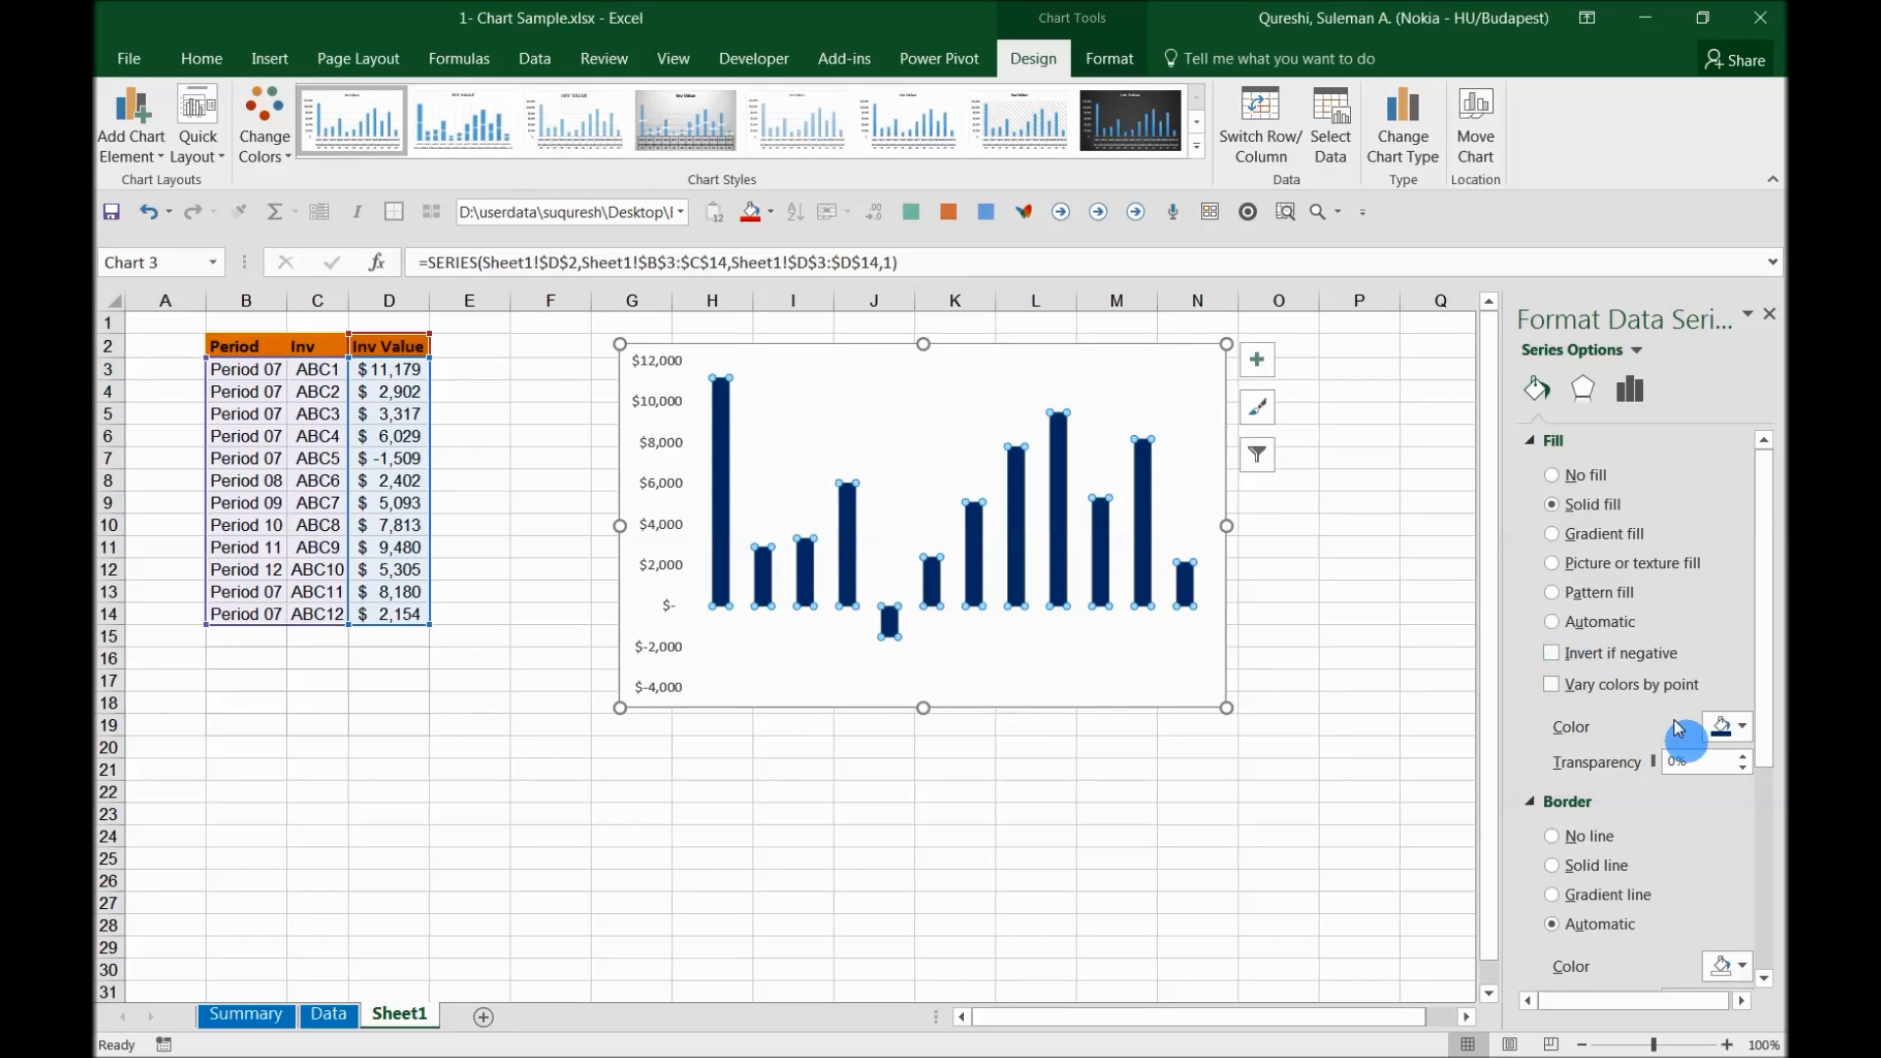
pyautogui.click(1551, 652)
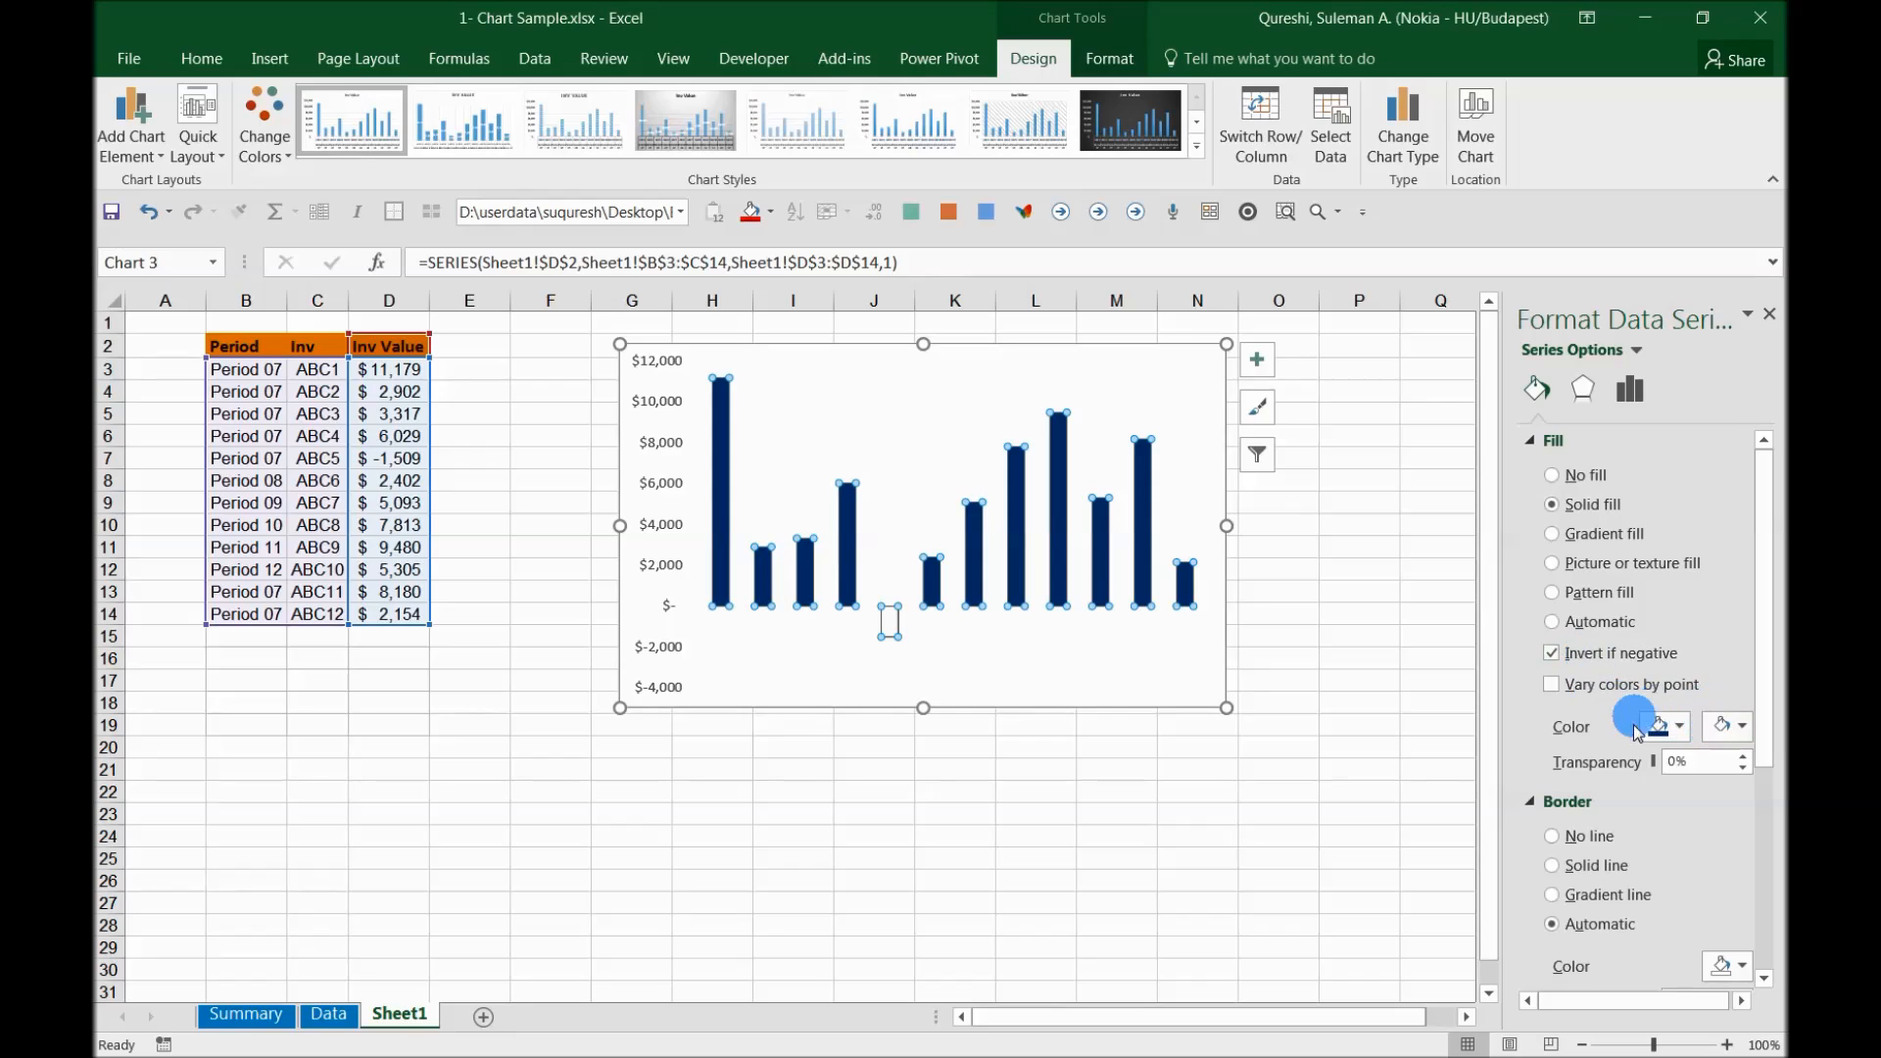
pyautogui.click(1551, 652)
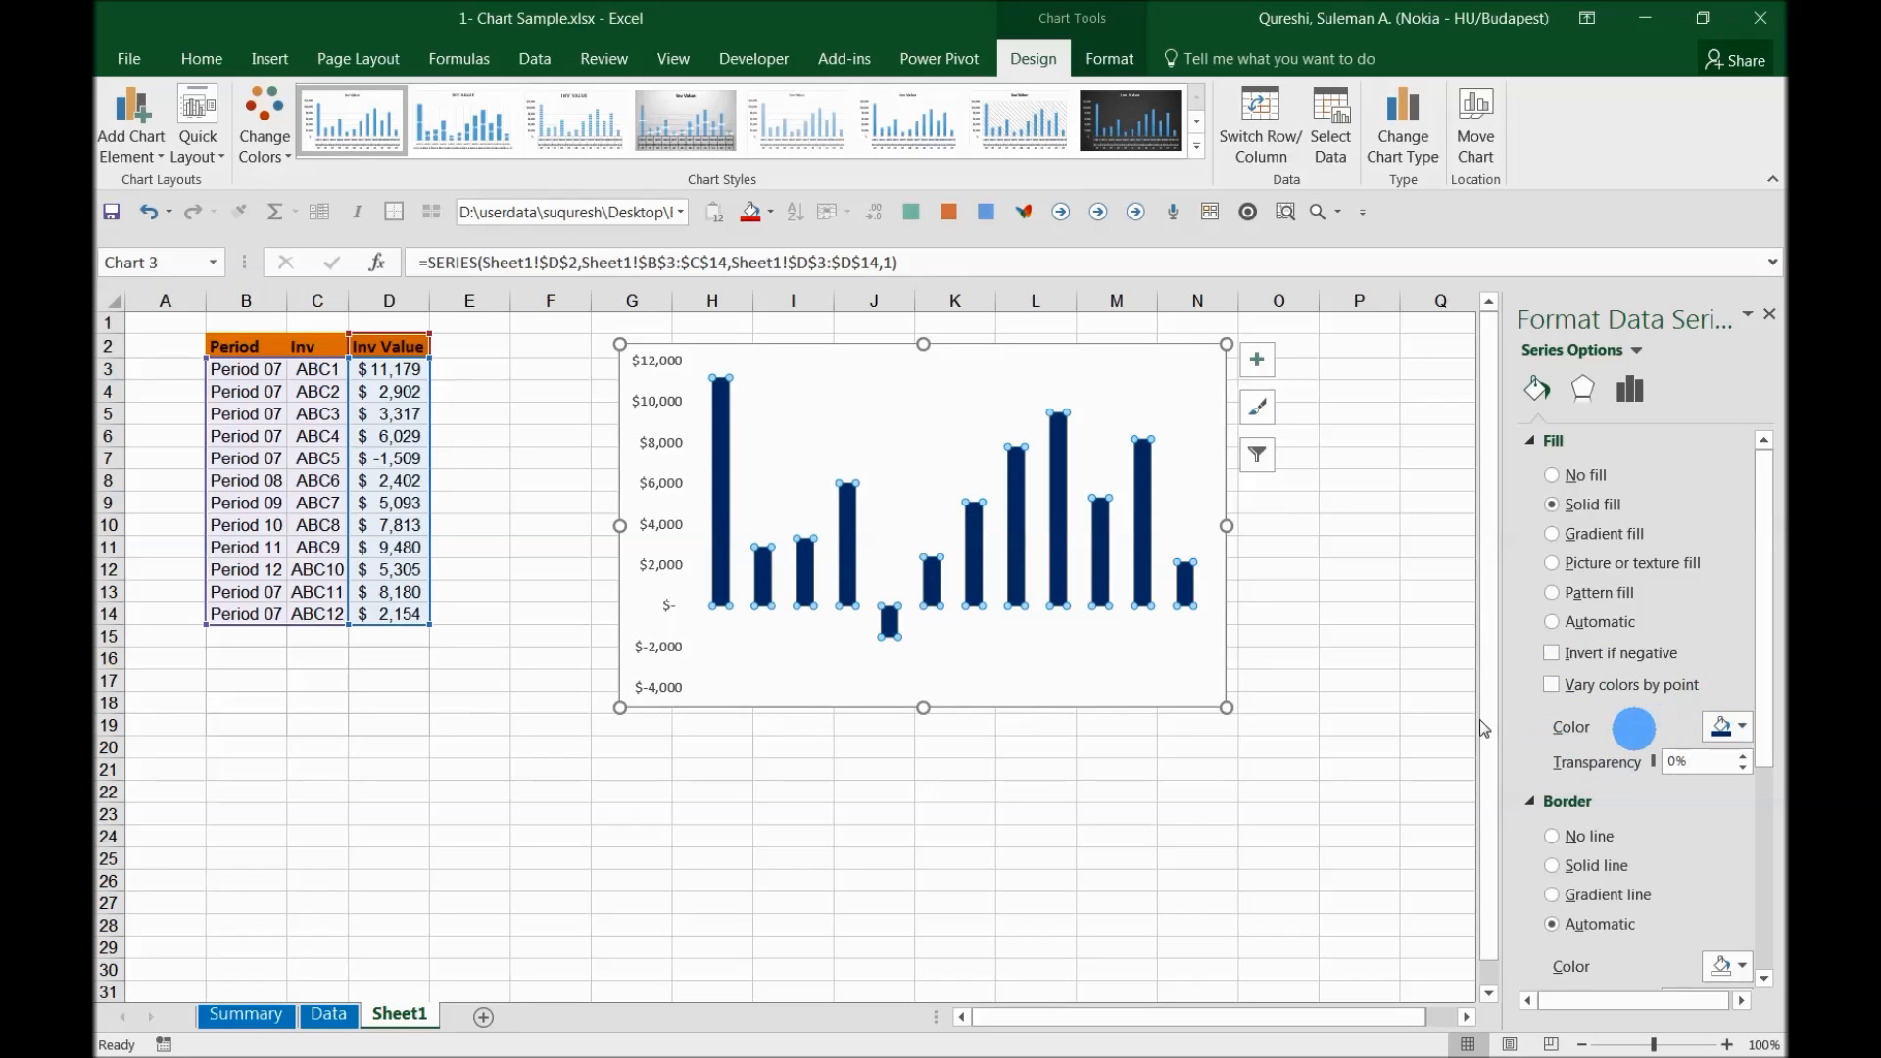
pyautogui.click(1551, 652)
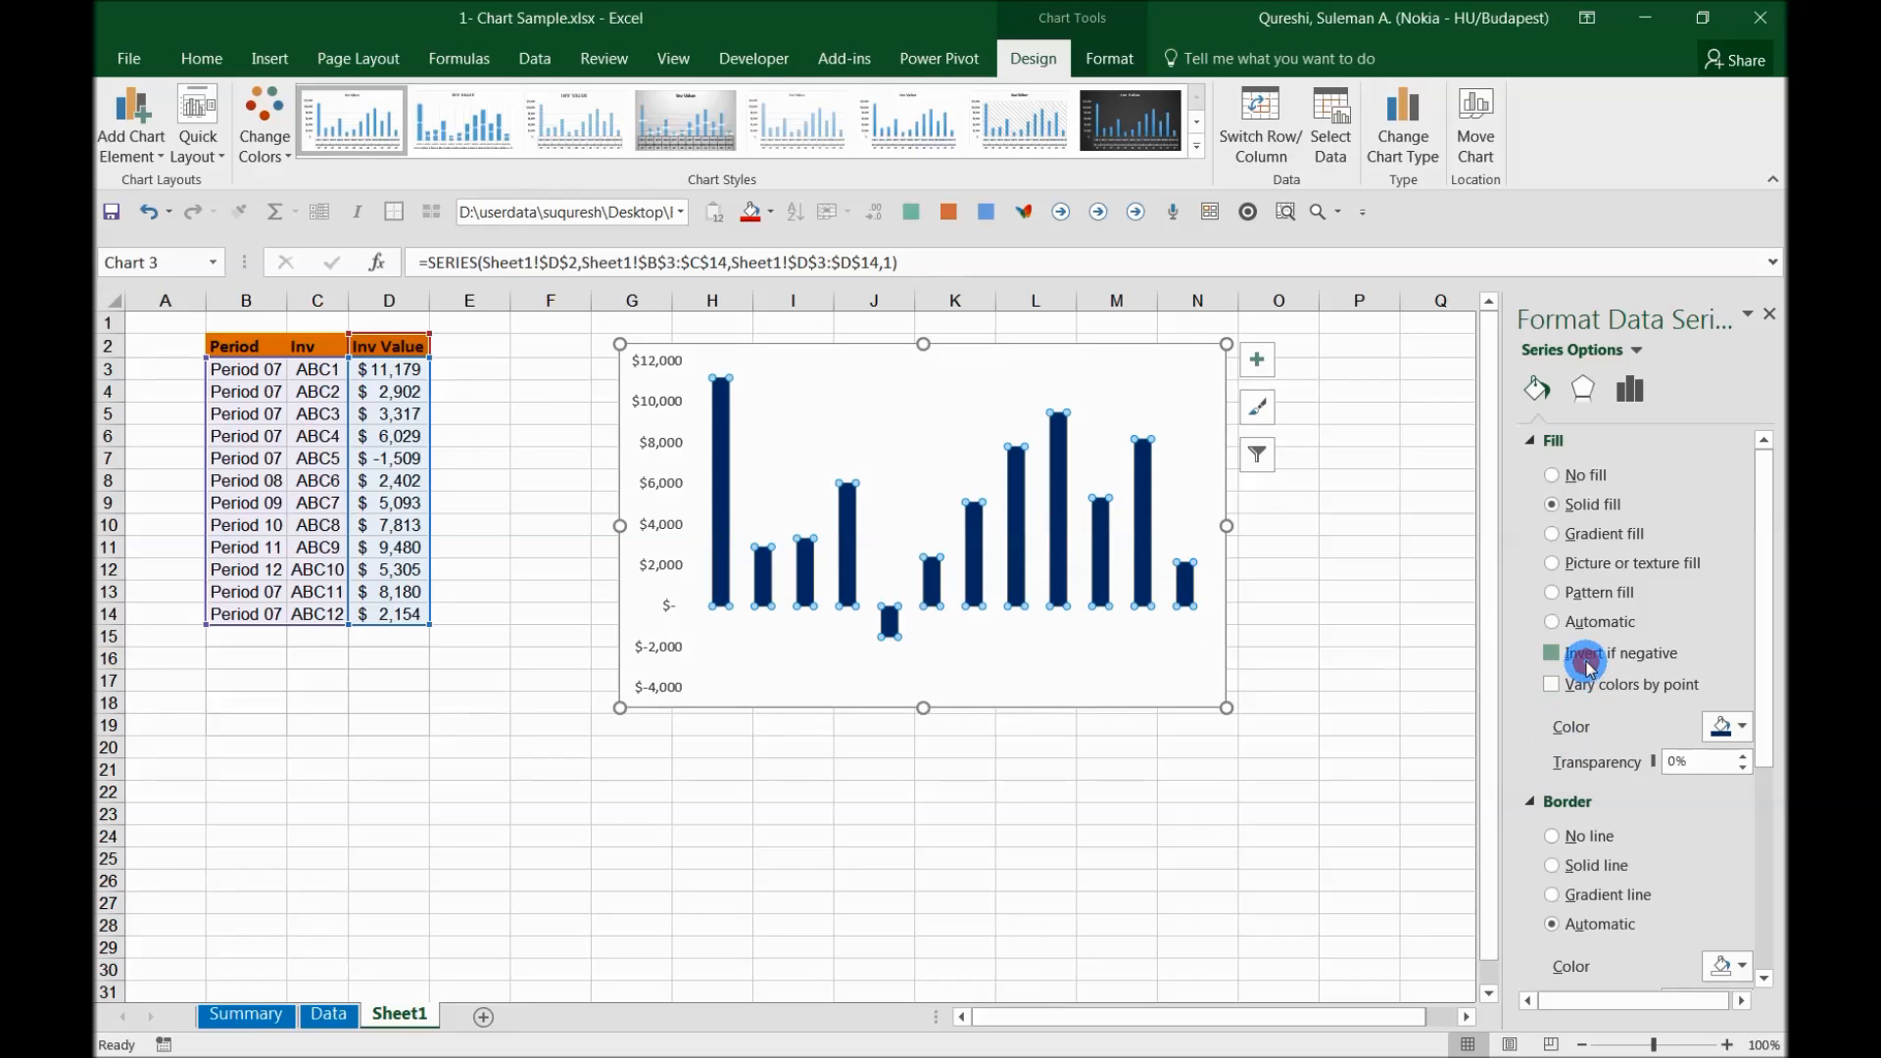
pyautogui.click(1551, 652)
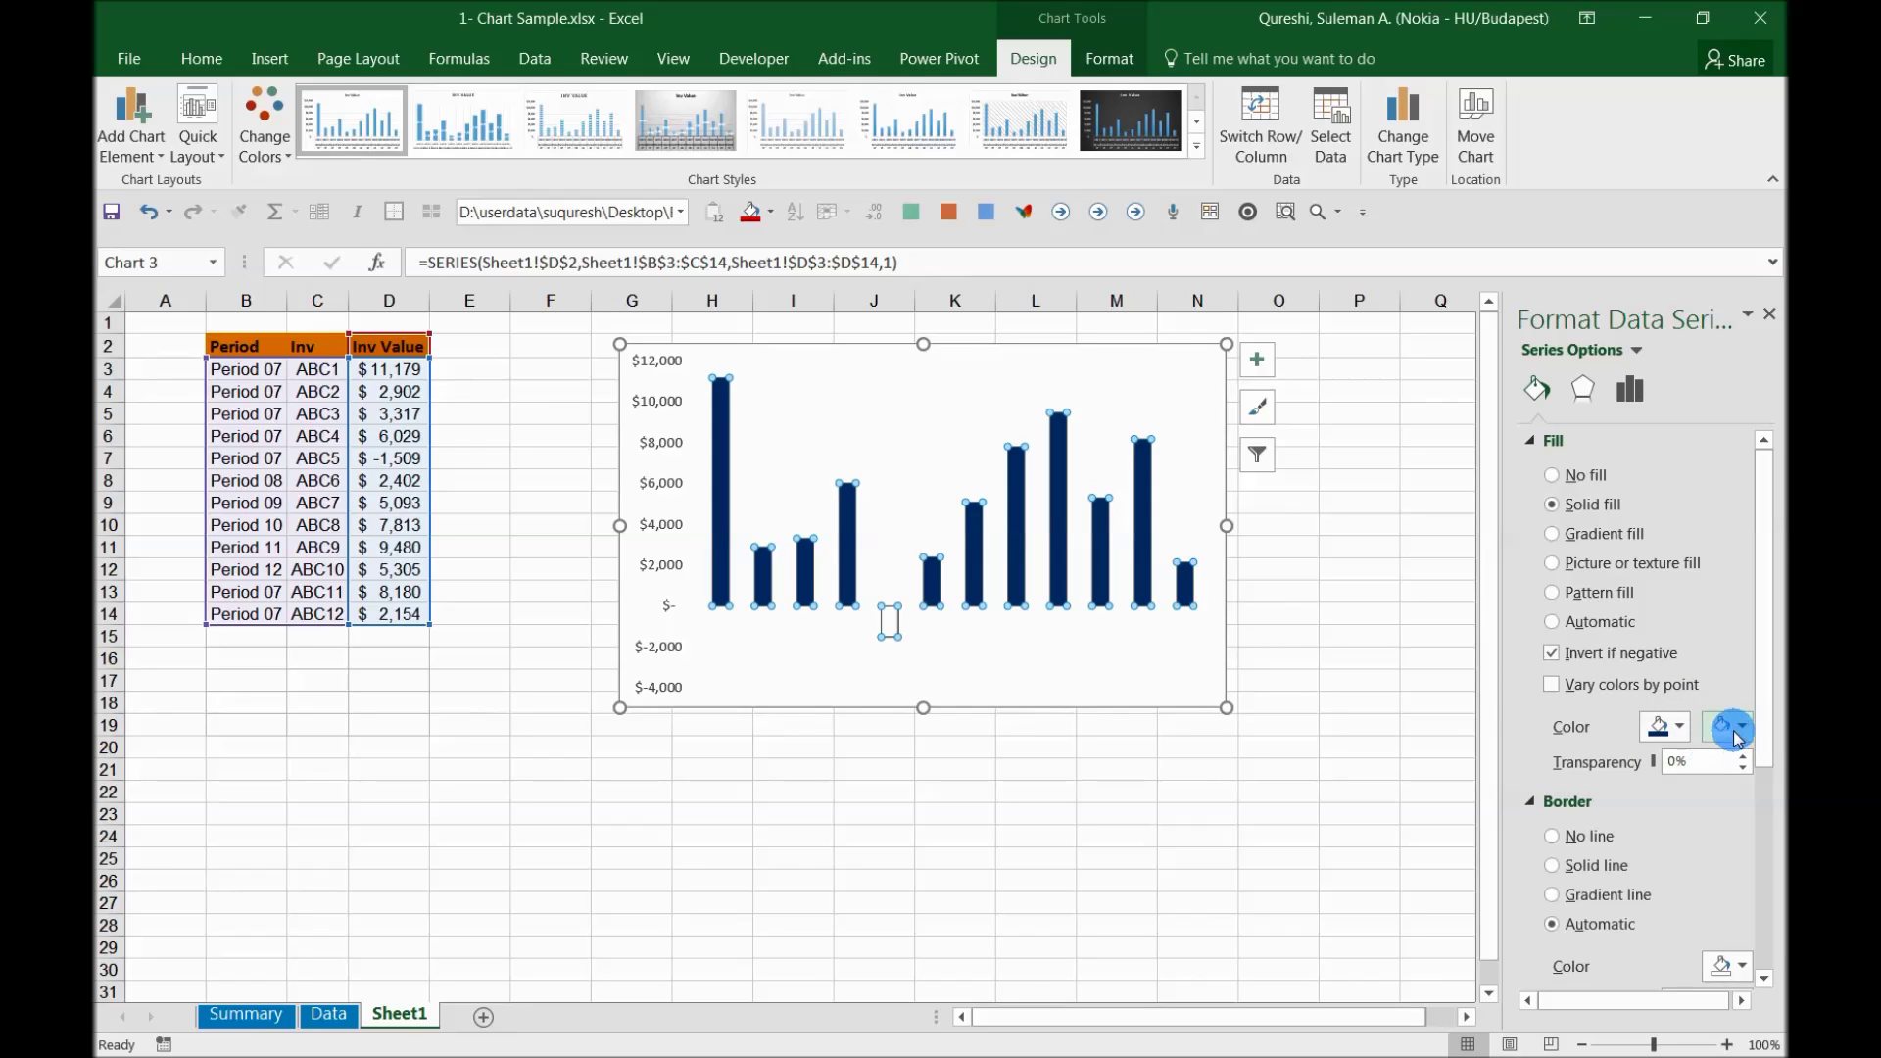
# Set the inverse fill colour for negative columns to Standard Colors red.
pyautogui.click(1741, 727)
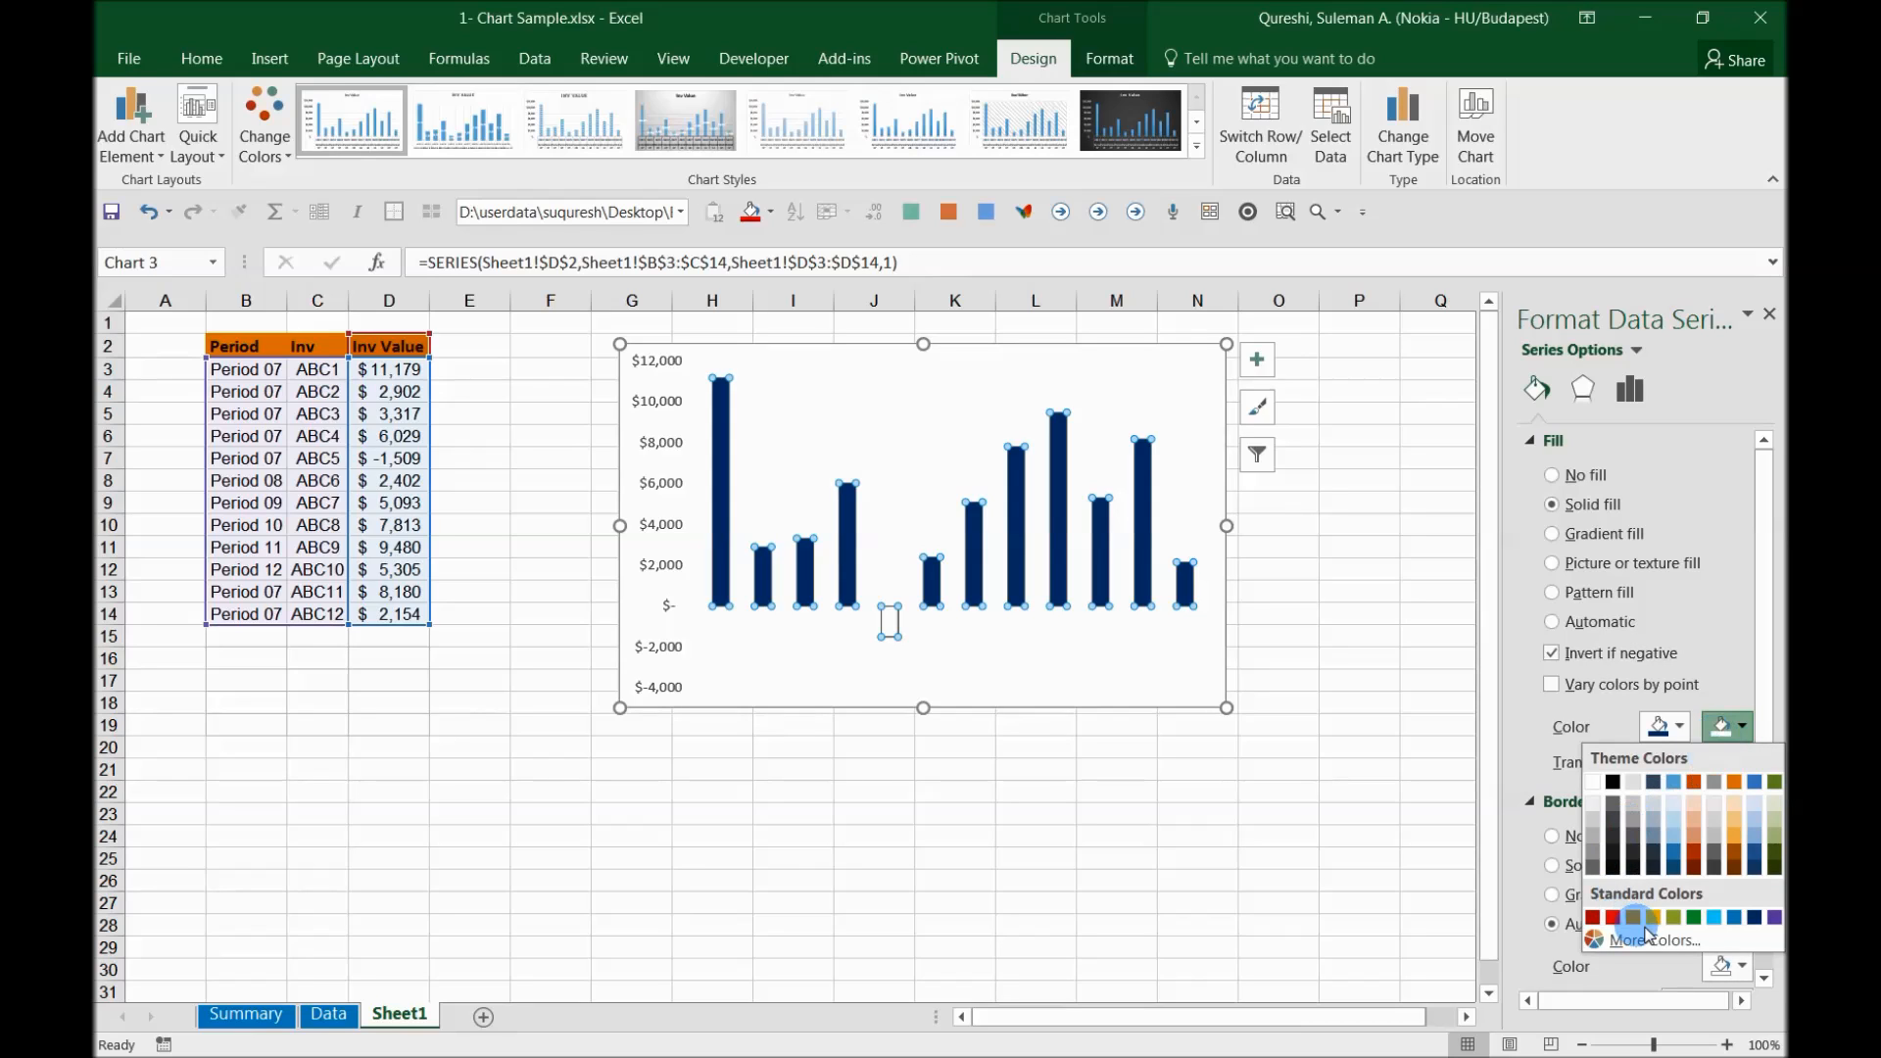
pyautogui.click(1620, 915)
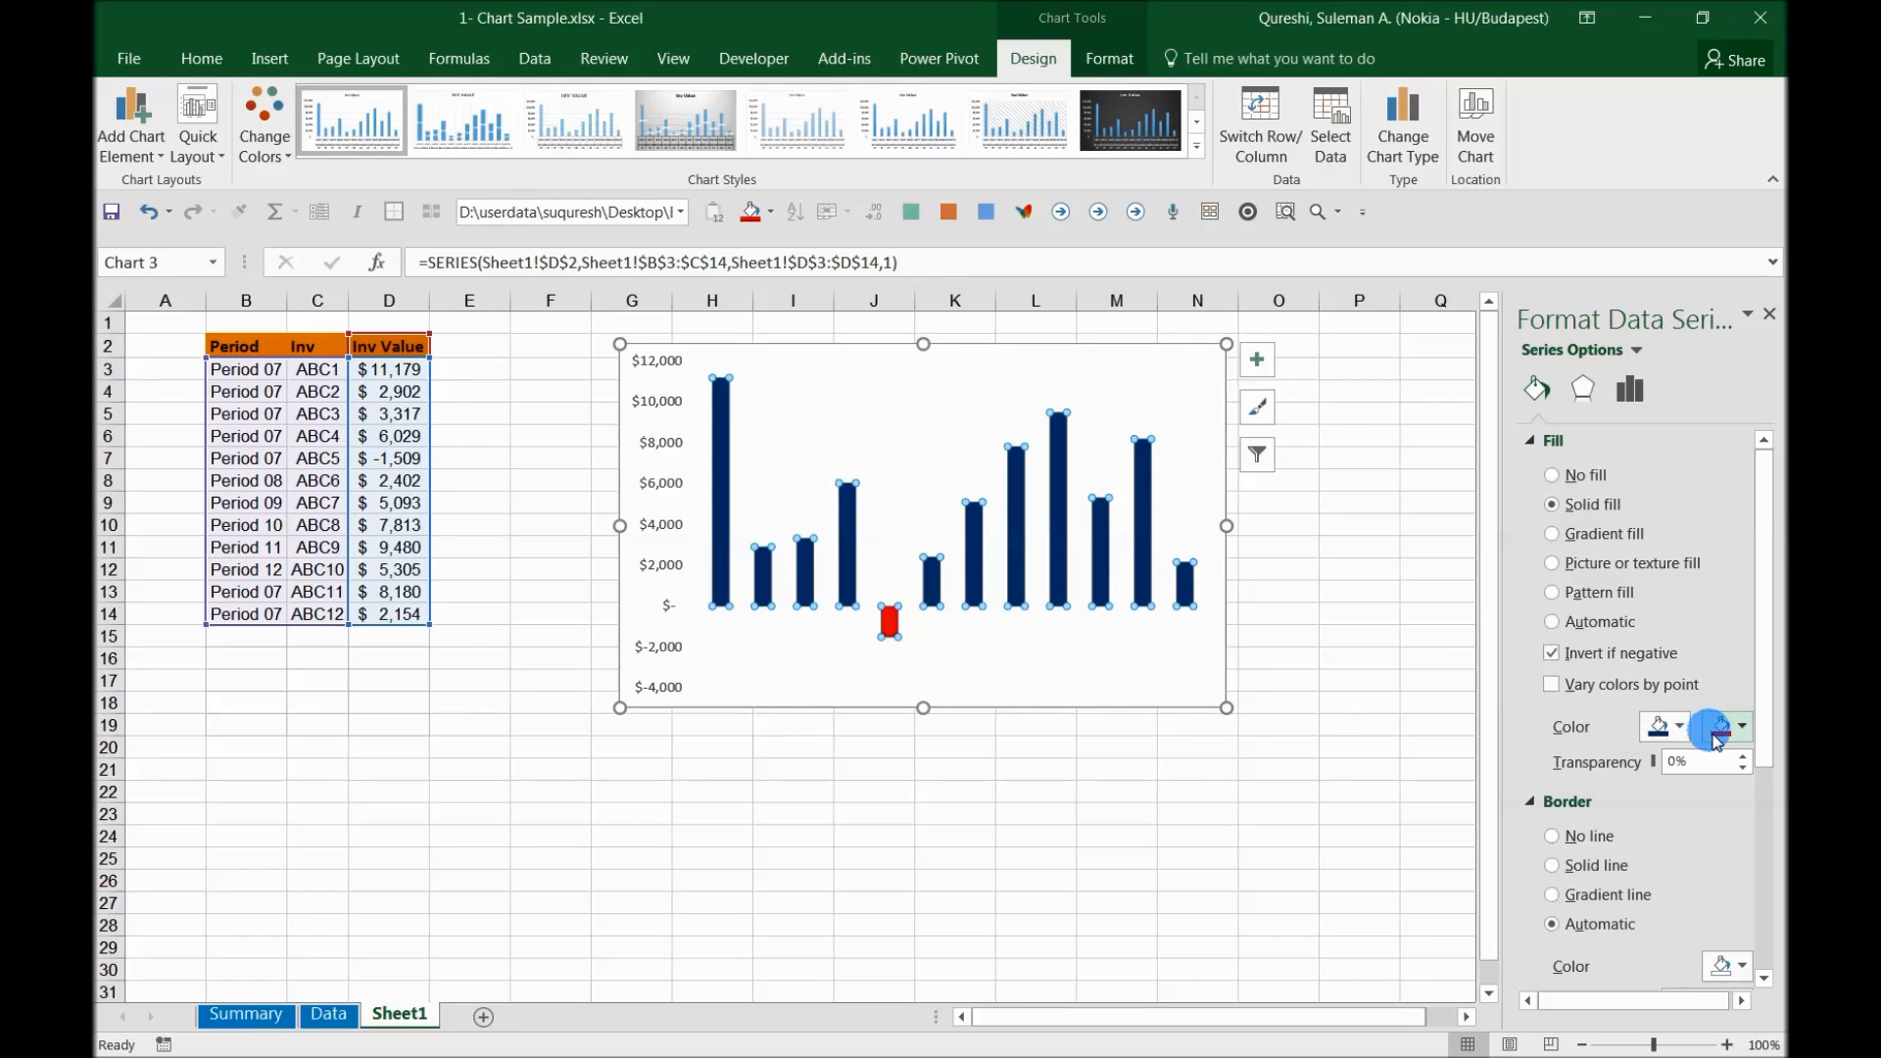
pyautogui.moveTo(1726, 734)
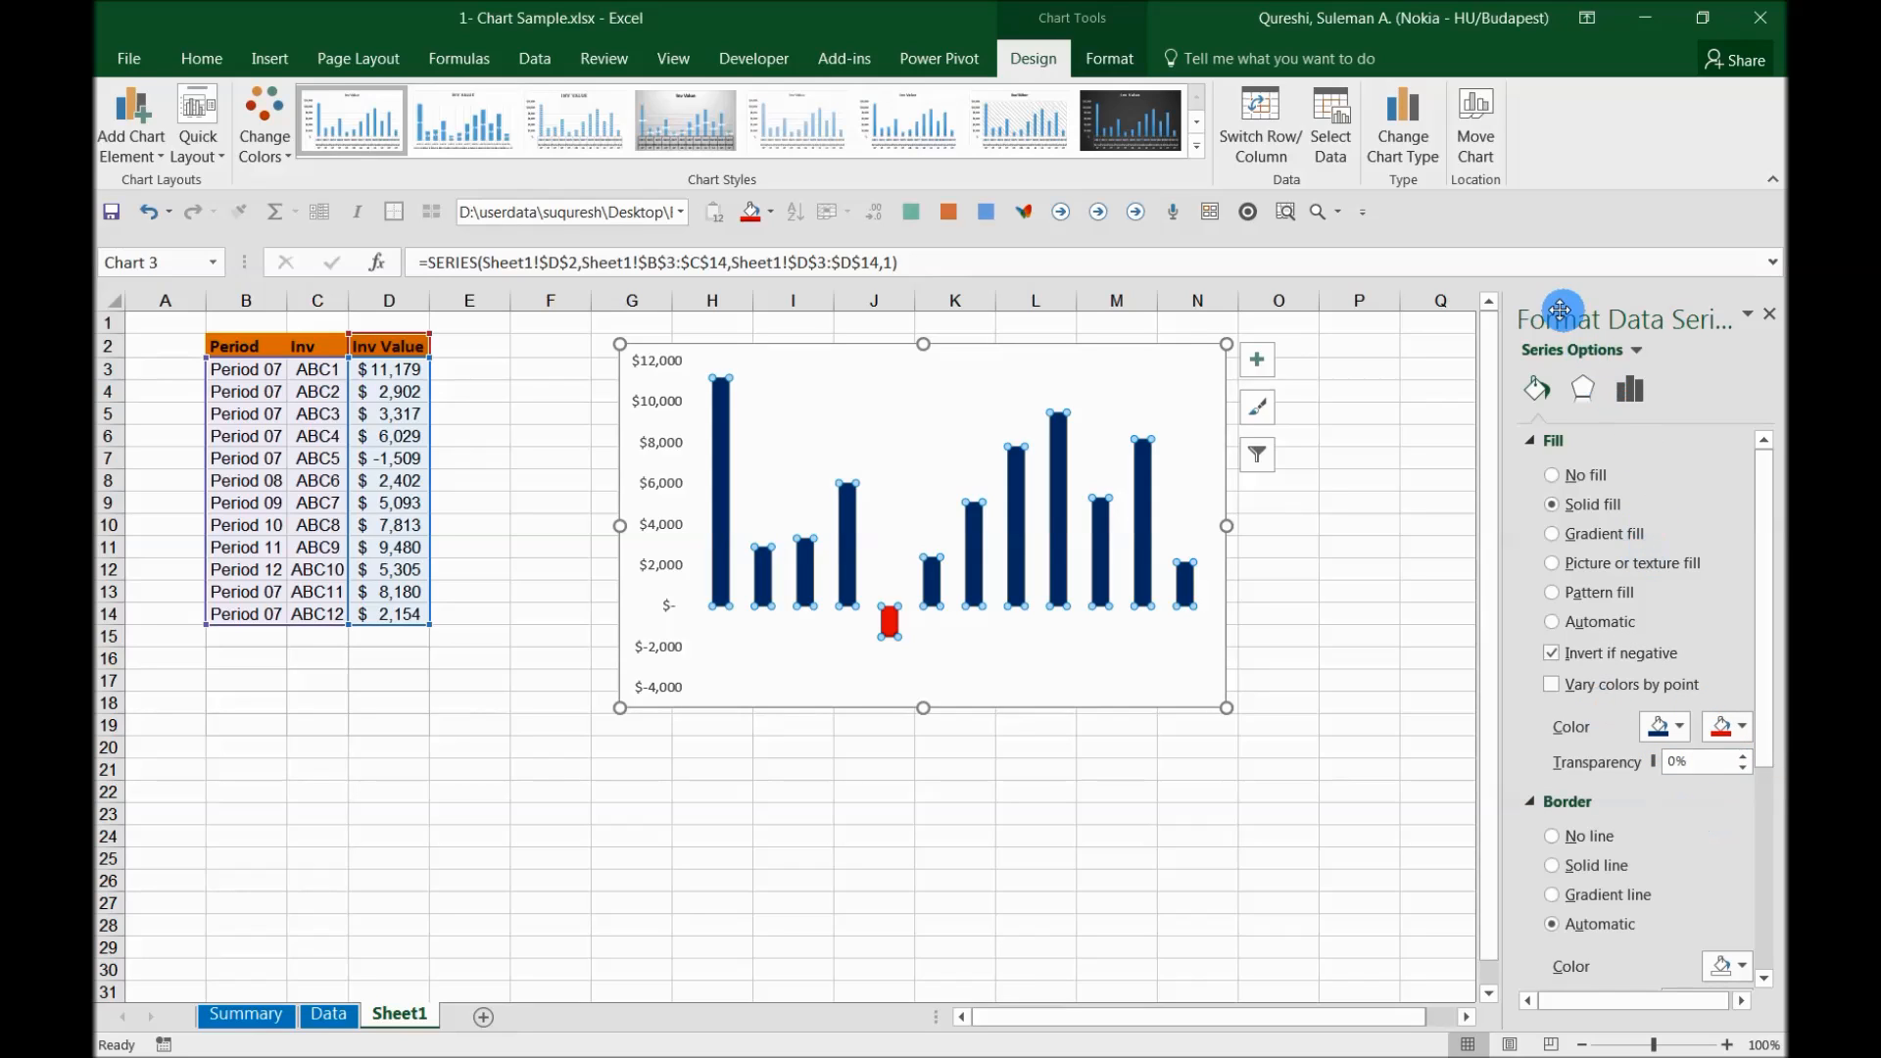
pyautogui.moveTo(1543, 319)
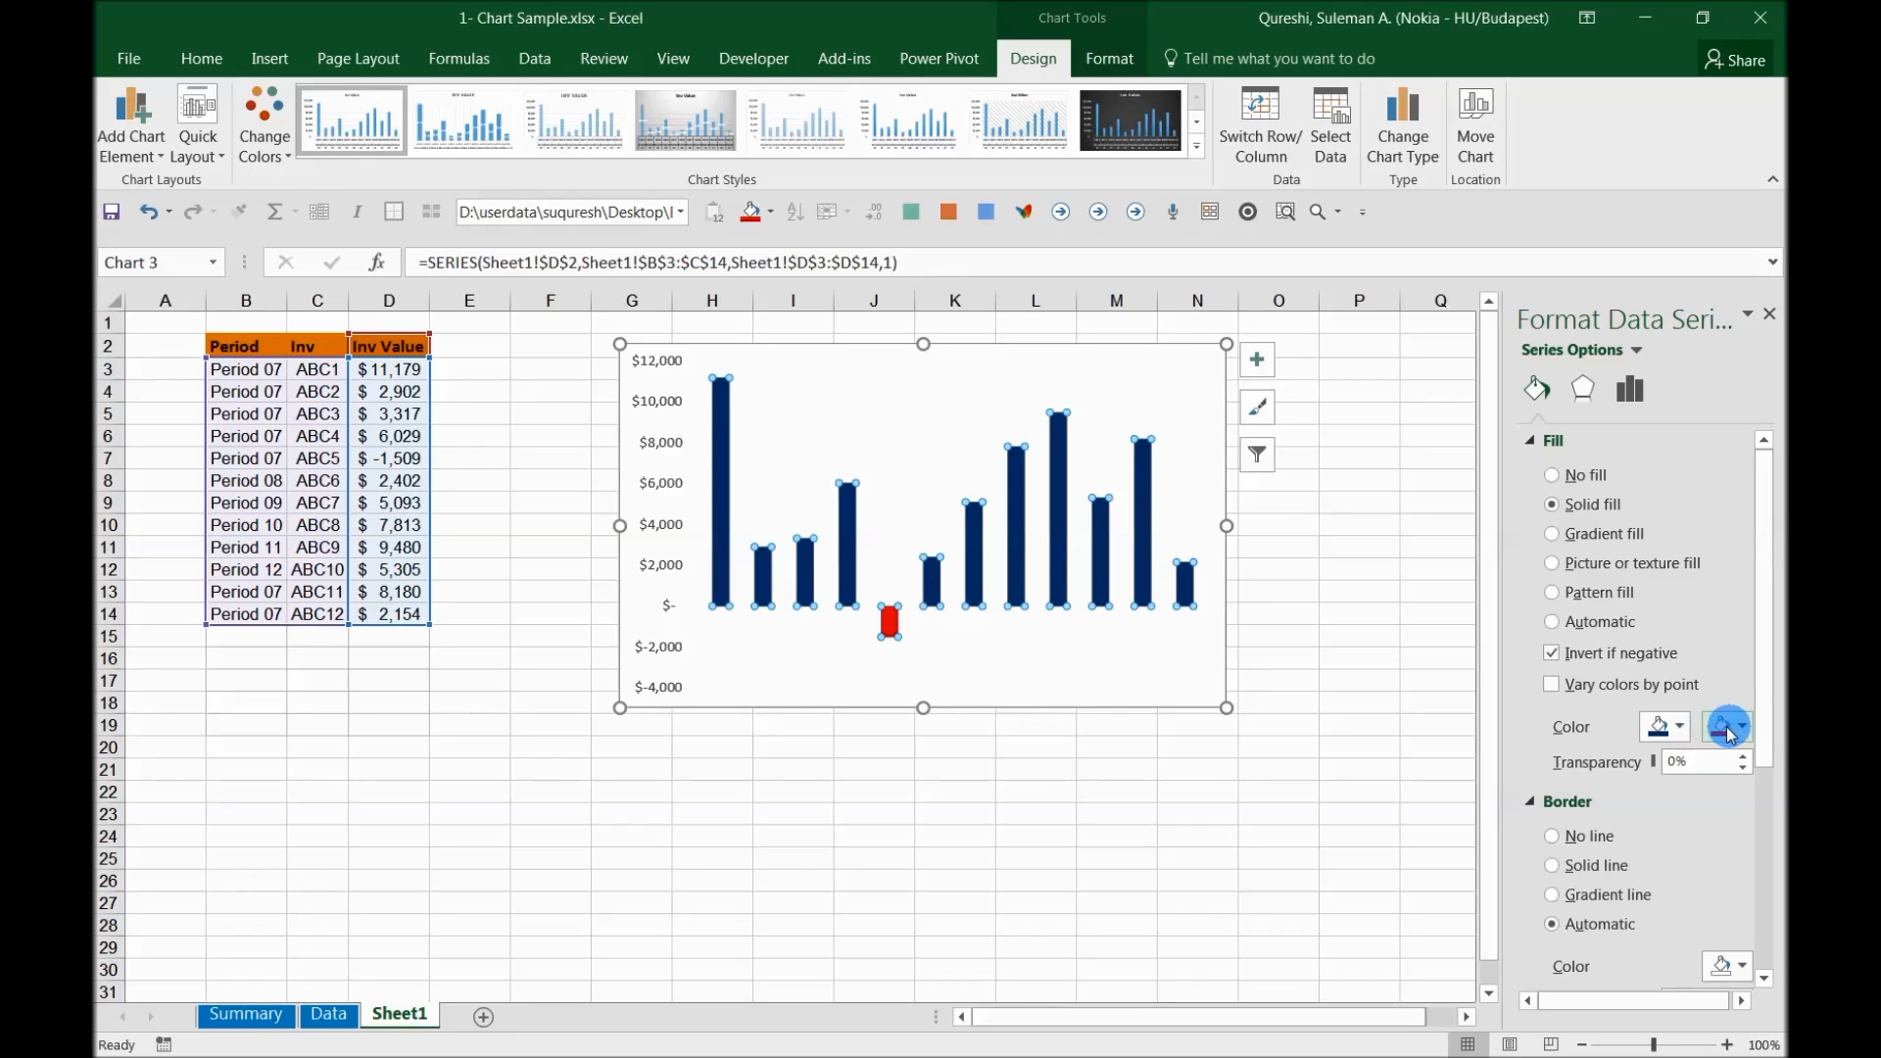
pyautogui.moveTo(1726, 728)
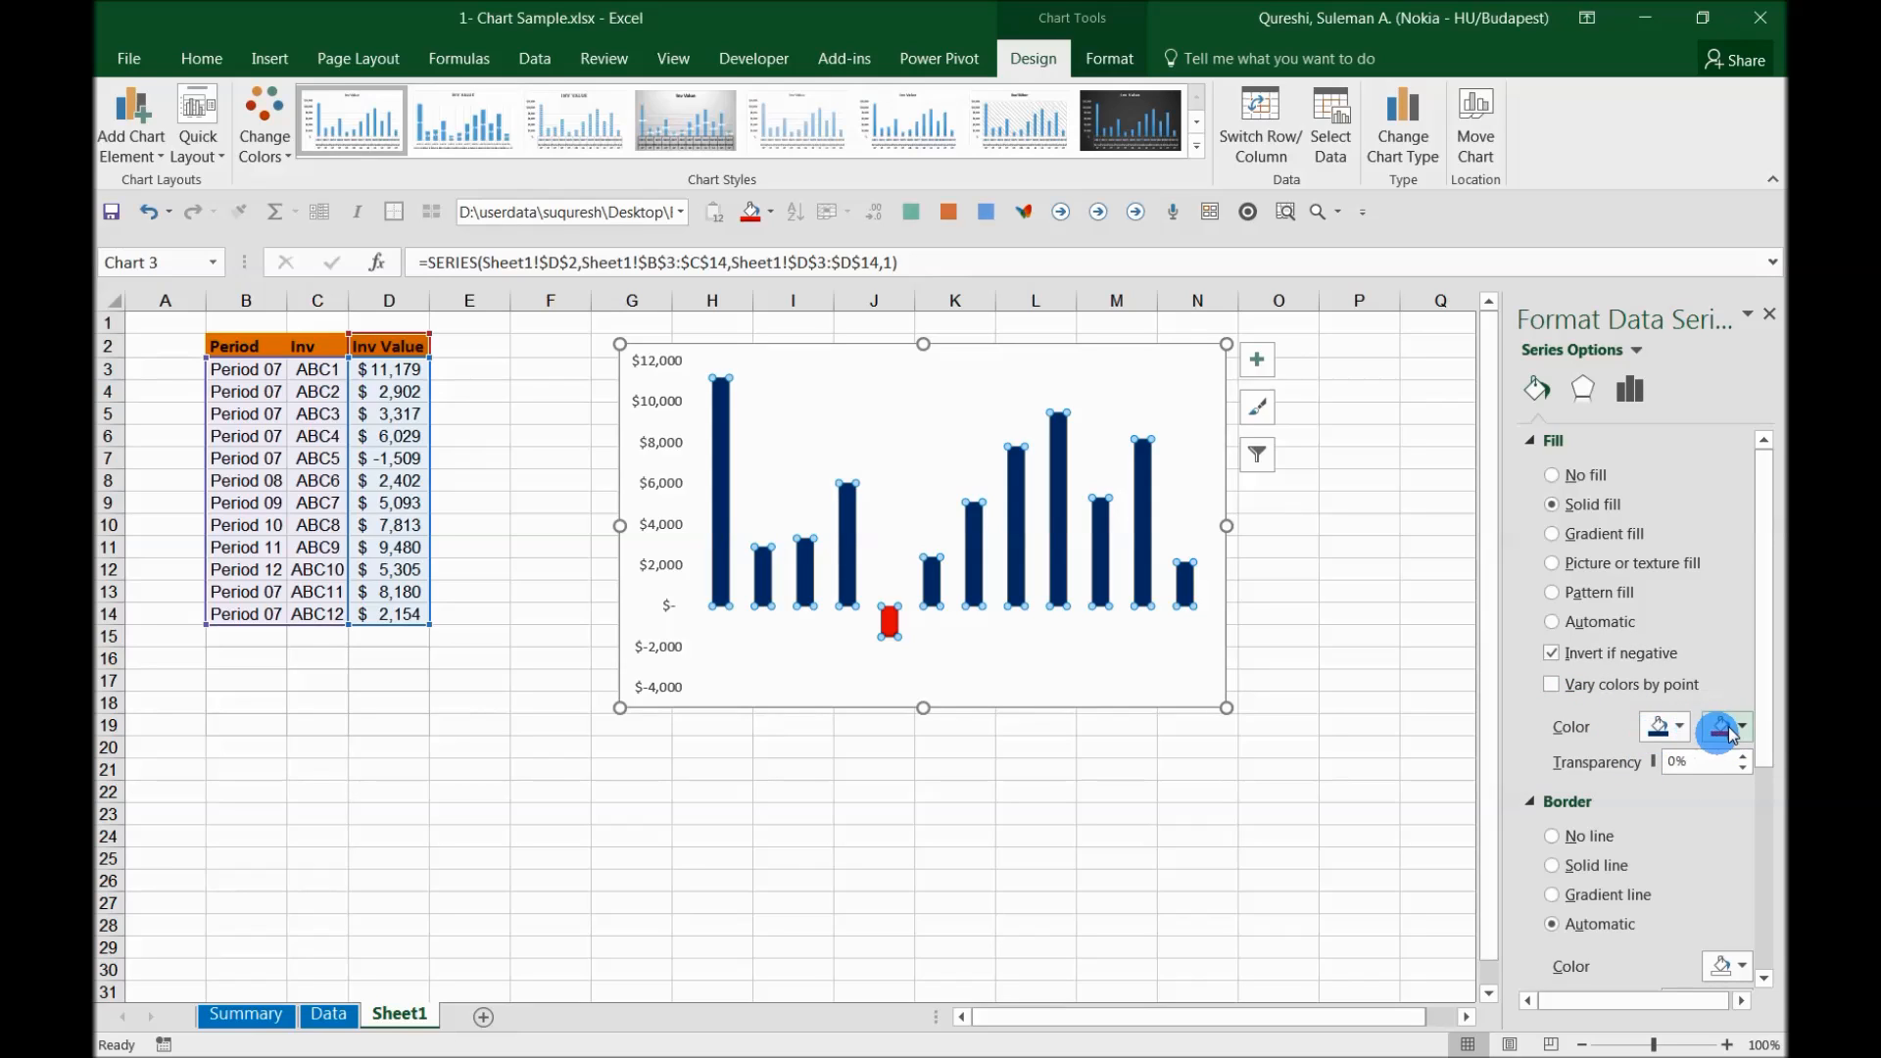
pyautogui.click(1738, 727)
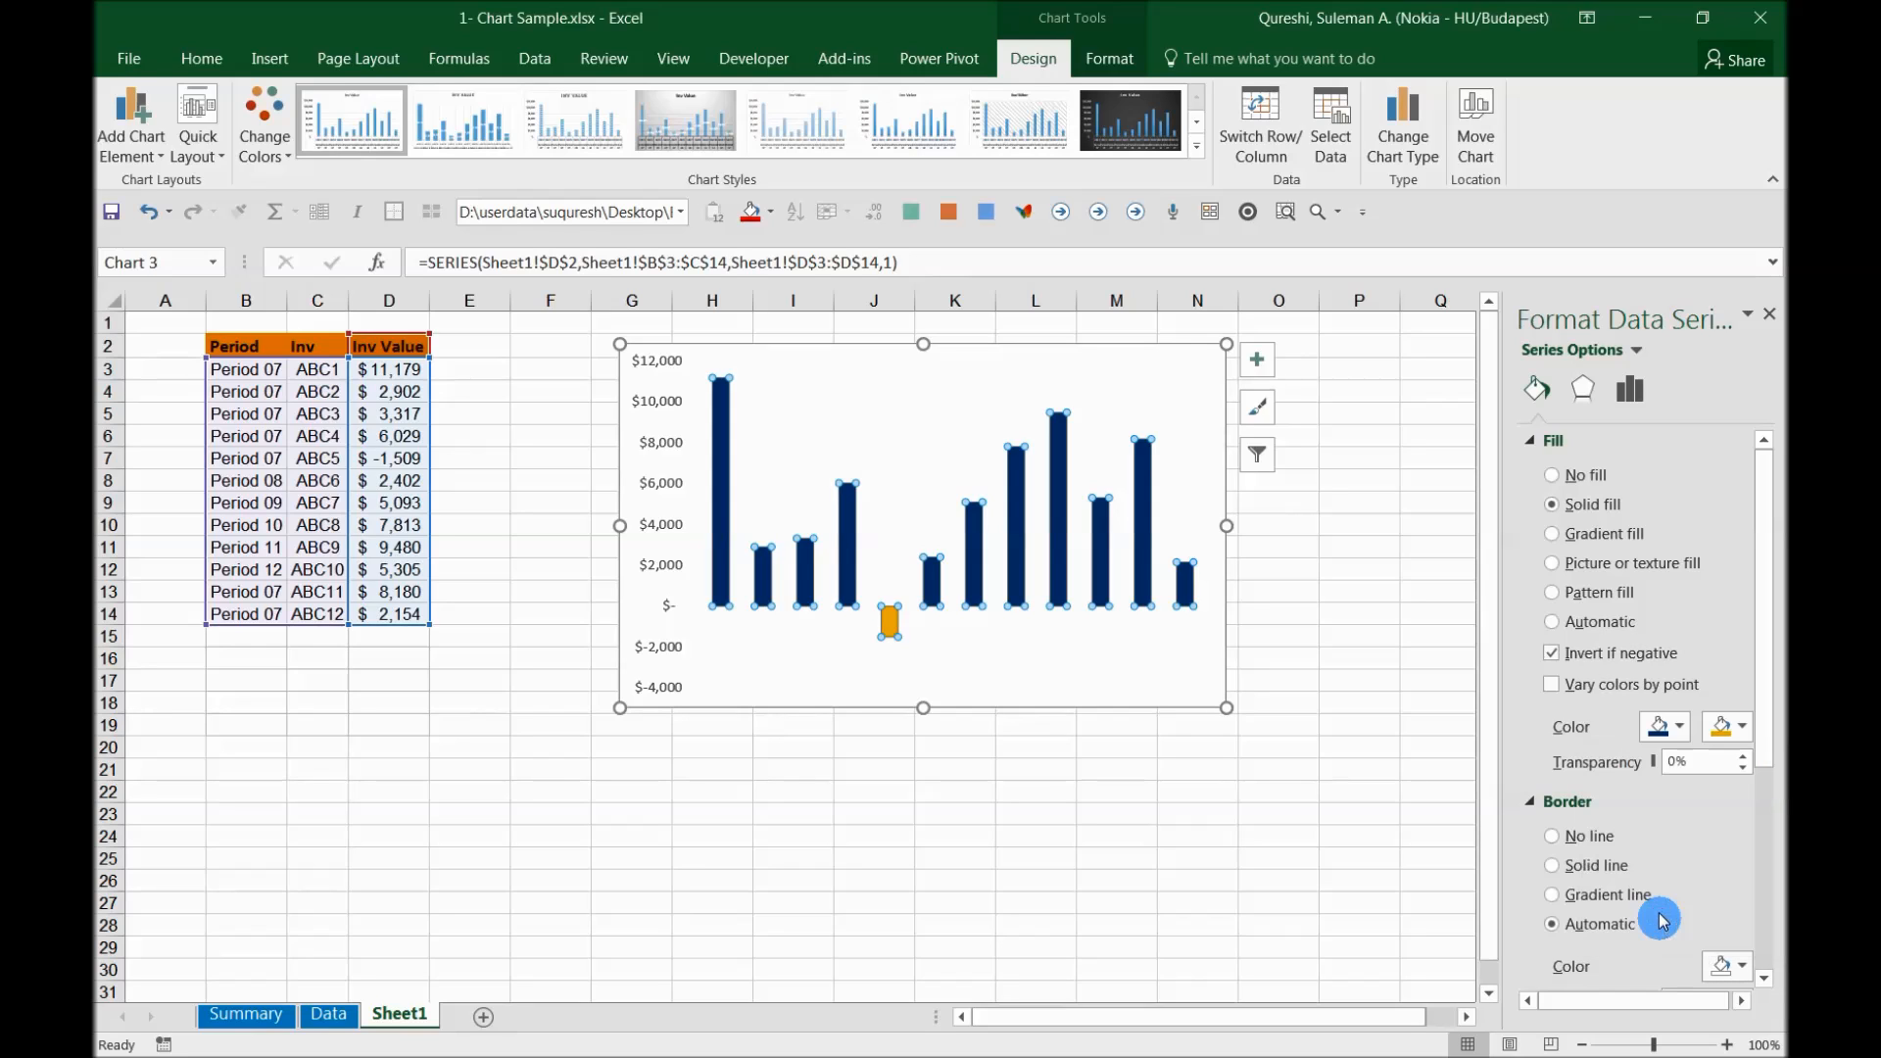
pyautogui.click(1739, 727)
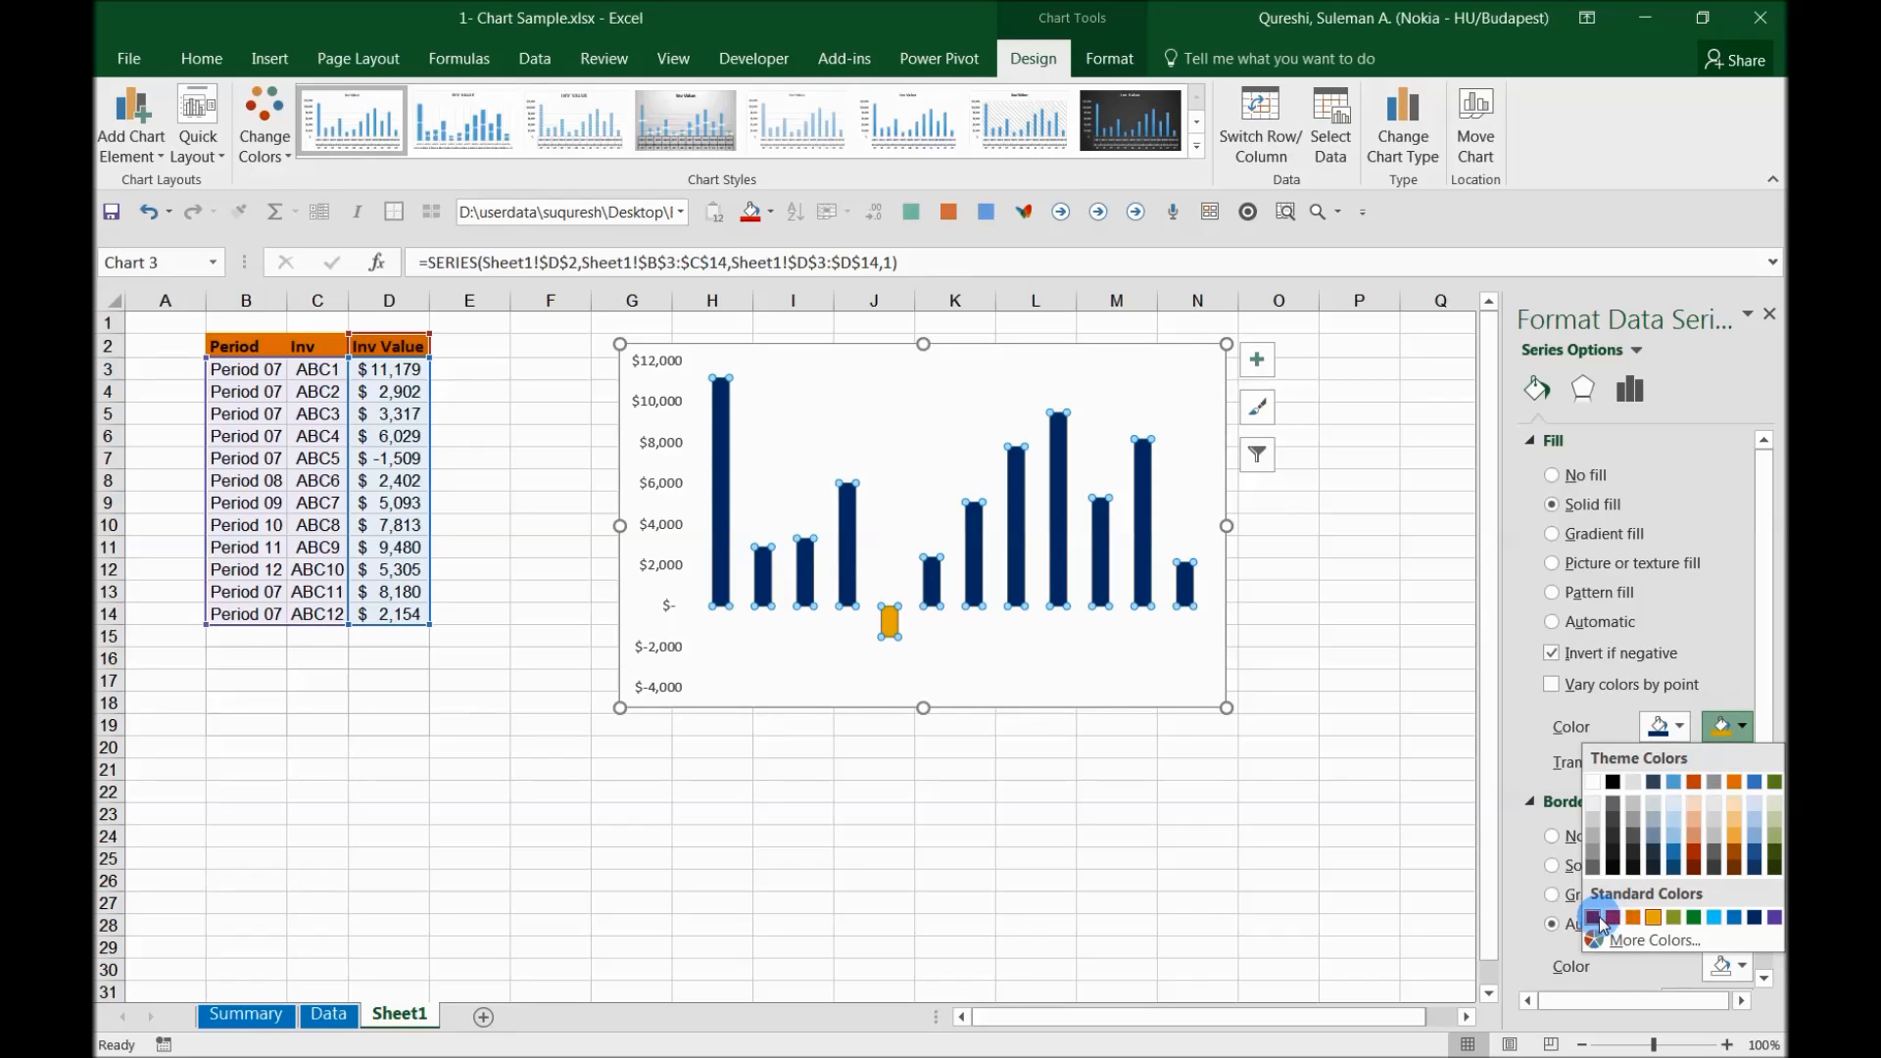
pyautogui.click(1611, 916)
pyautogui.write('-')
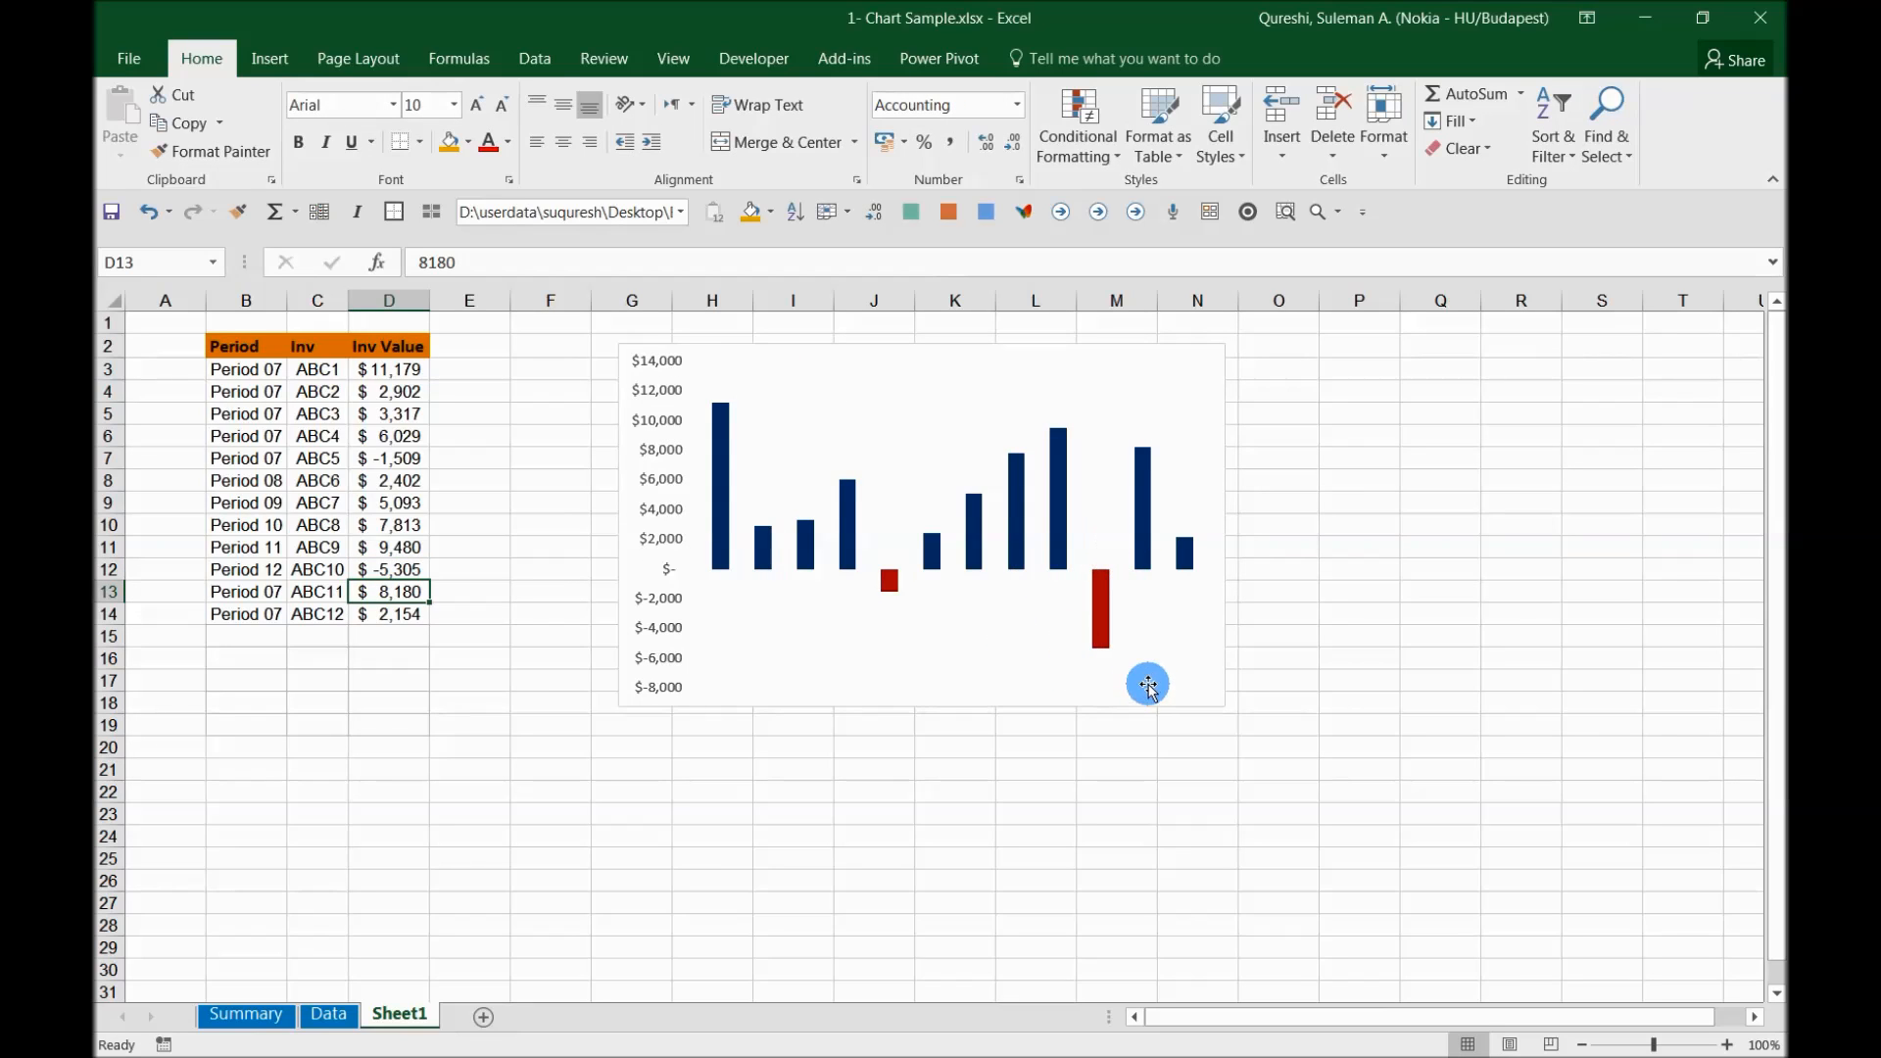
pyautogui.moveTo(1147, 683)
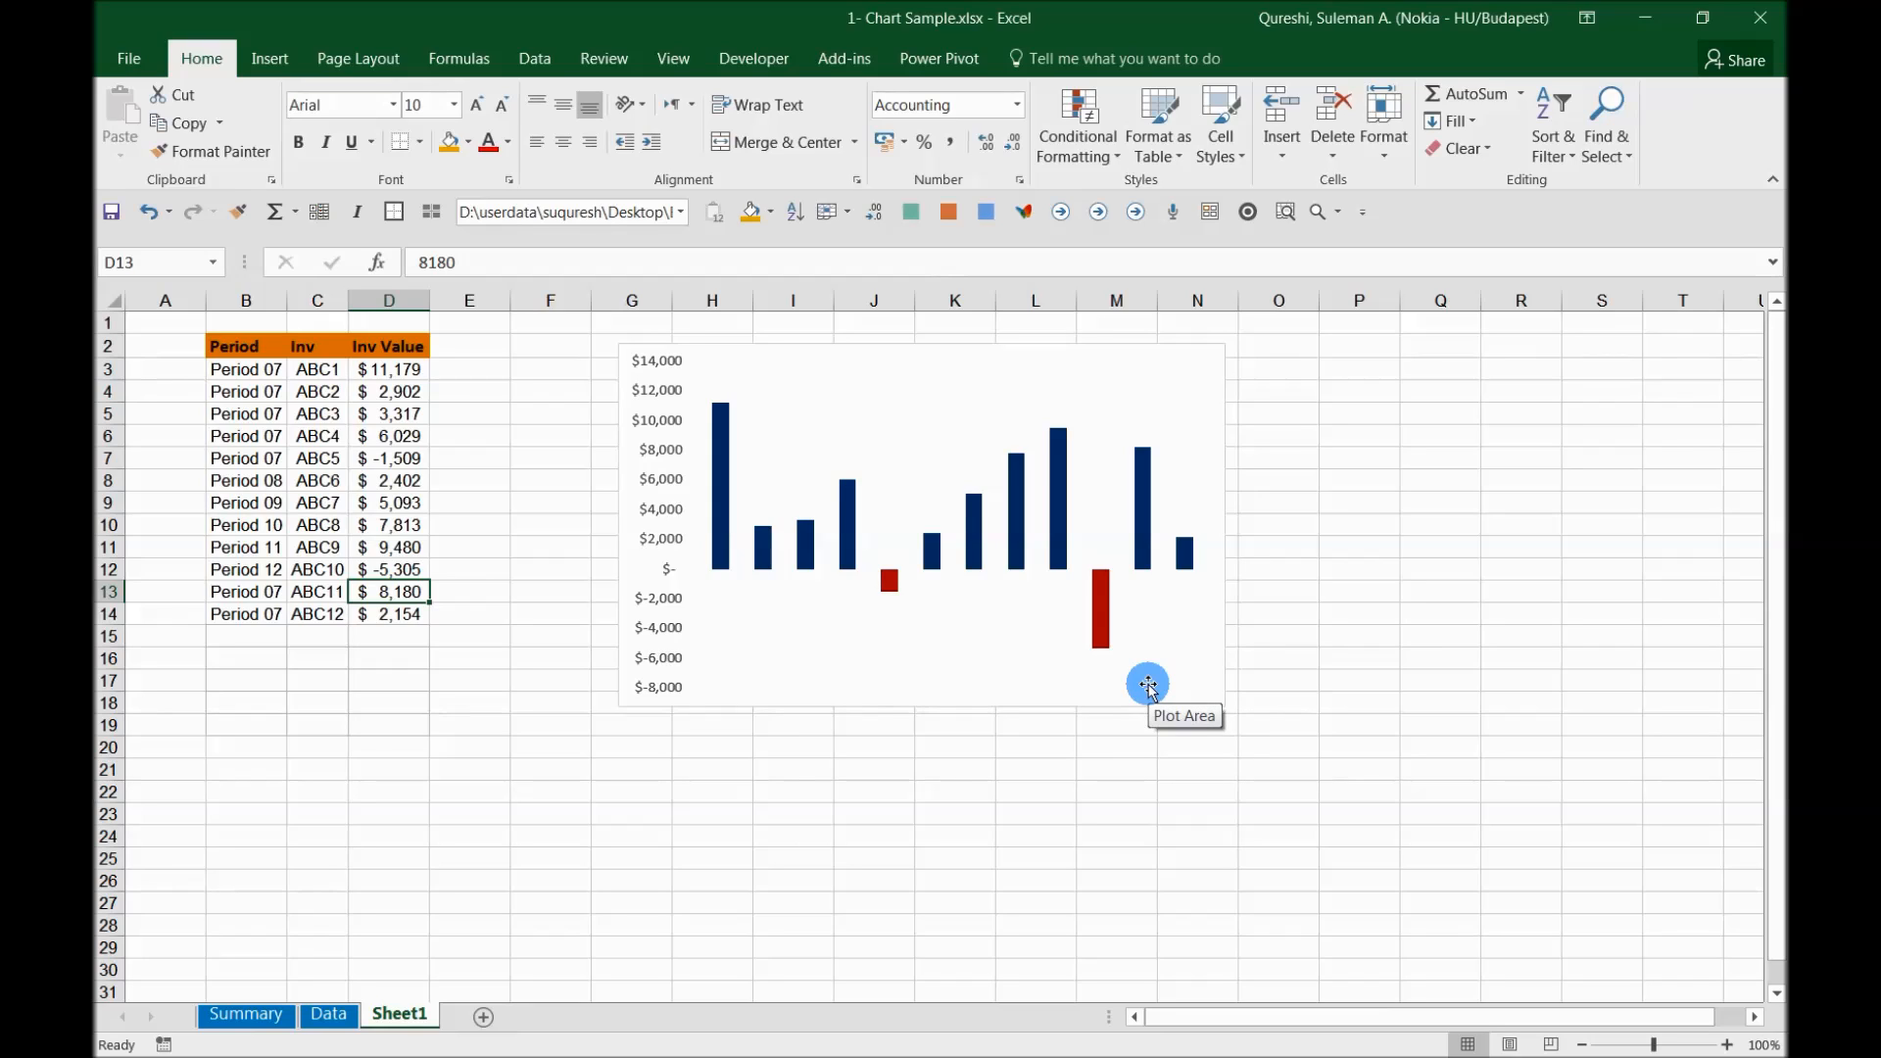